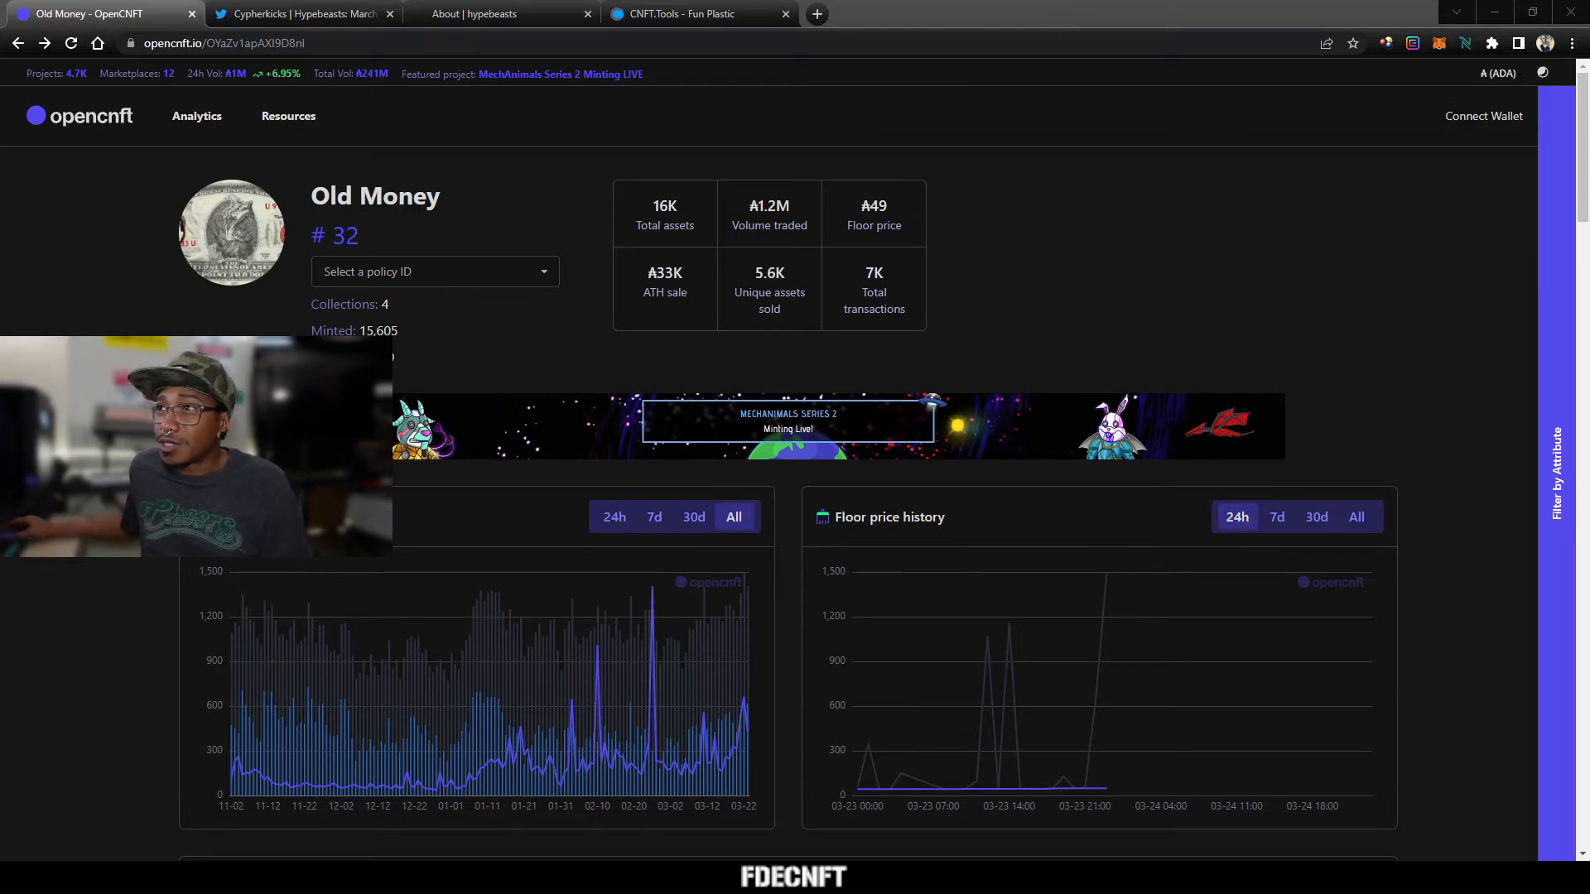
Step: Scroll through the Old Money page, then switch to the CNFT.Tools Fun Plastic collection
scroll("down", 3)
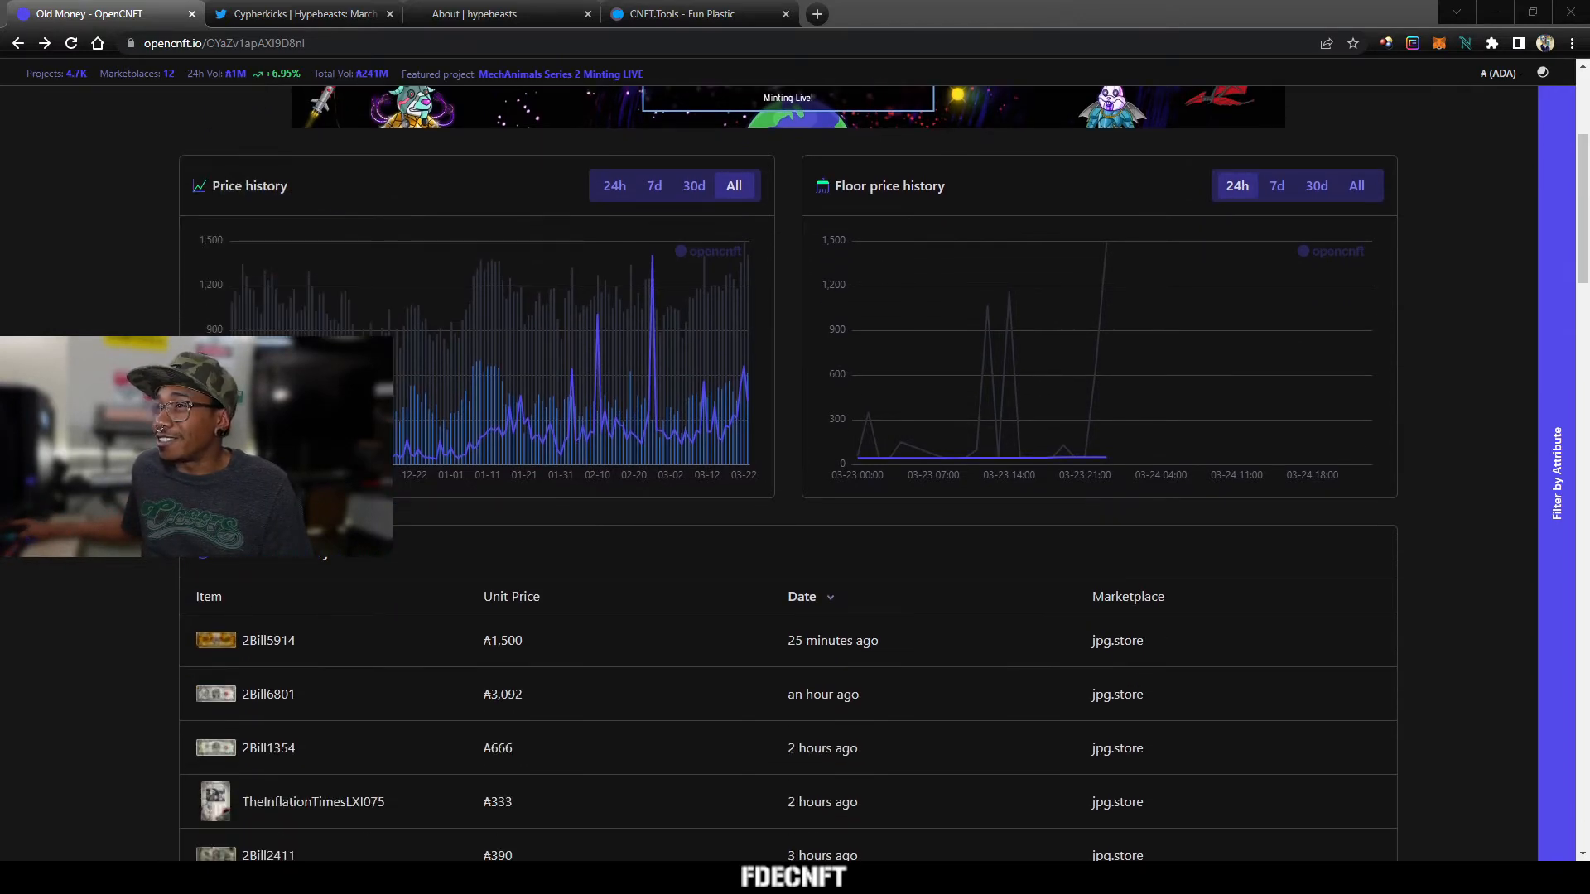
scroll("down", 3)
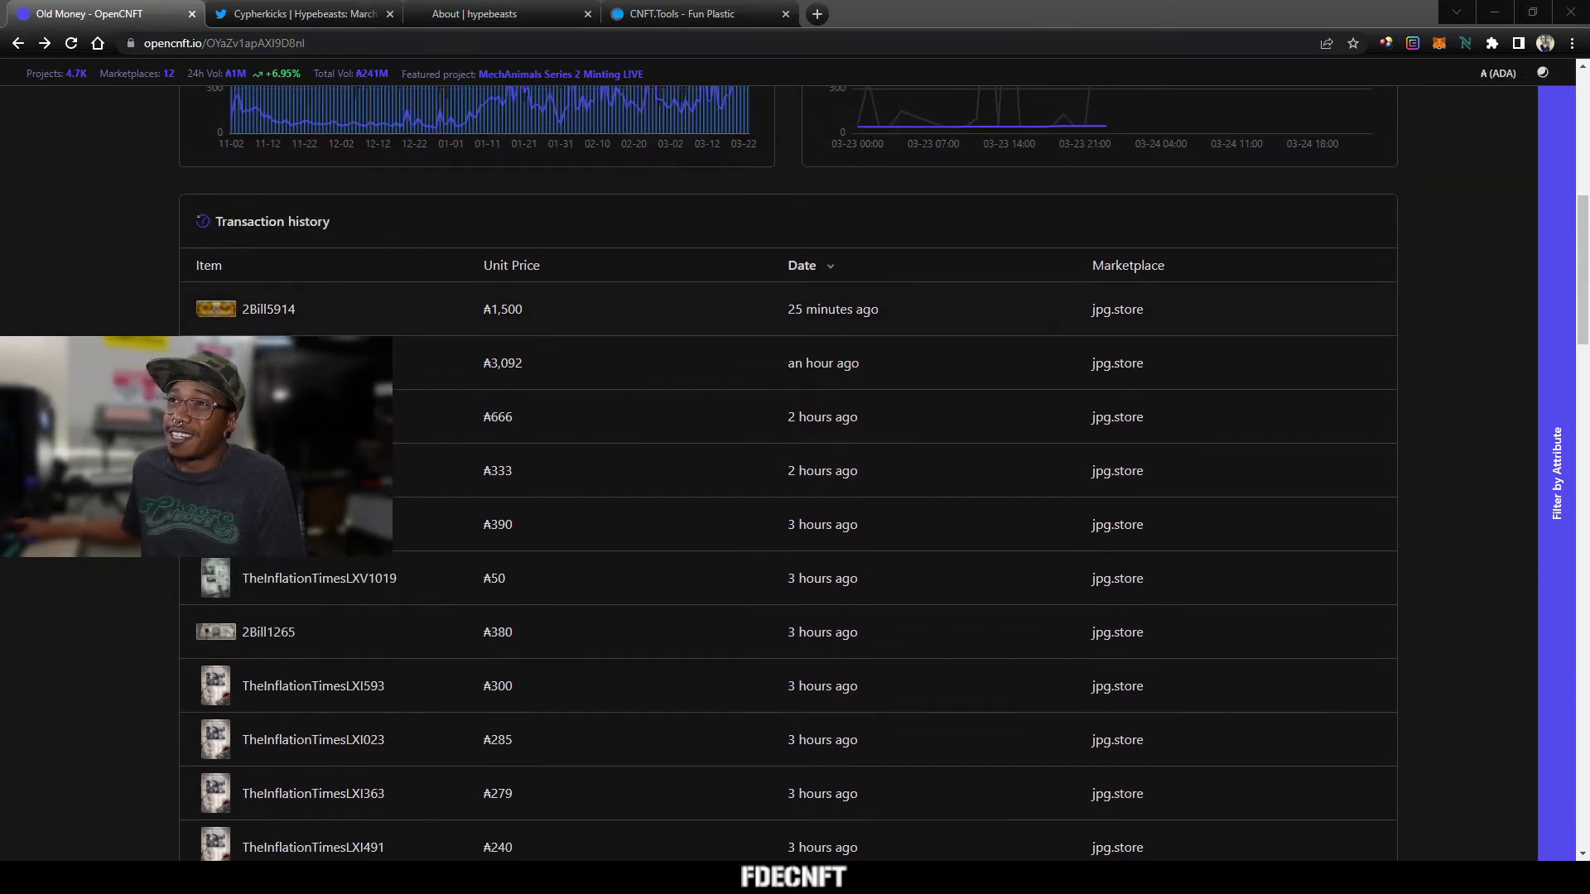
mouse_move(833, 310)
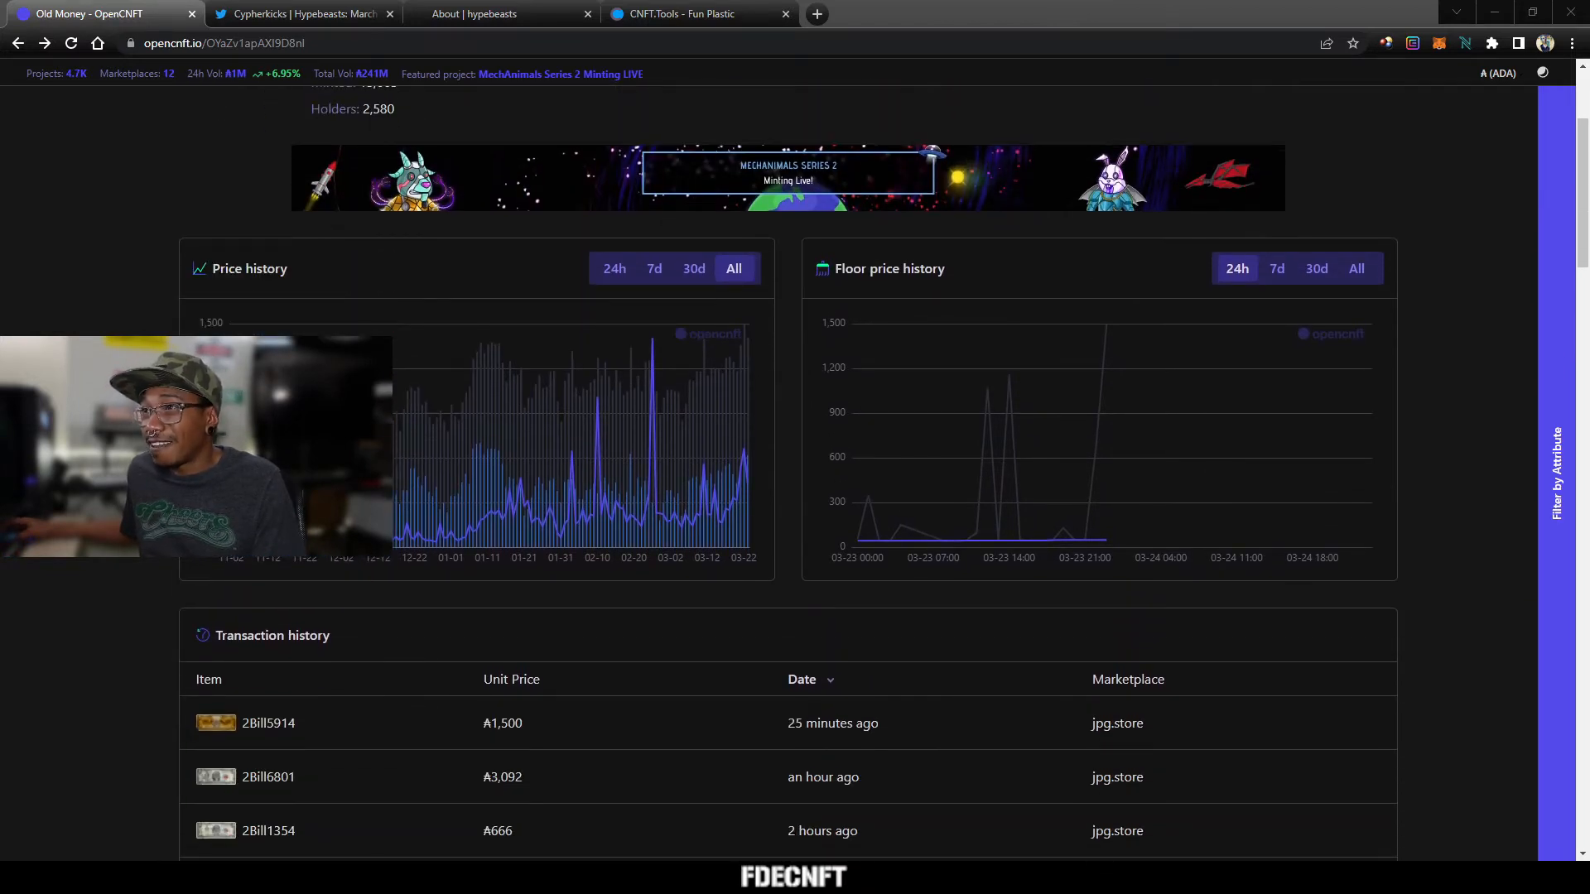
mouse_move(726, 446)
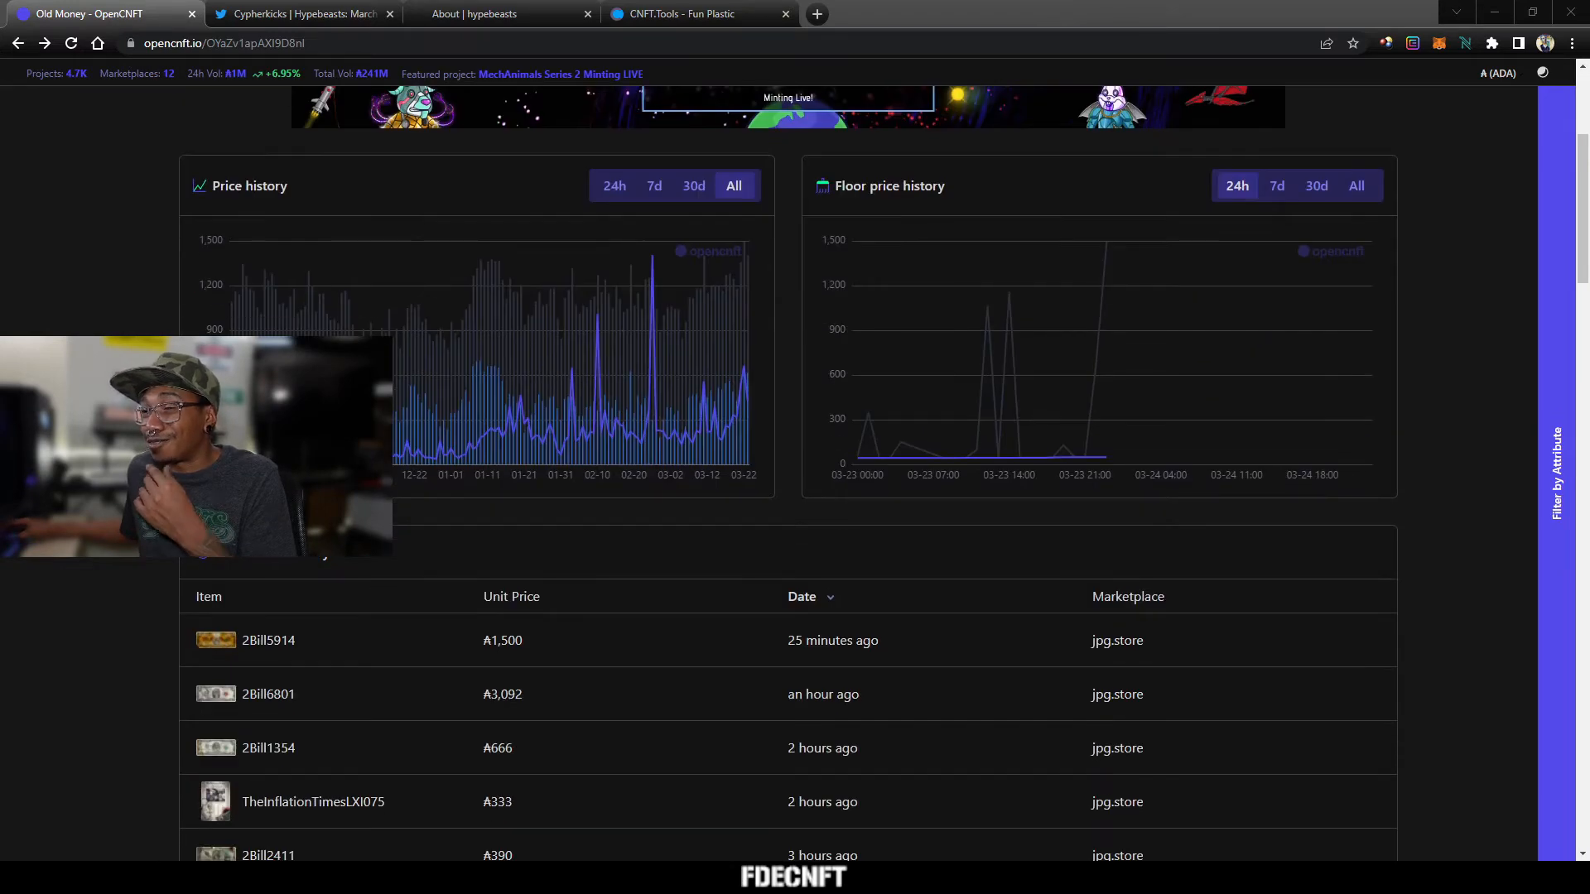
scroll("down", 3)
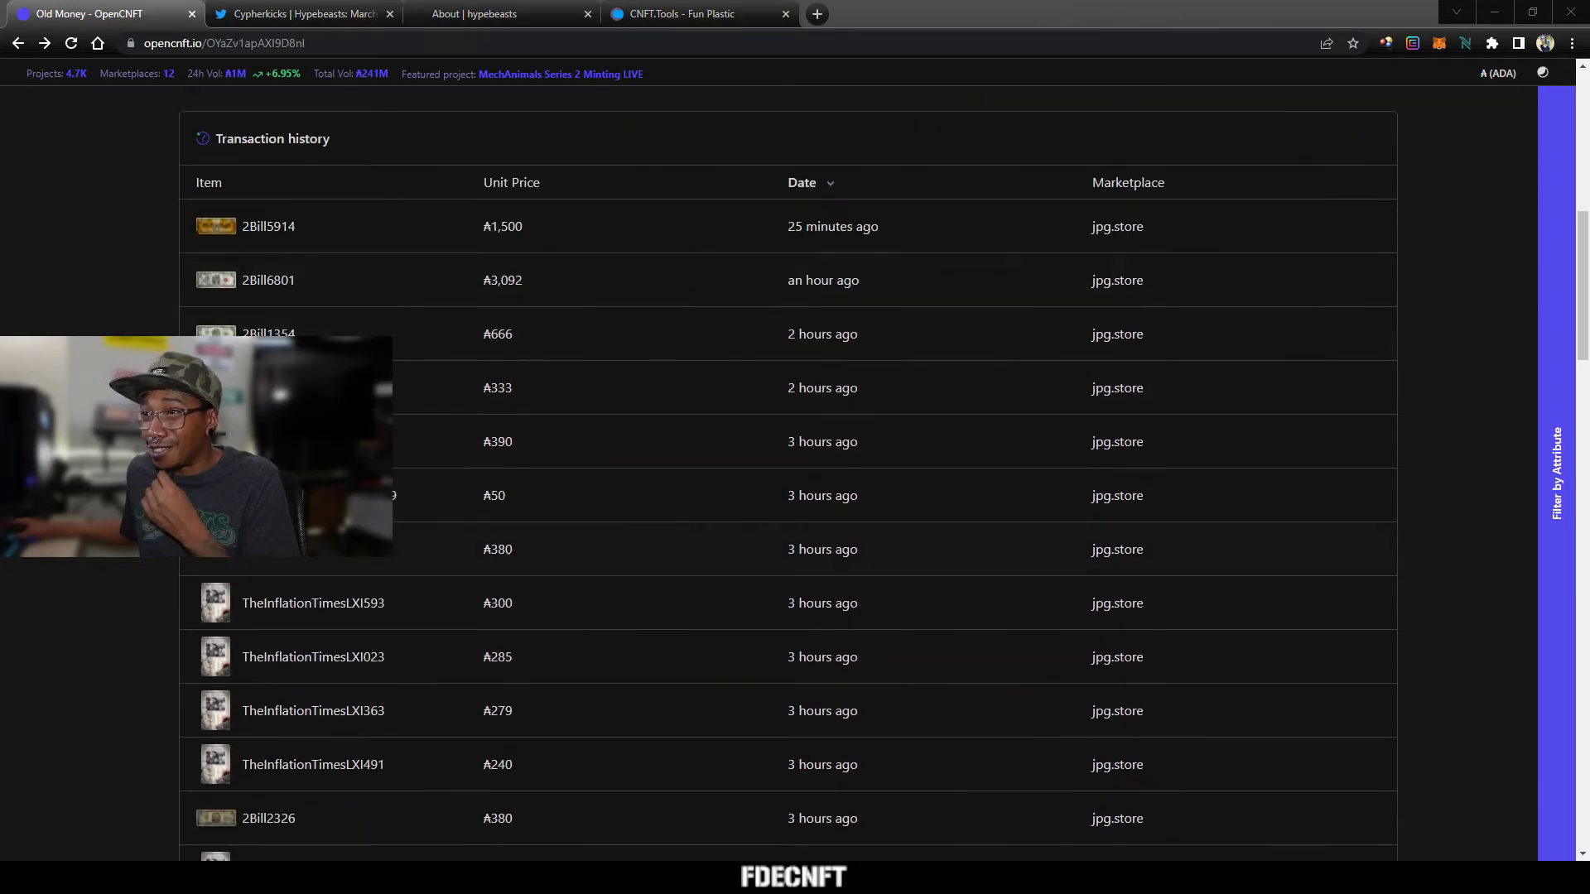
scroll("down", 3)
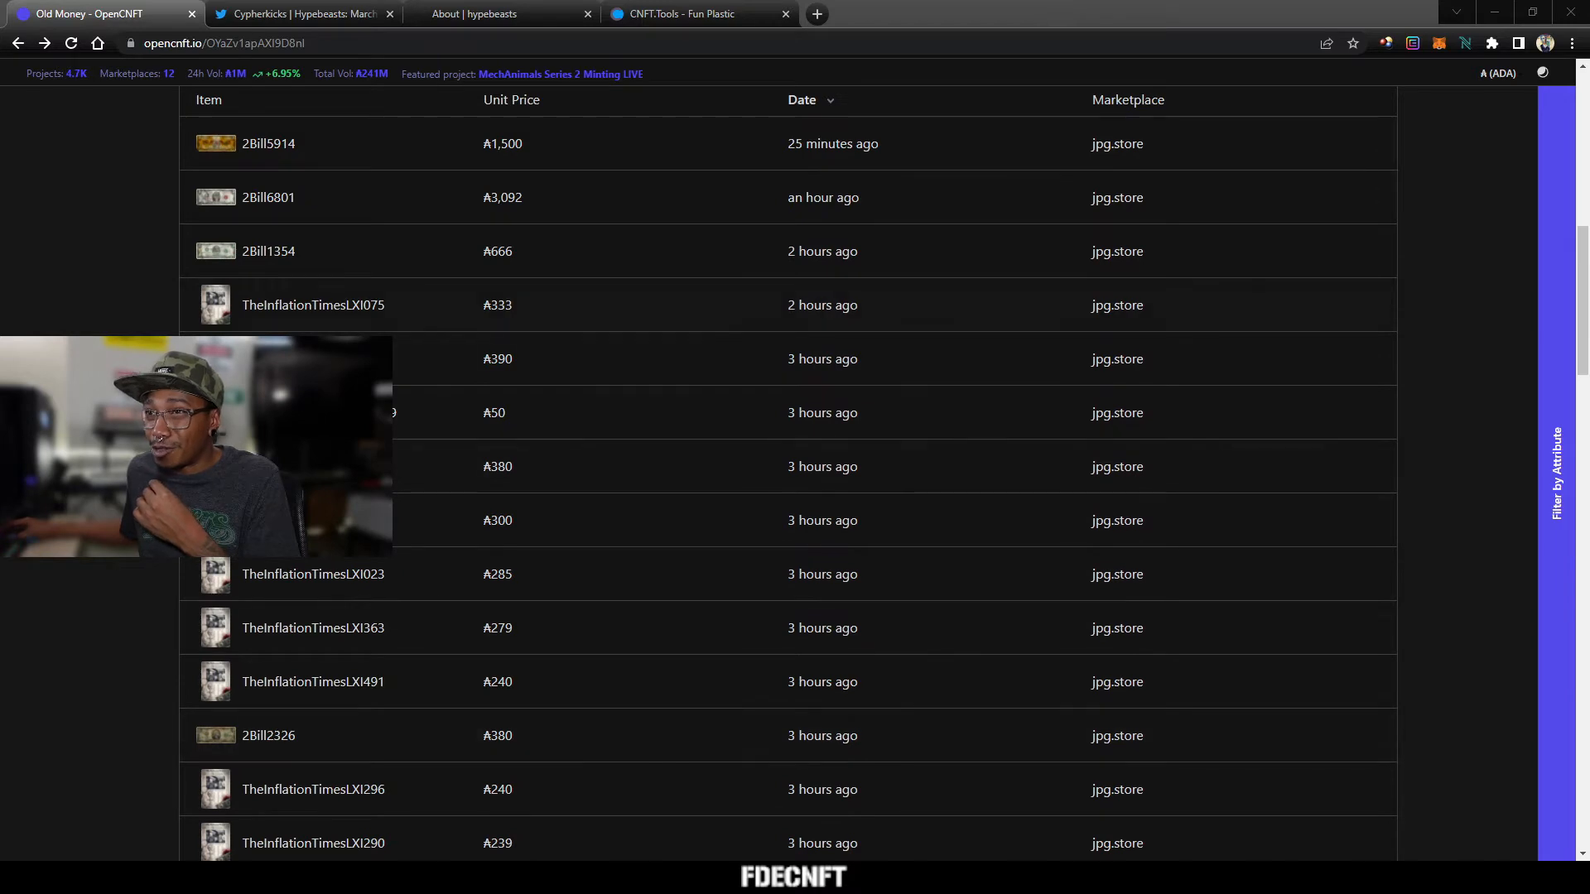
scroll("down", 3)
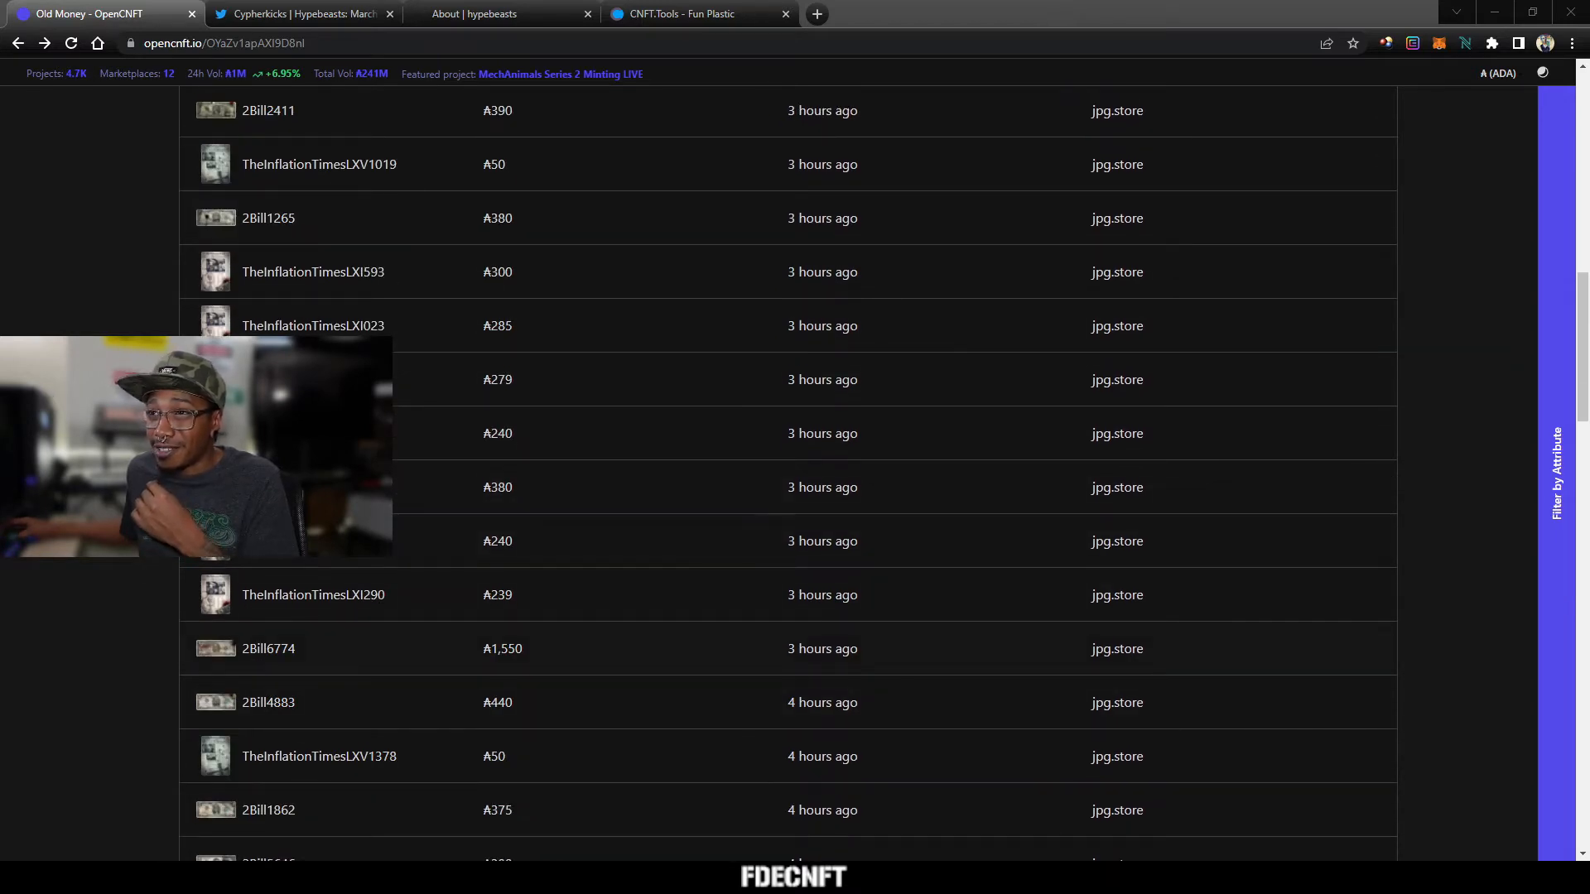
scroll("down", 3)
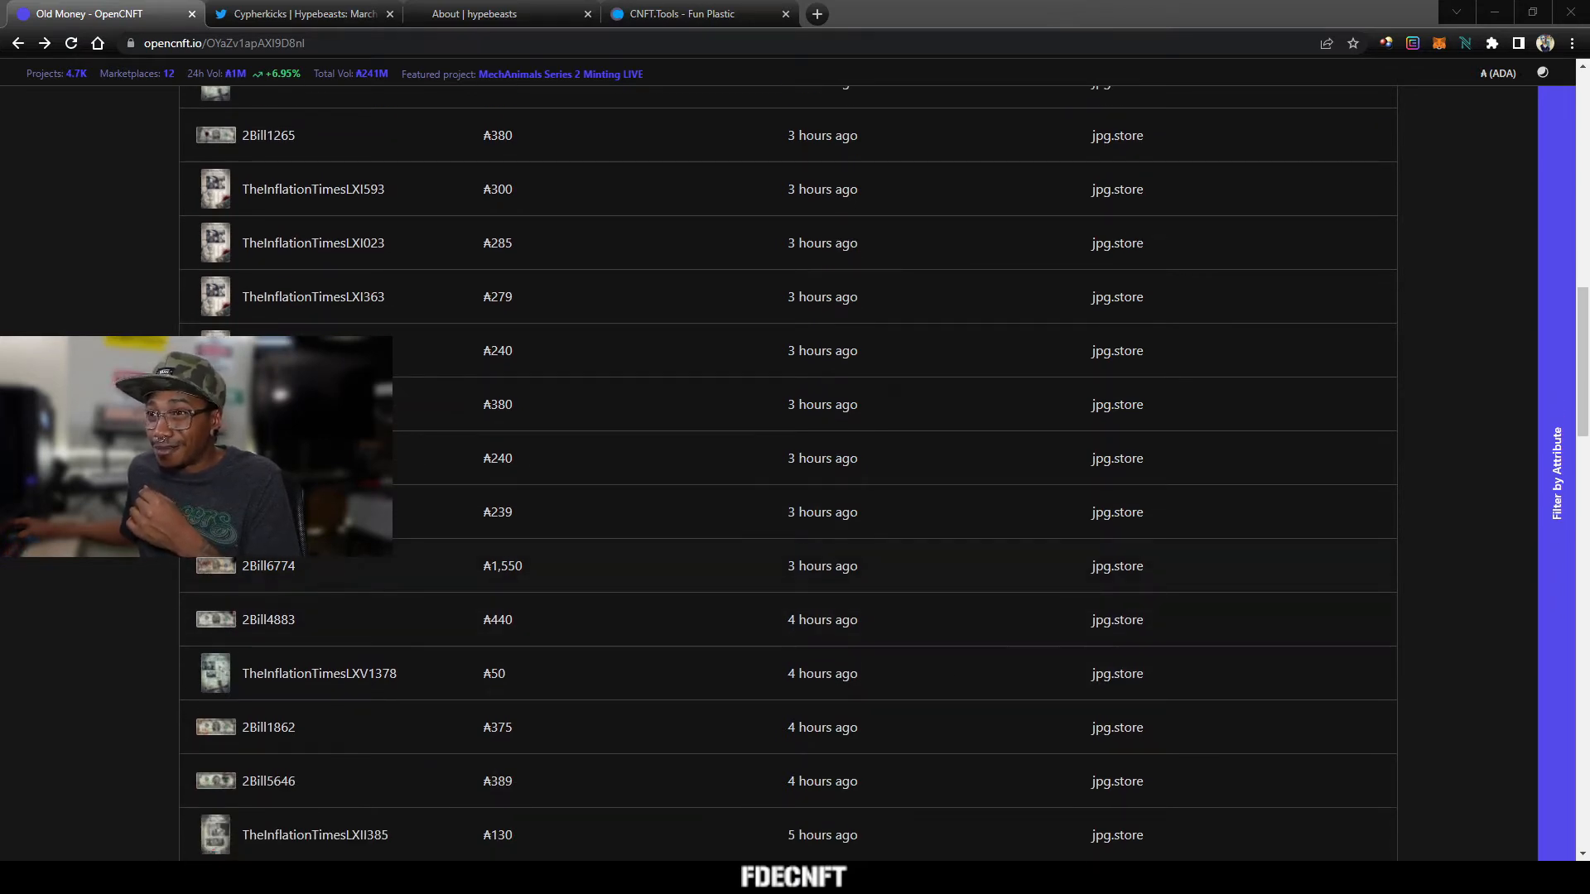
scroll("up", 3)
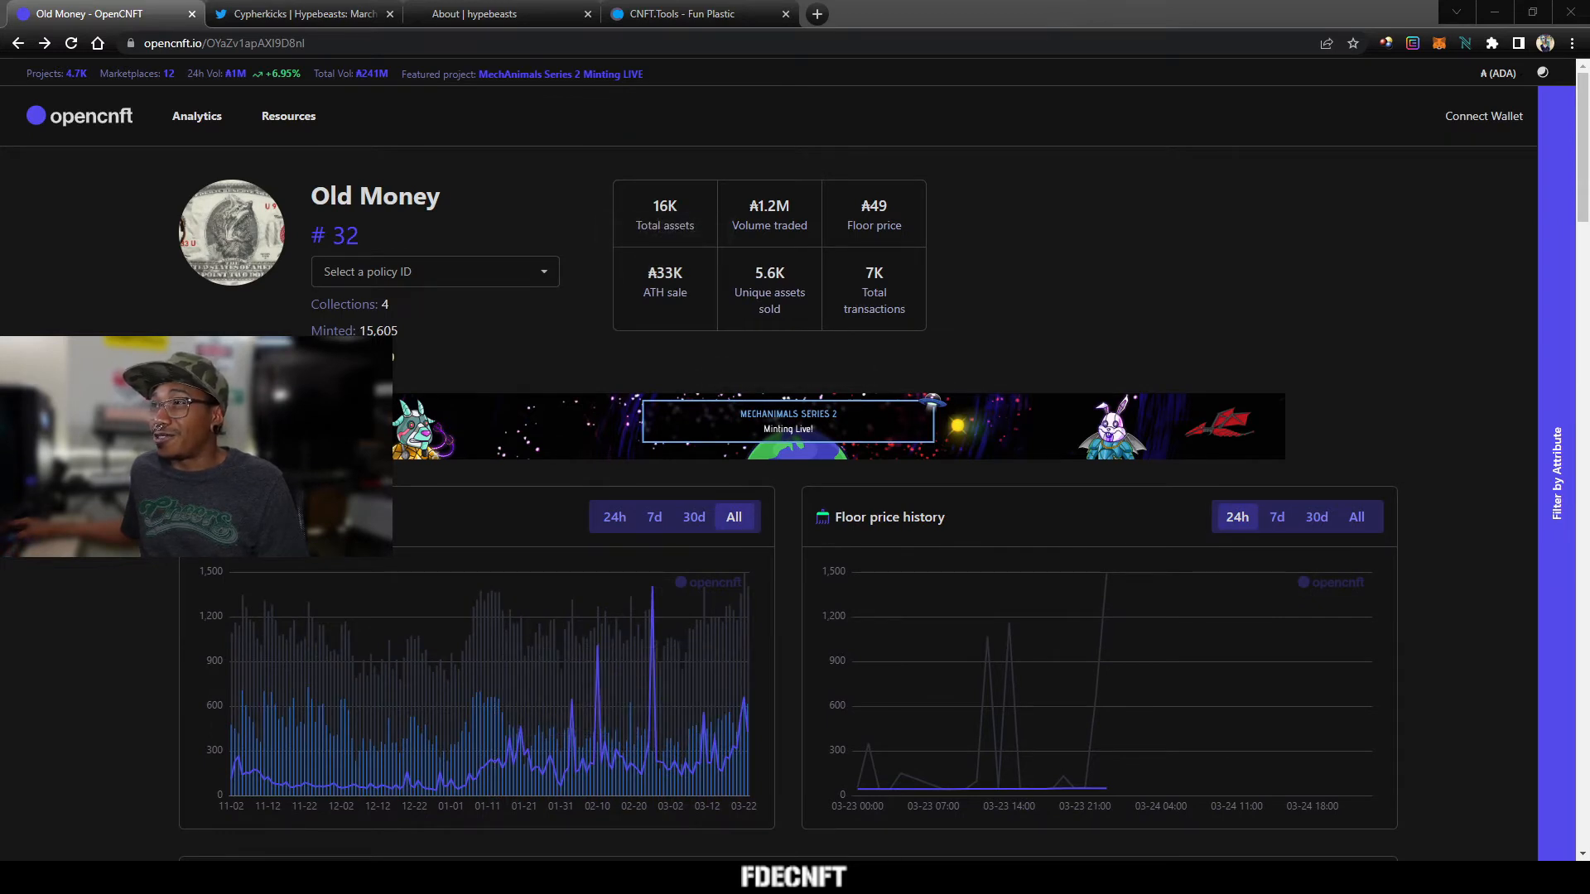
mouse_move(788, 421)
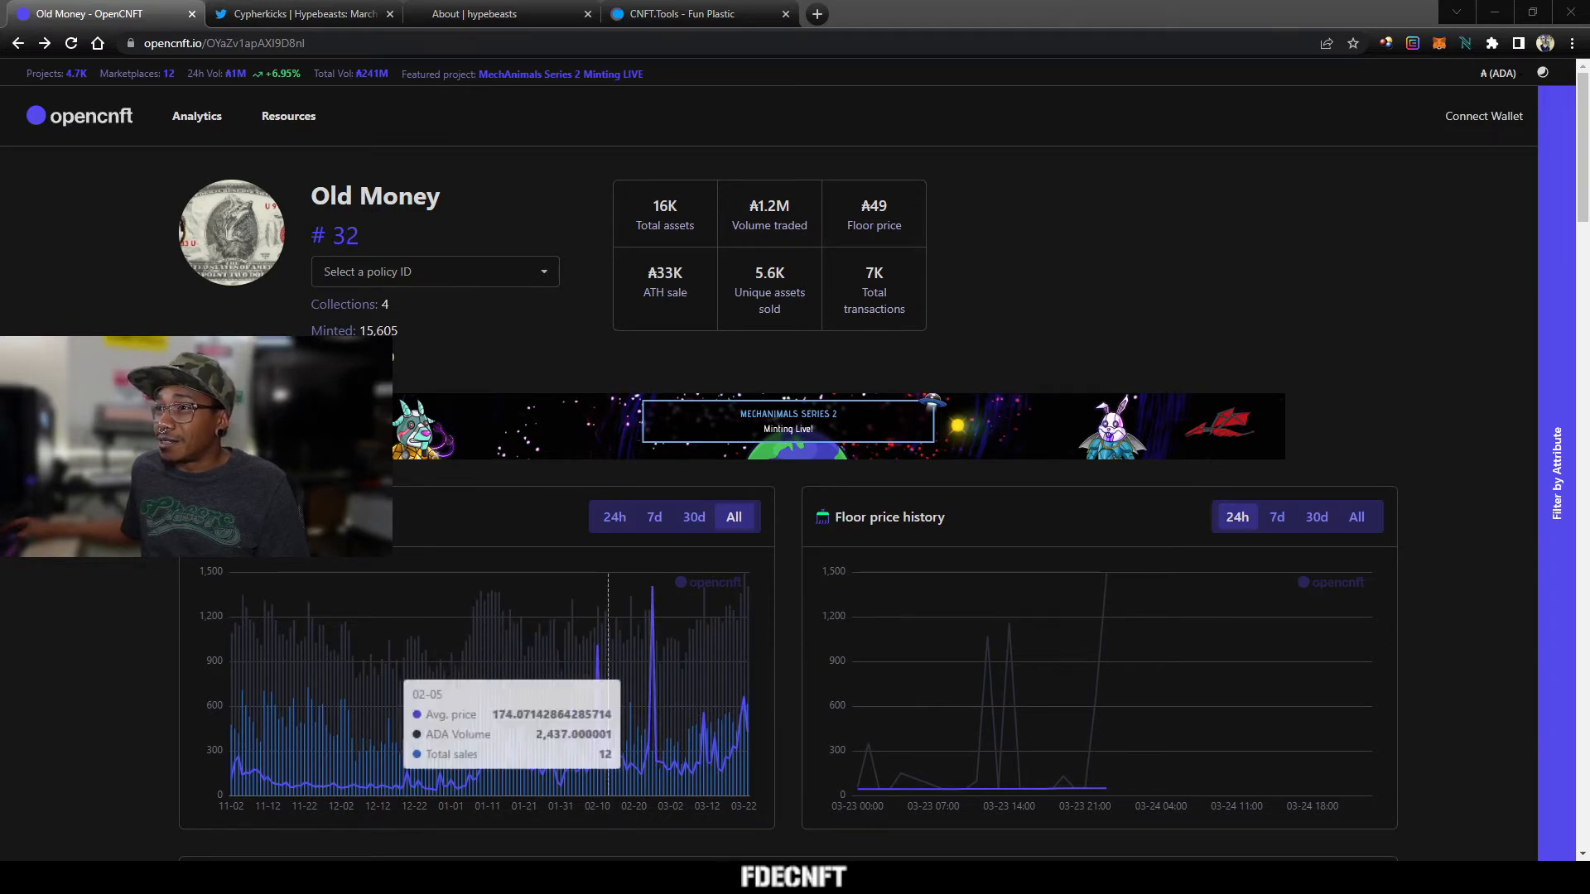
left_click(283, 13)
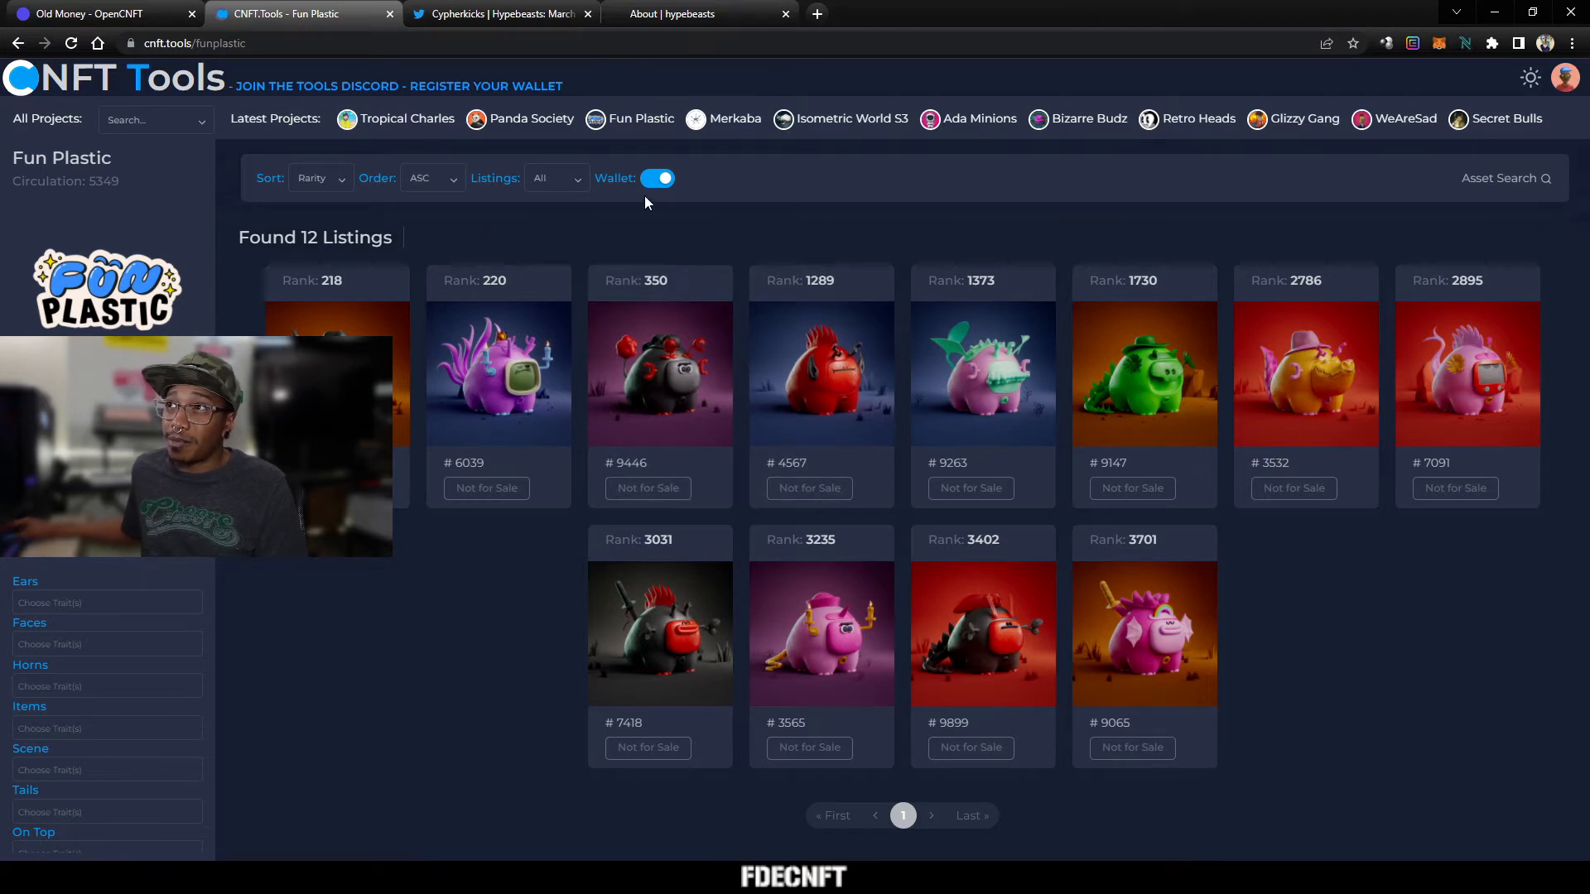
left_click(657, 179)
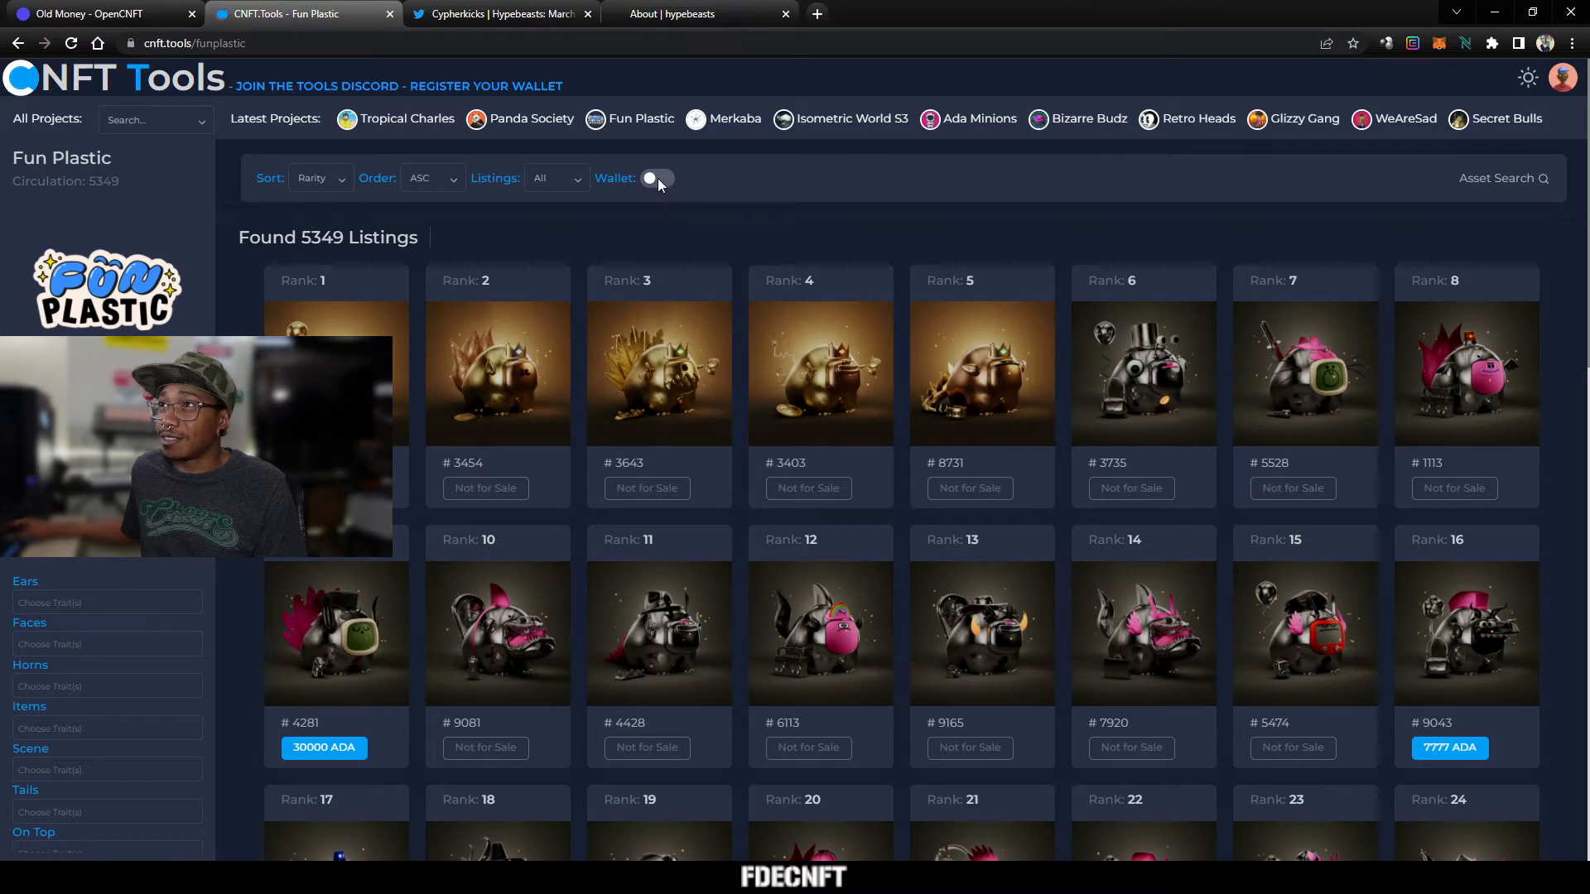
left_click(656, 179)
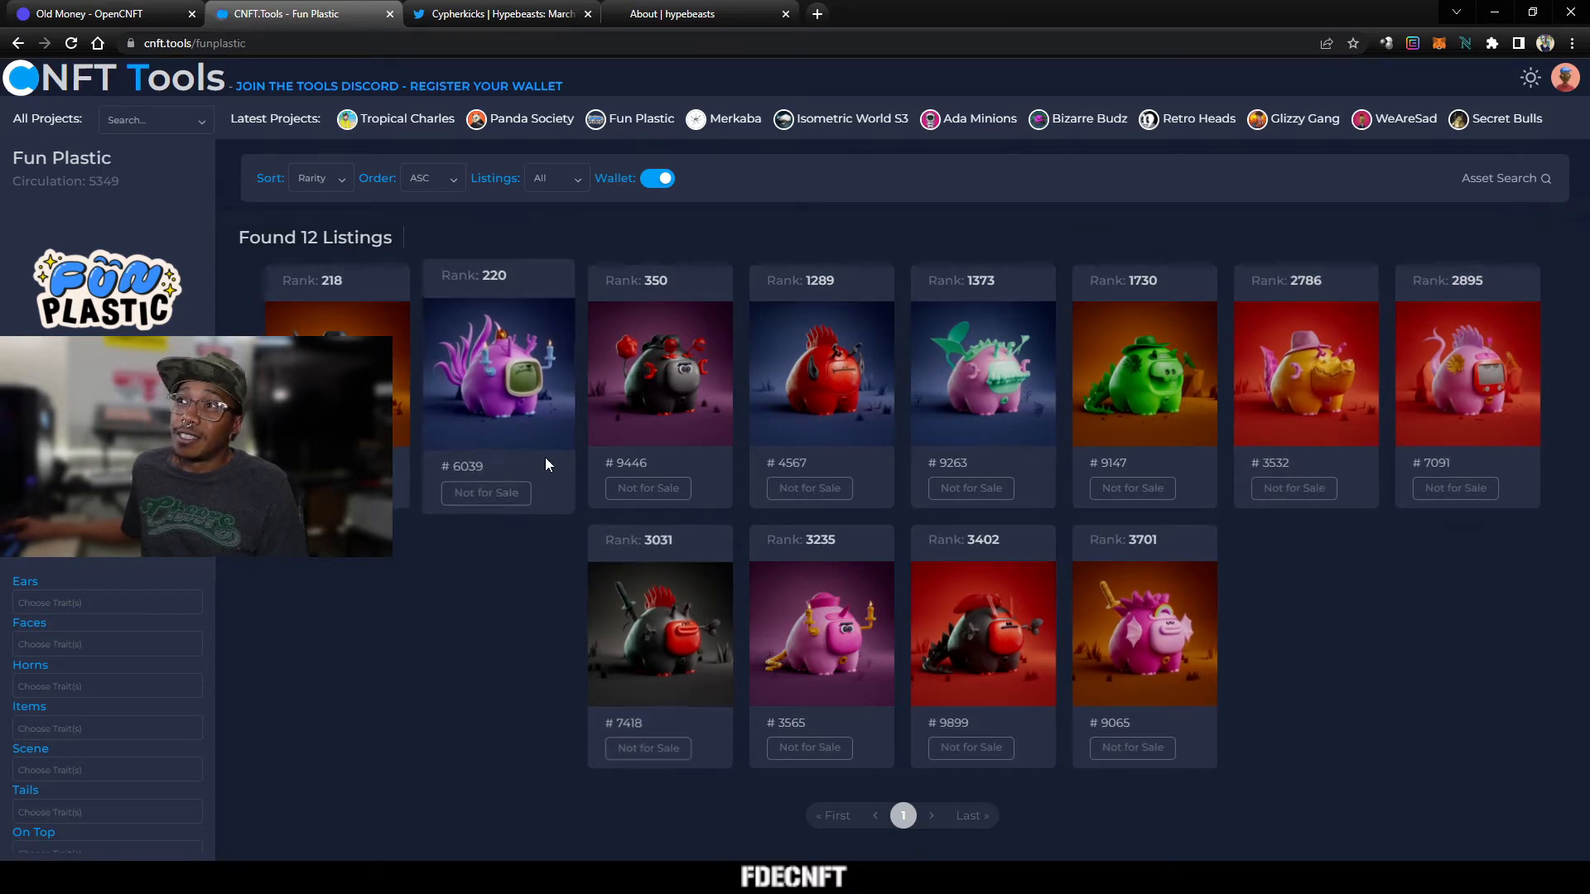
mouse_move(589, 419)
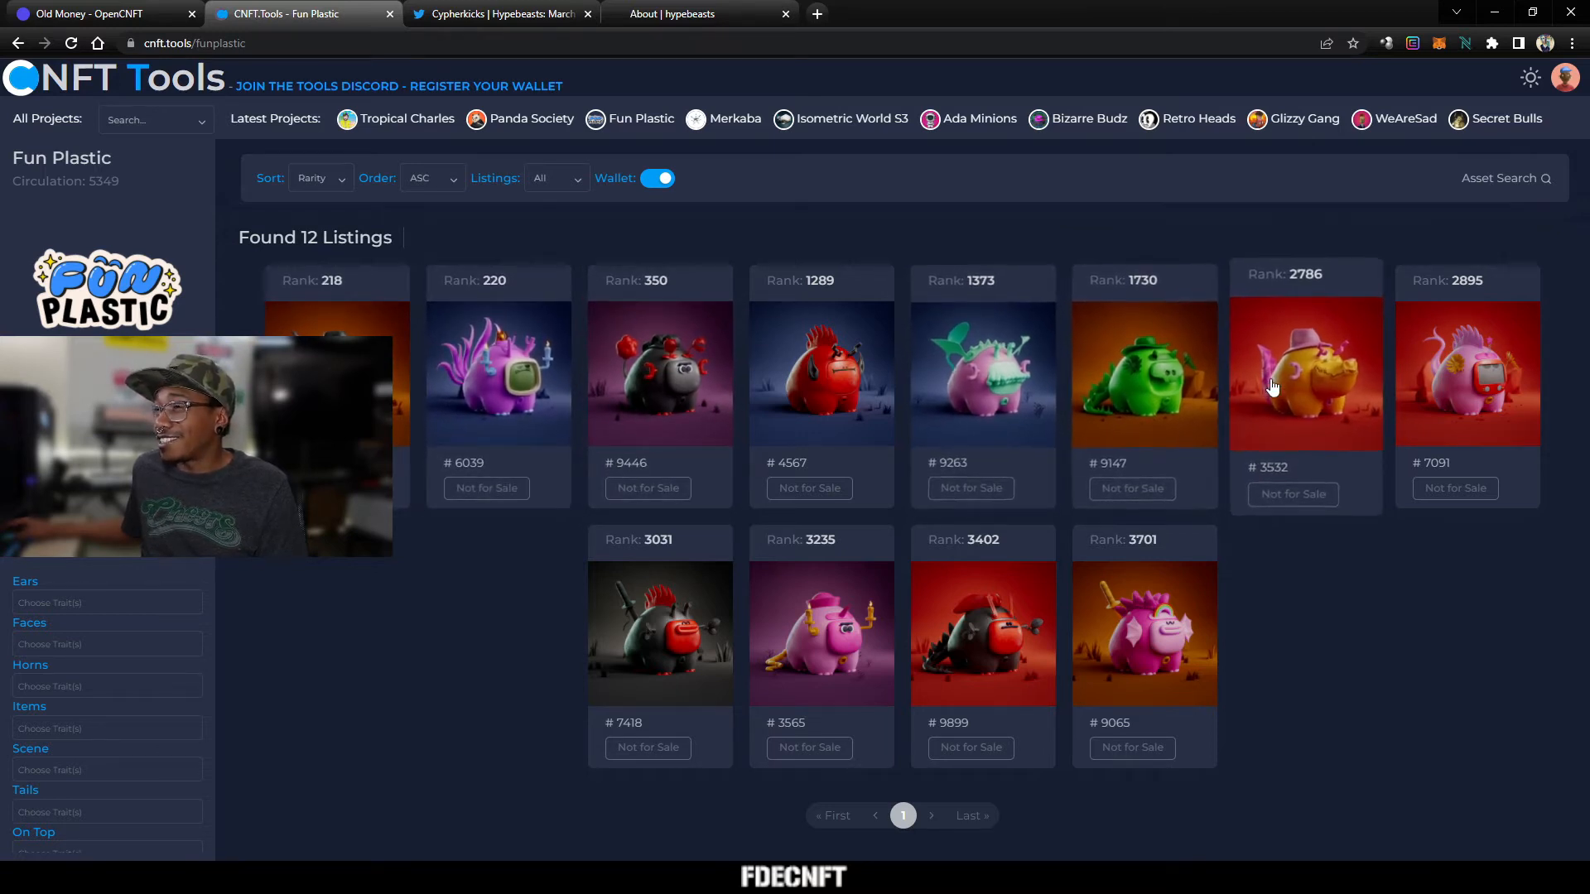
mouse_move(598, 406)
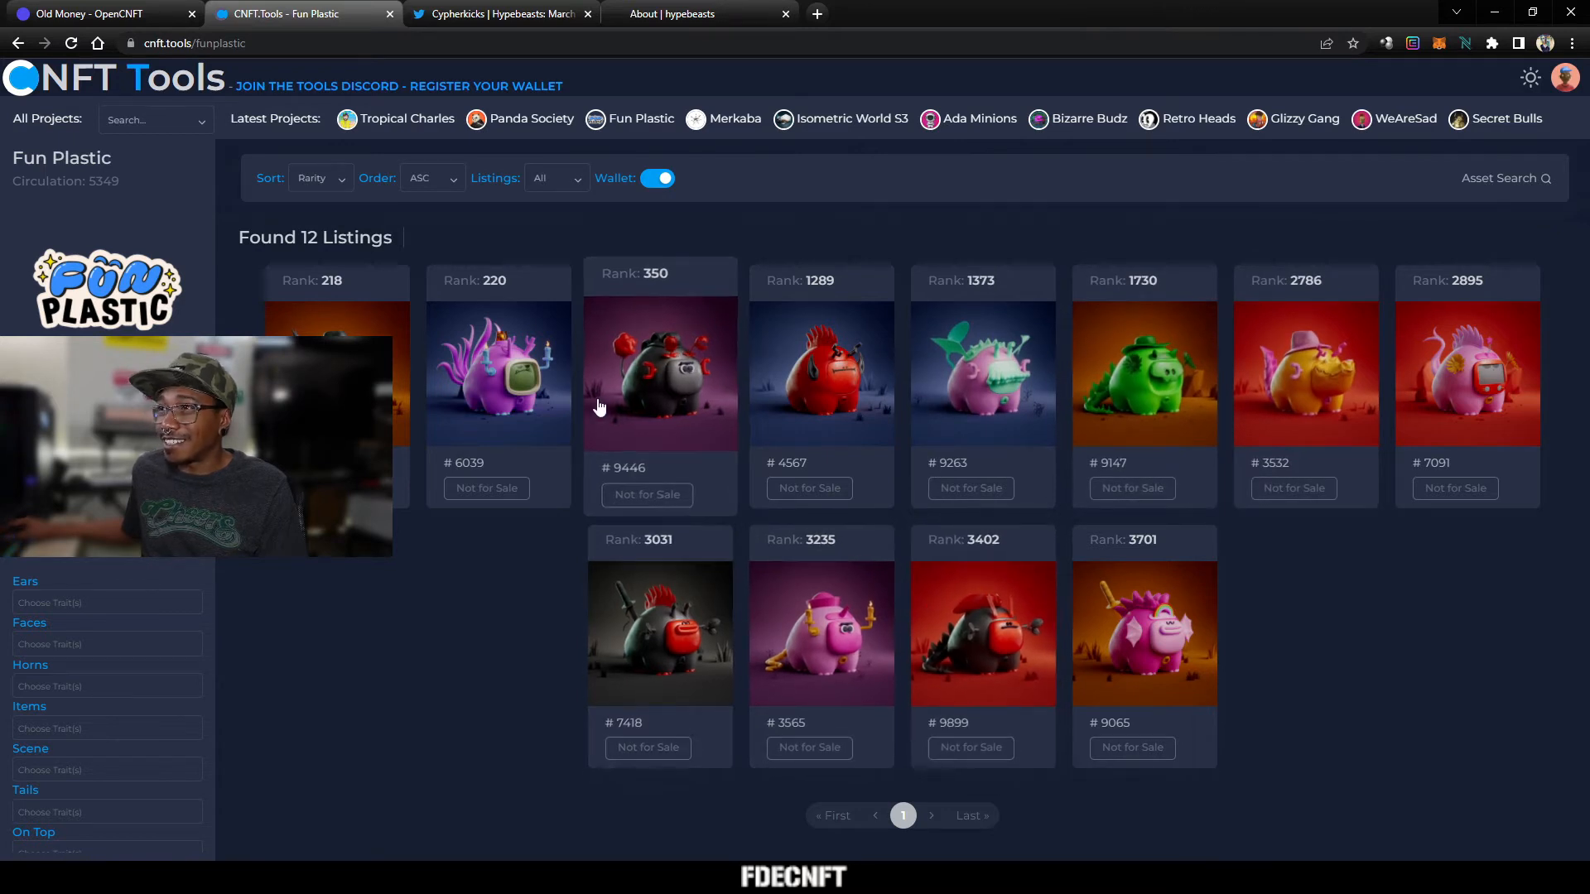
mouse_move(760, 399)
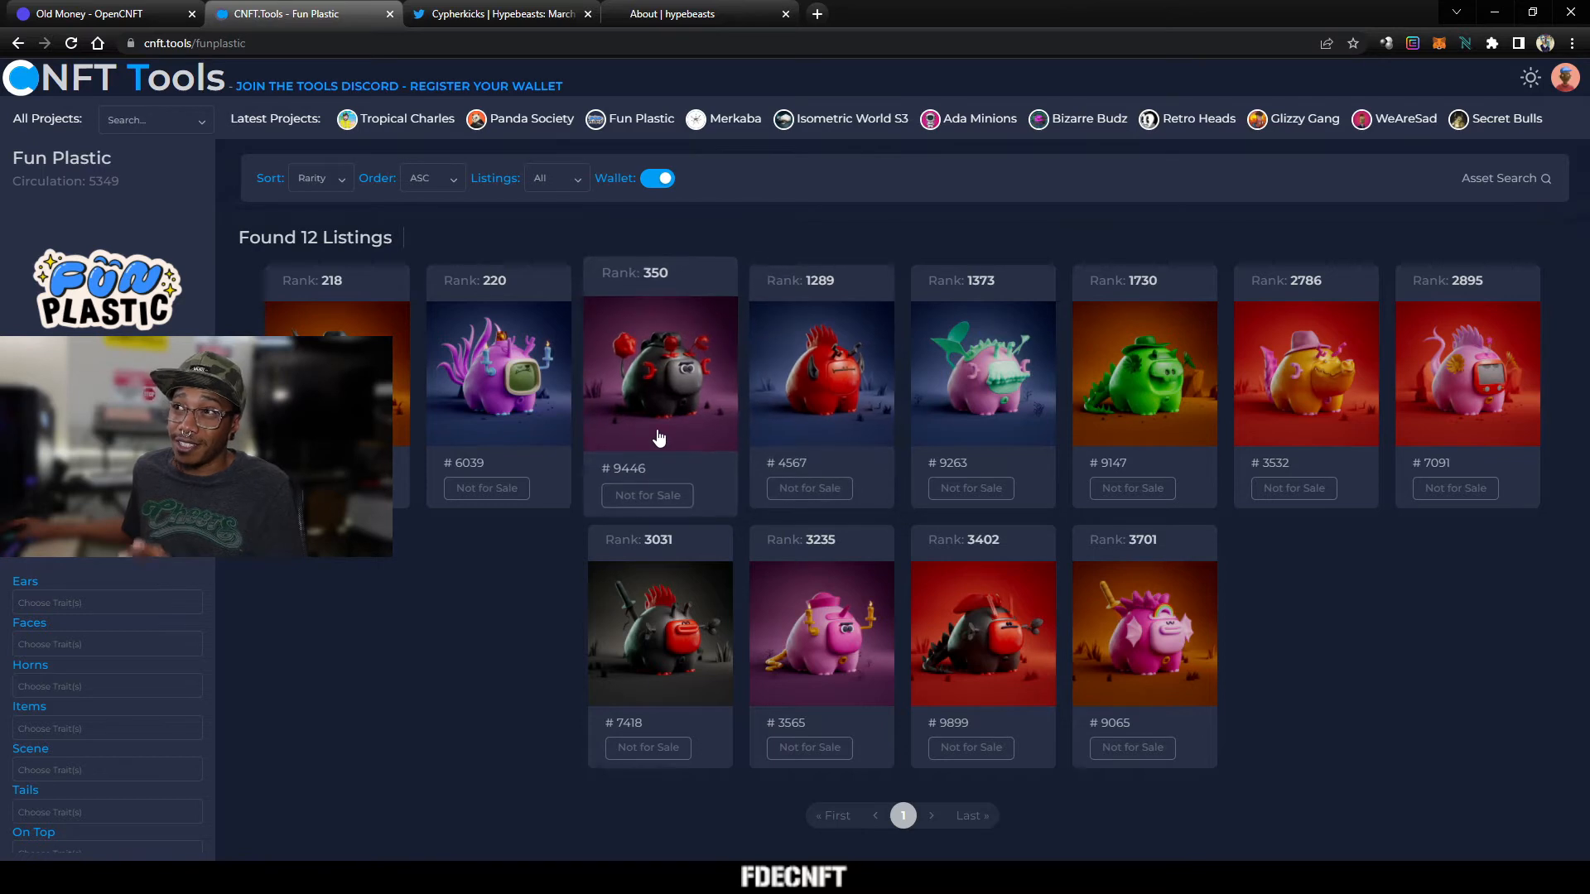
mouse_move(649, 310)
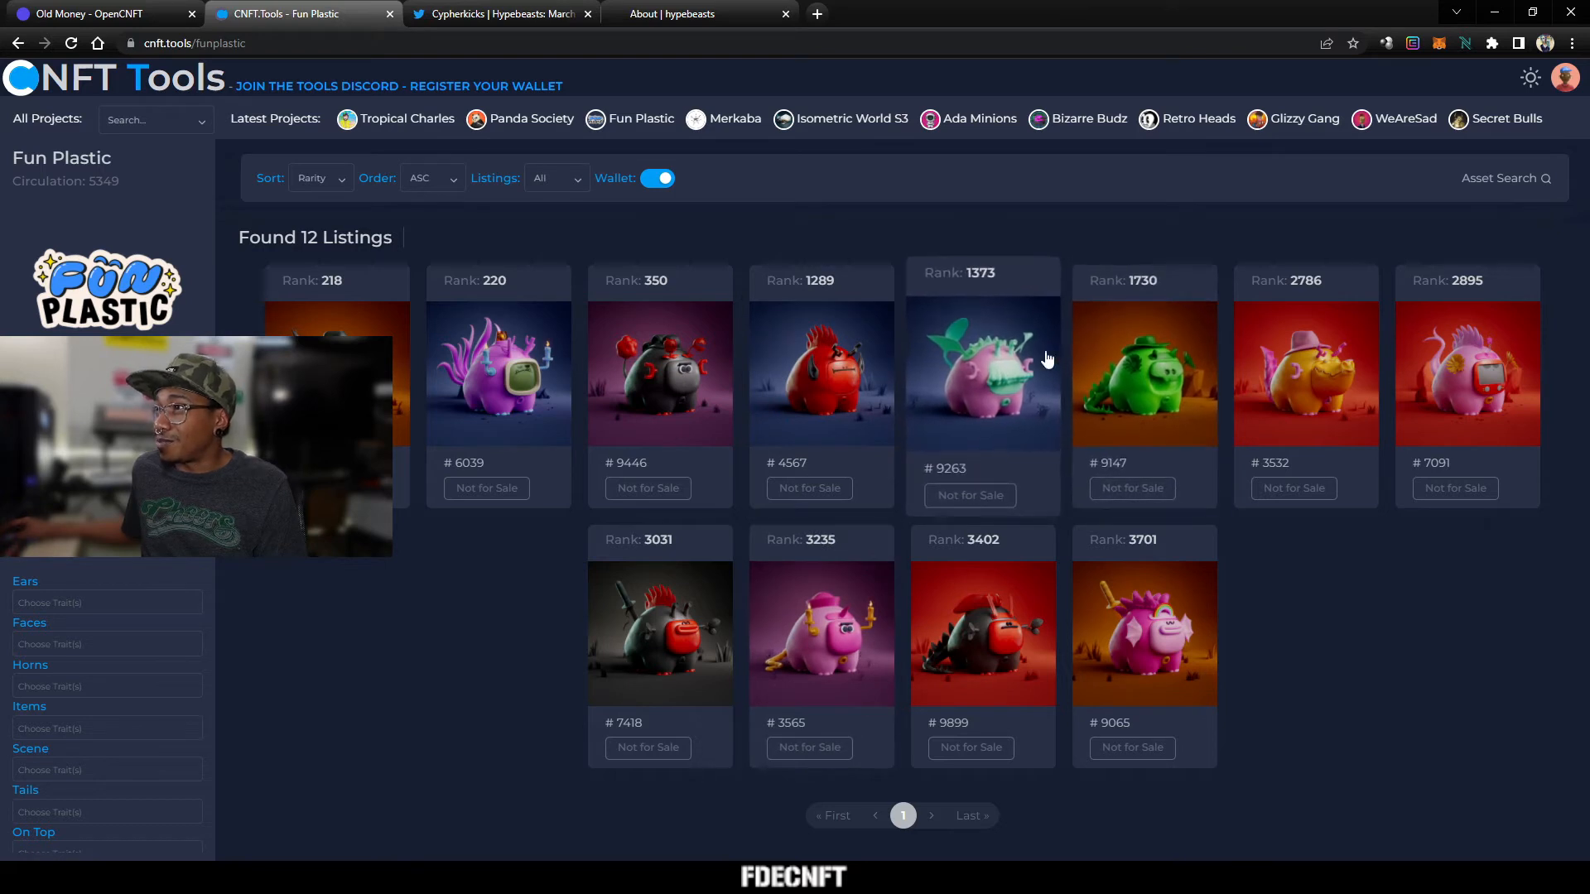
mouse_move(966, 462)
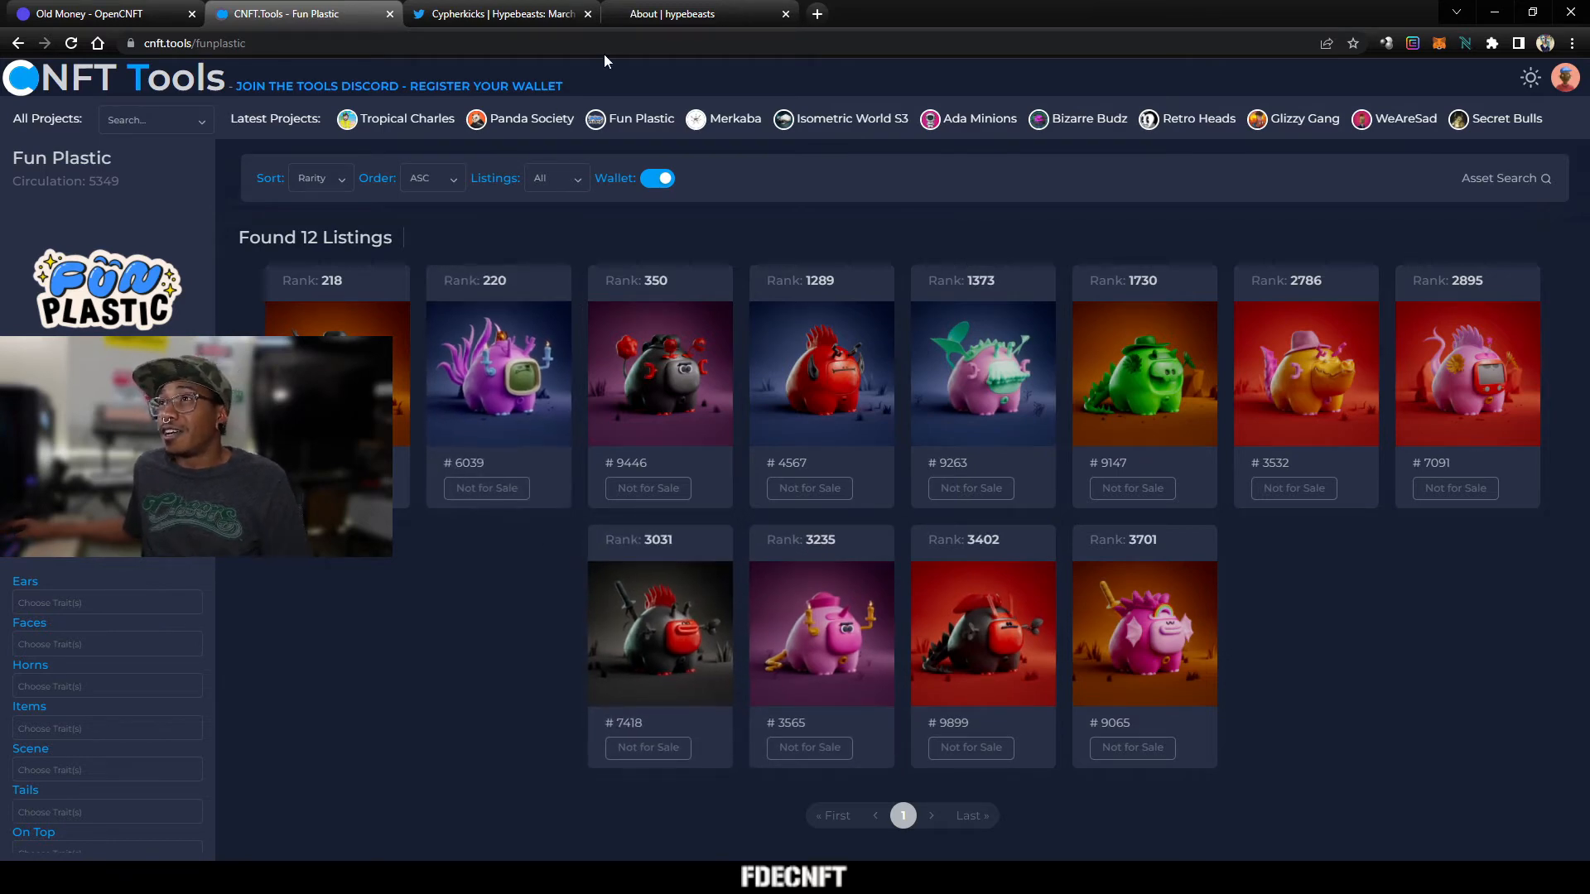
Step: Switch to the Hypebeasts site and go from its About page to Home
left_click(670, 13)
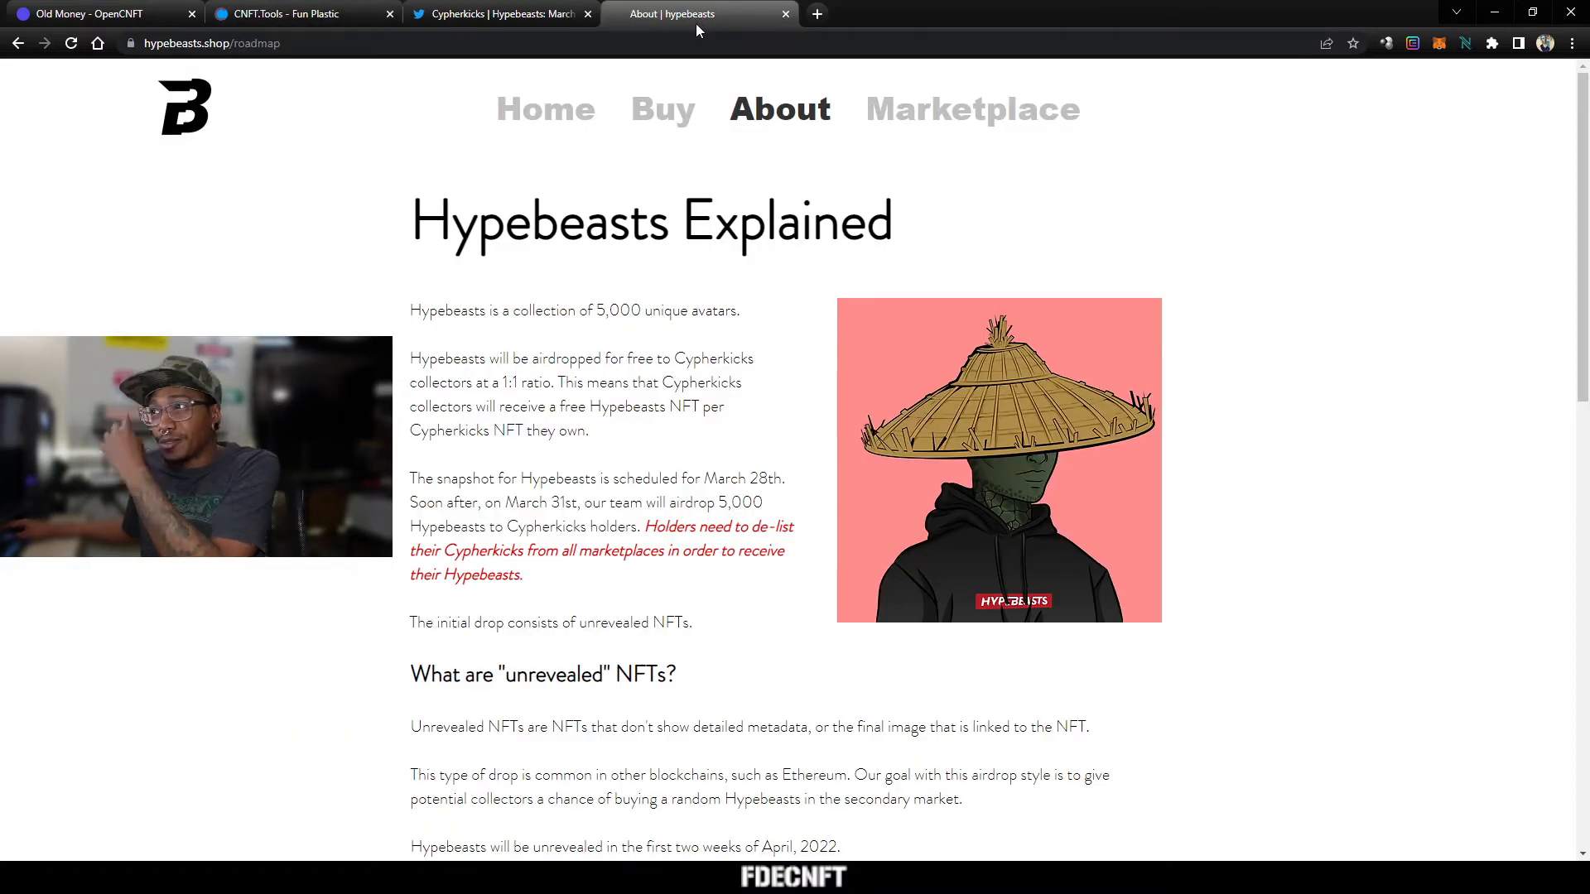
mouse_move(578, 98)
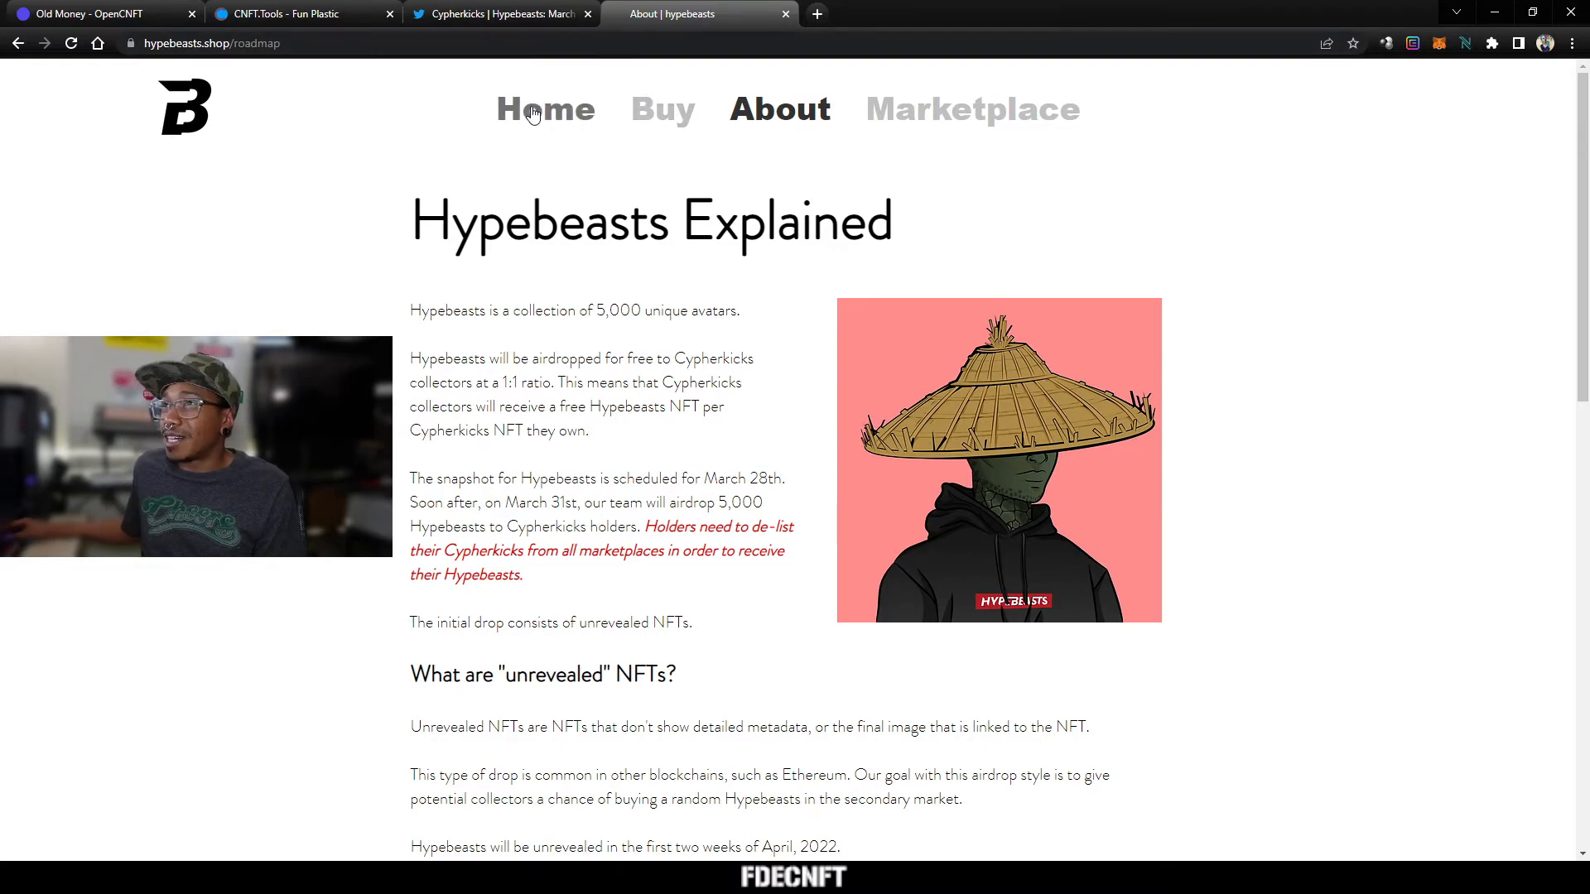
left_click(545, 109)
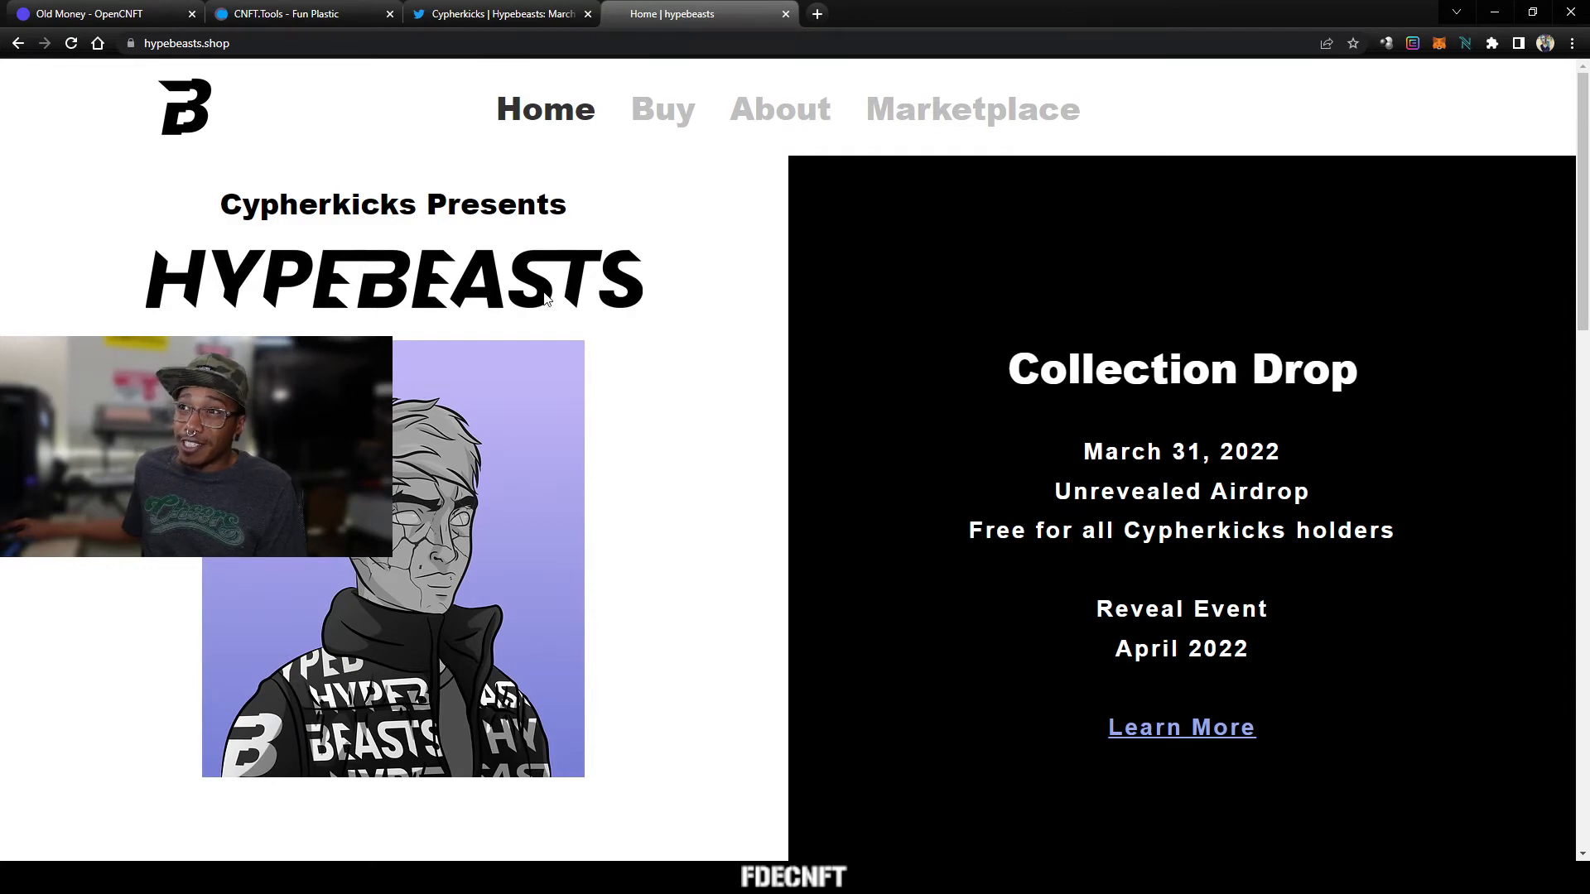
scroll("down", 3)
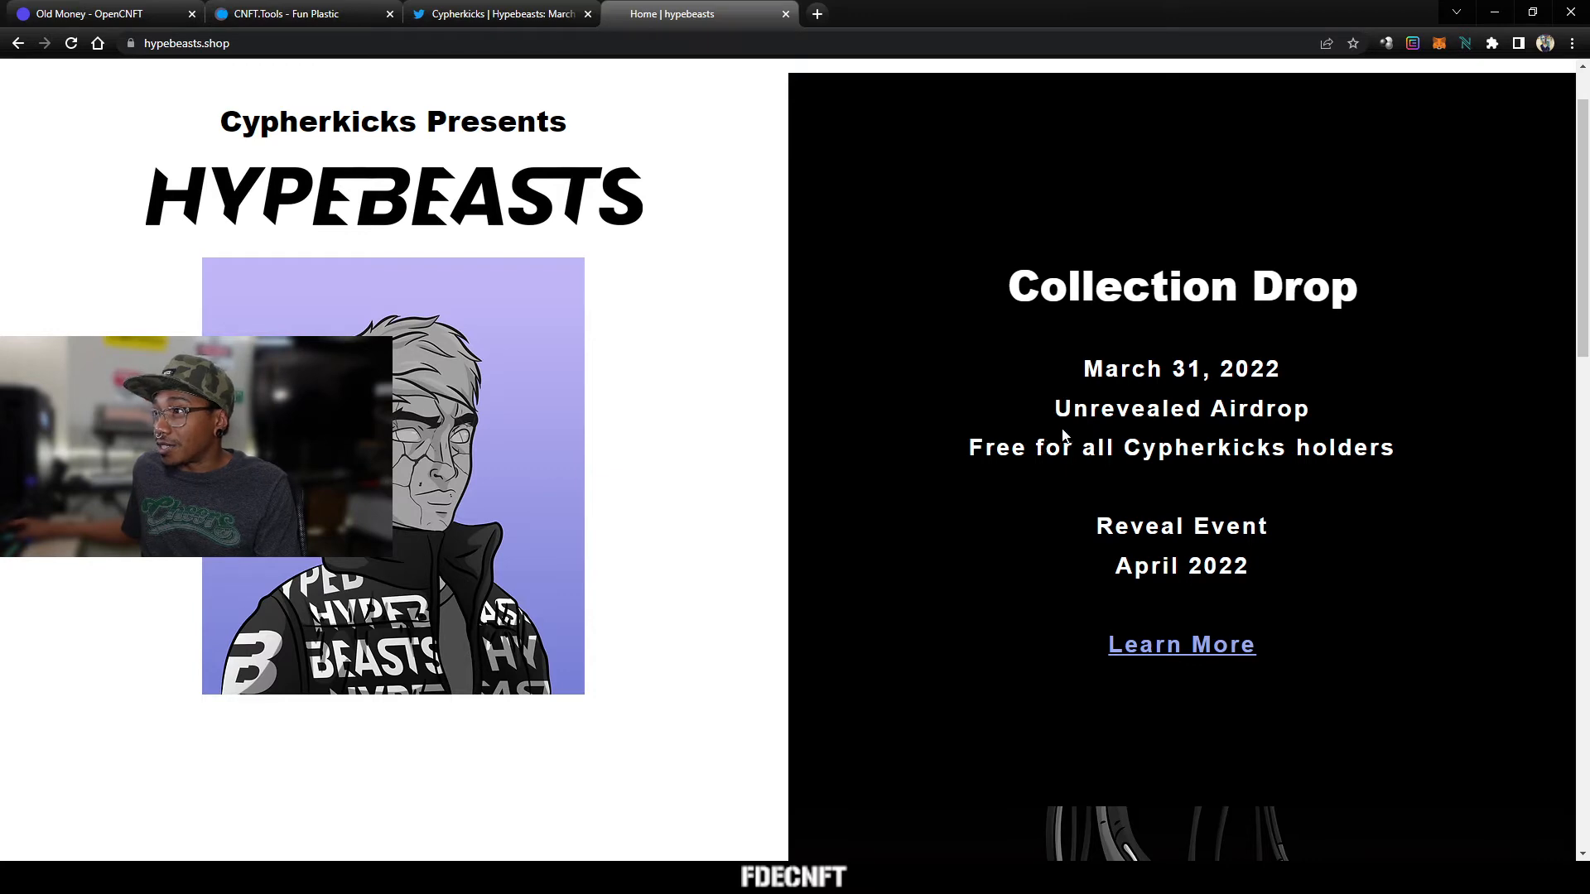
mouse_move(1083, 482)
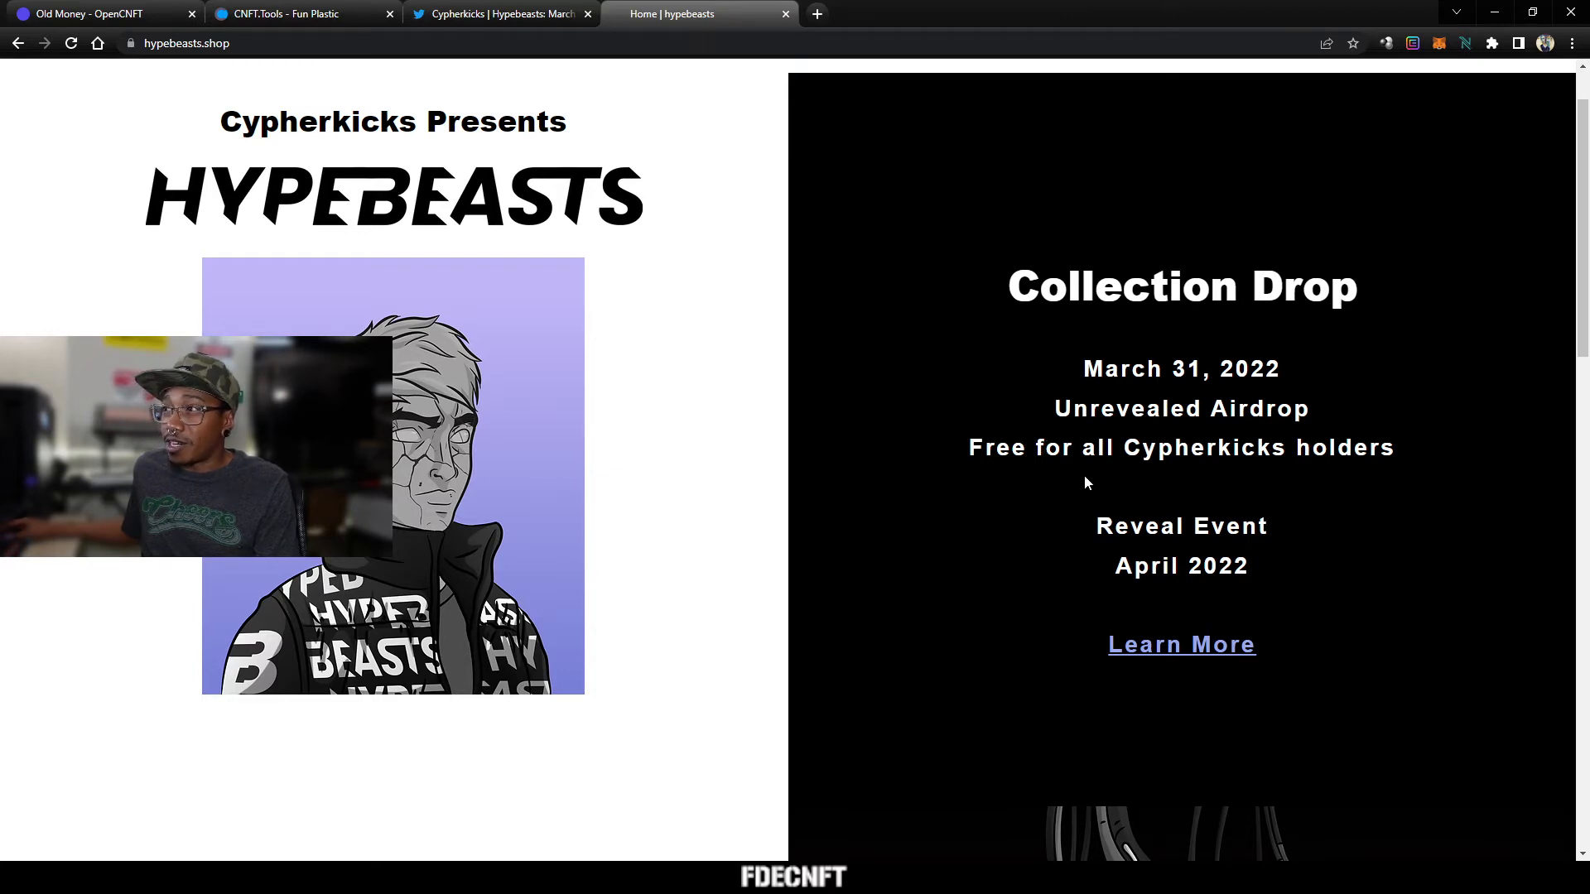
scroll("down", 3)
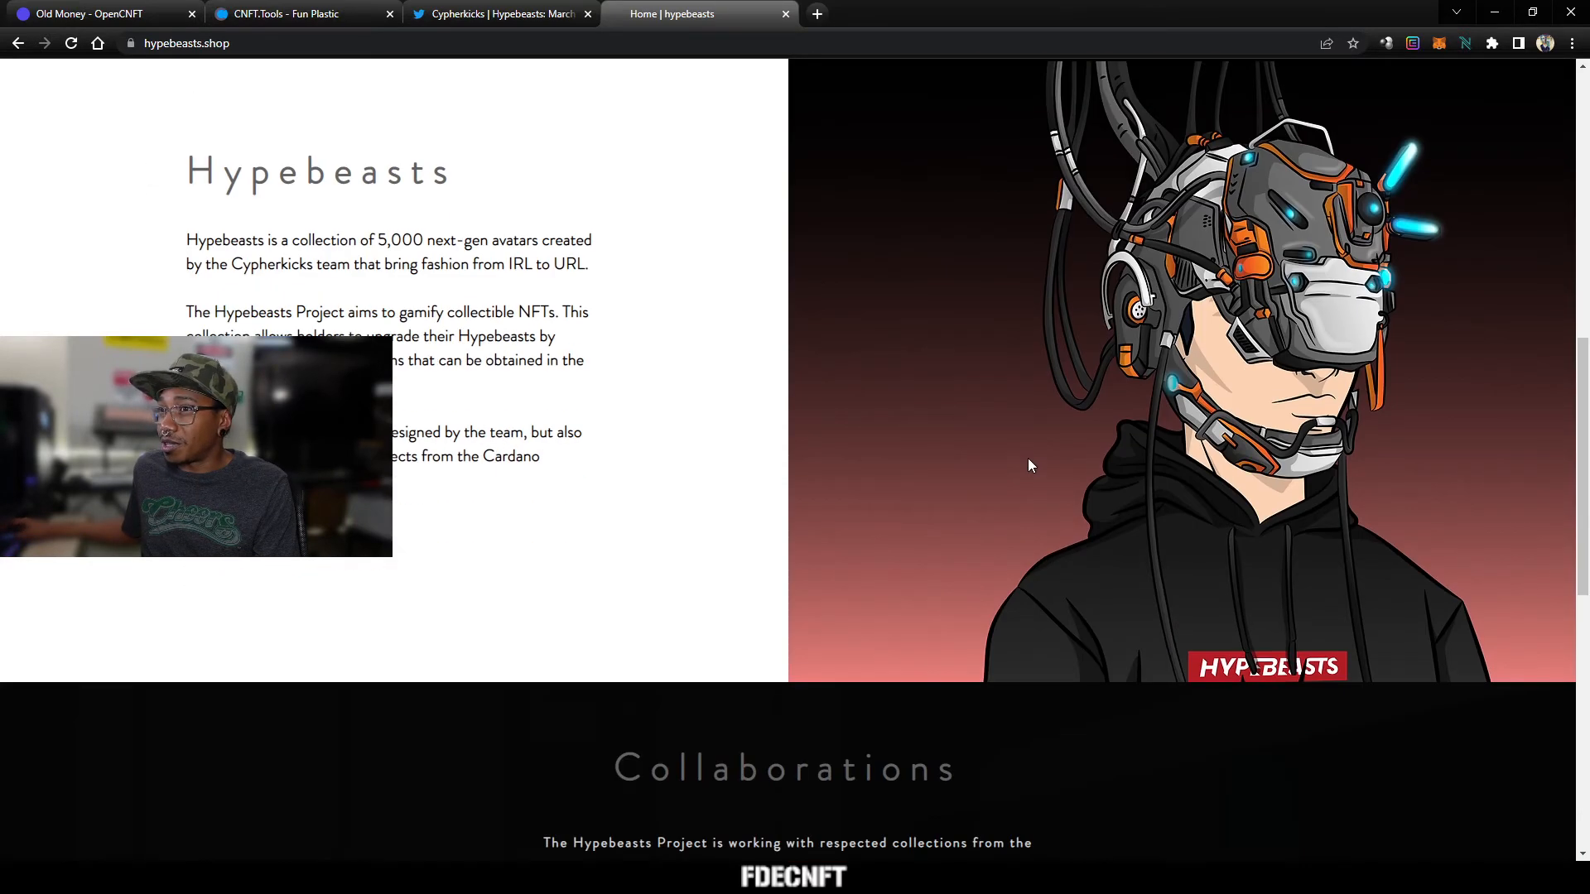
scroll("down", 3)
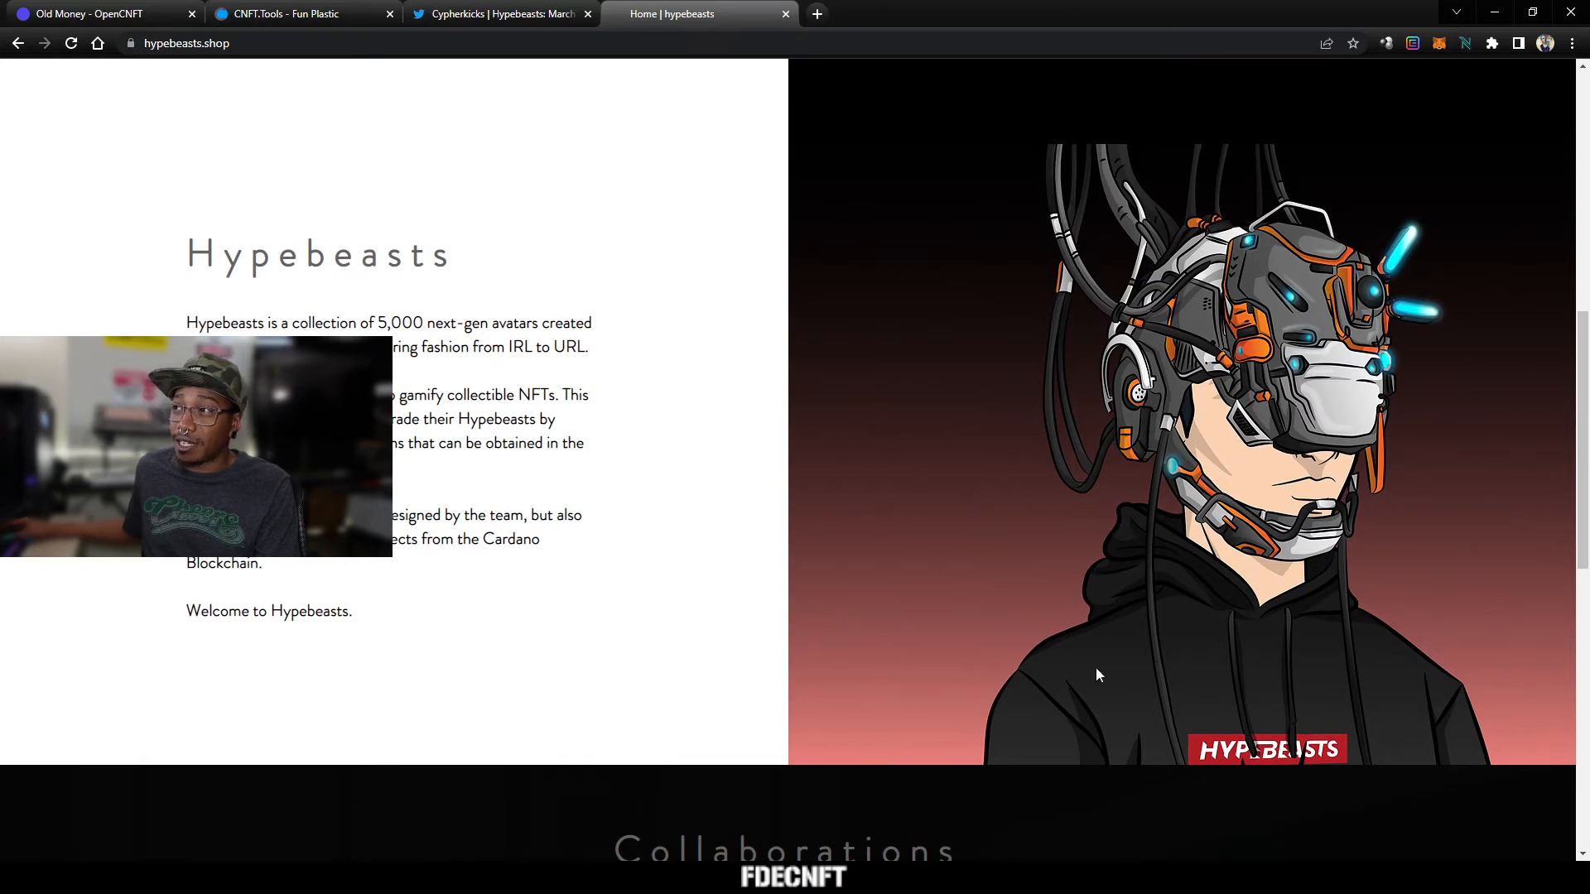
scroll("down", 3)
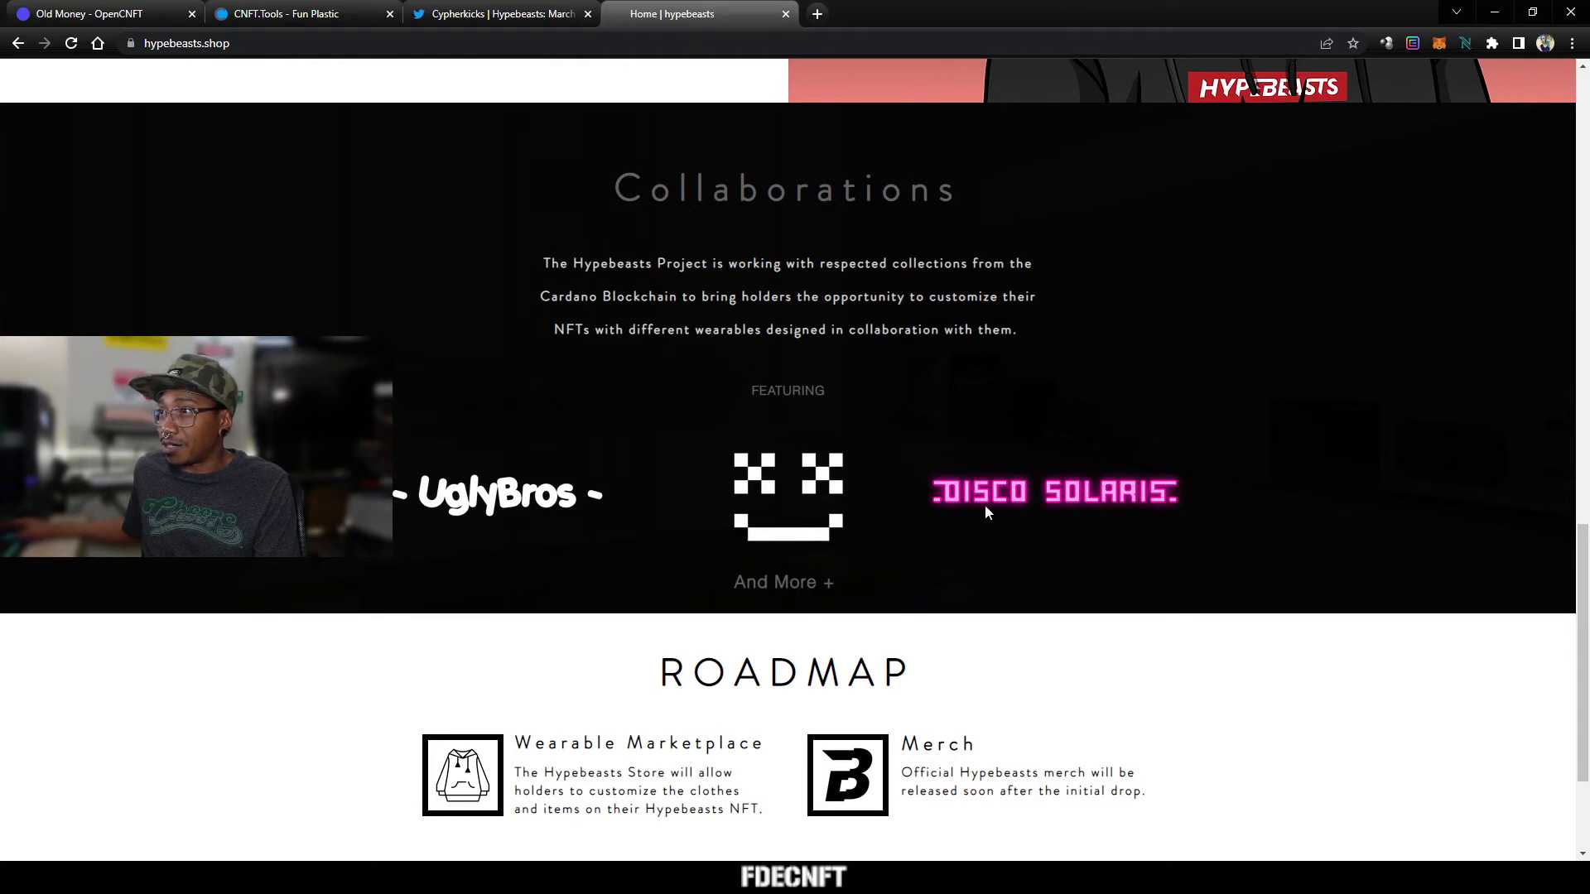
mouse_move(659, 586)
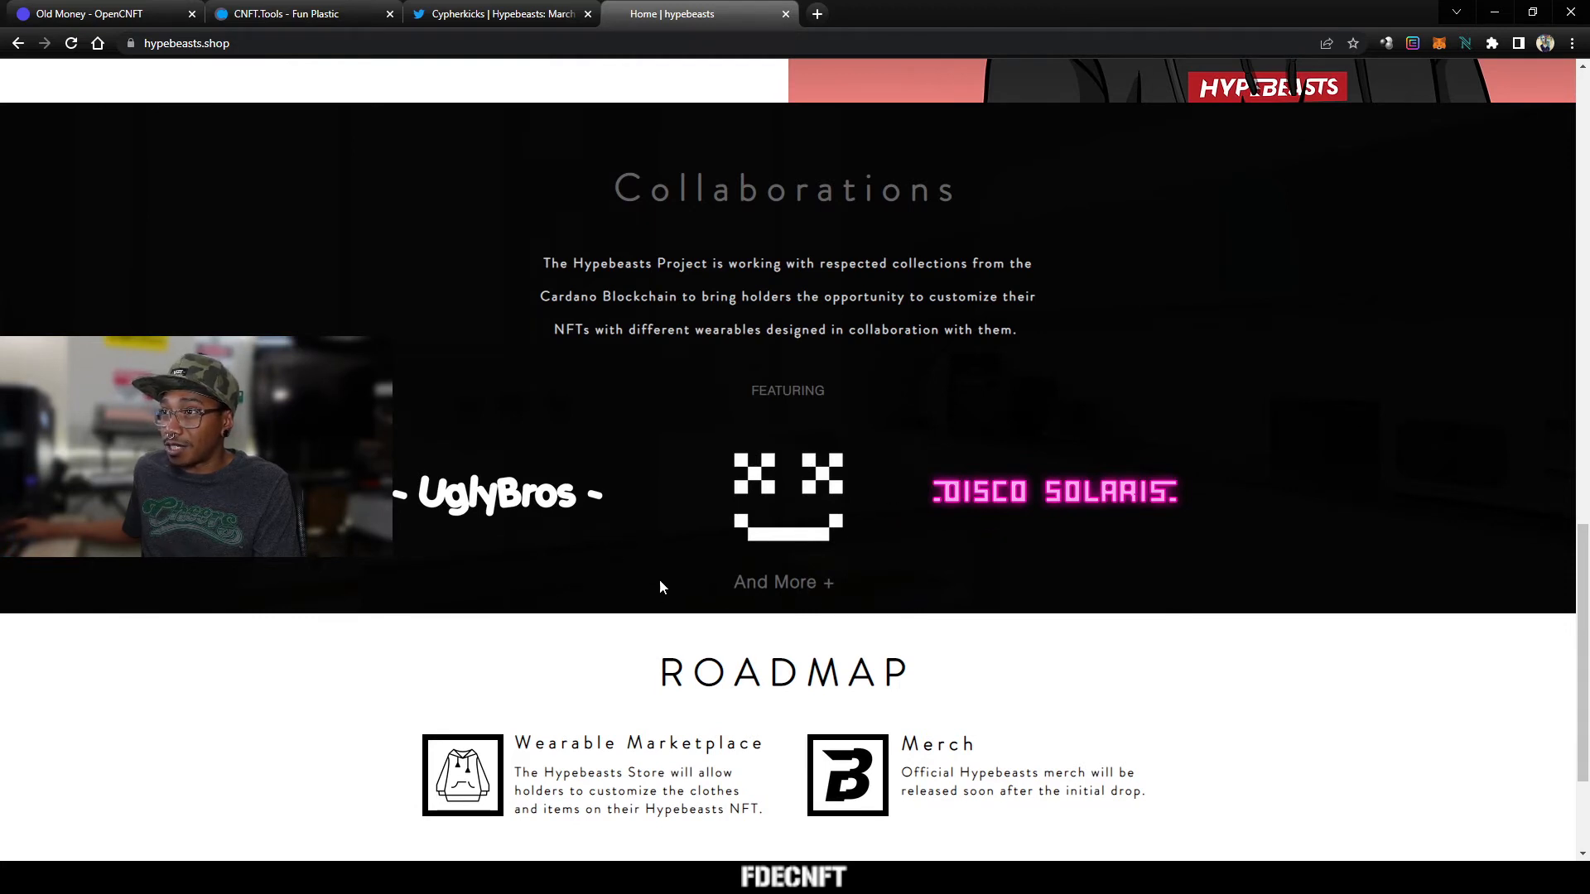
scroll("down", 3)
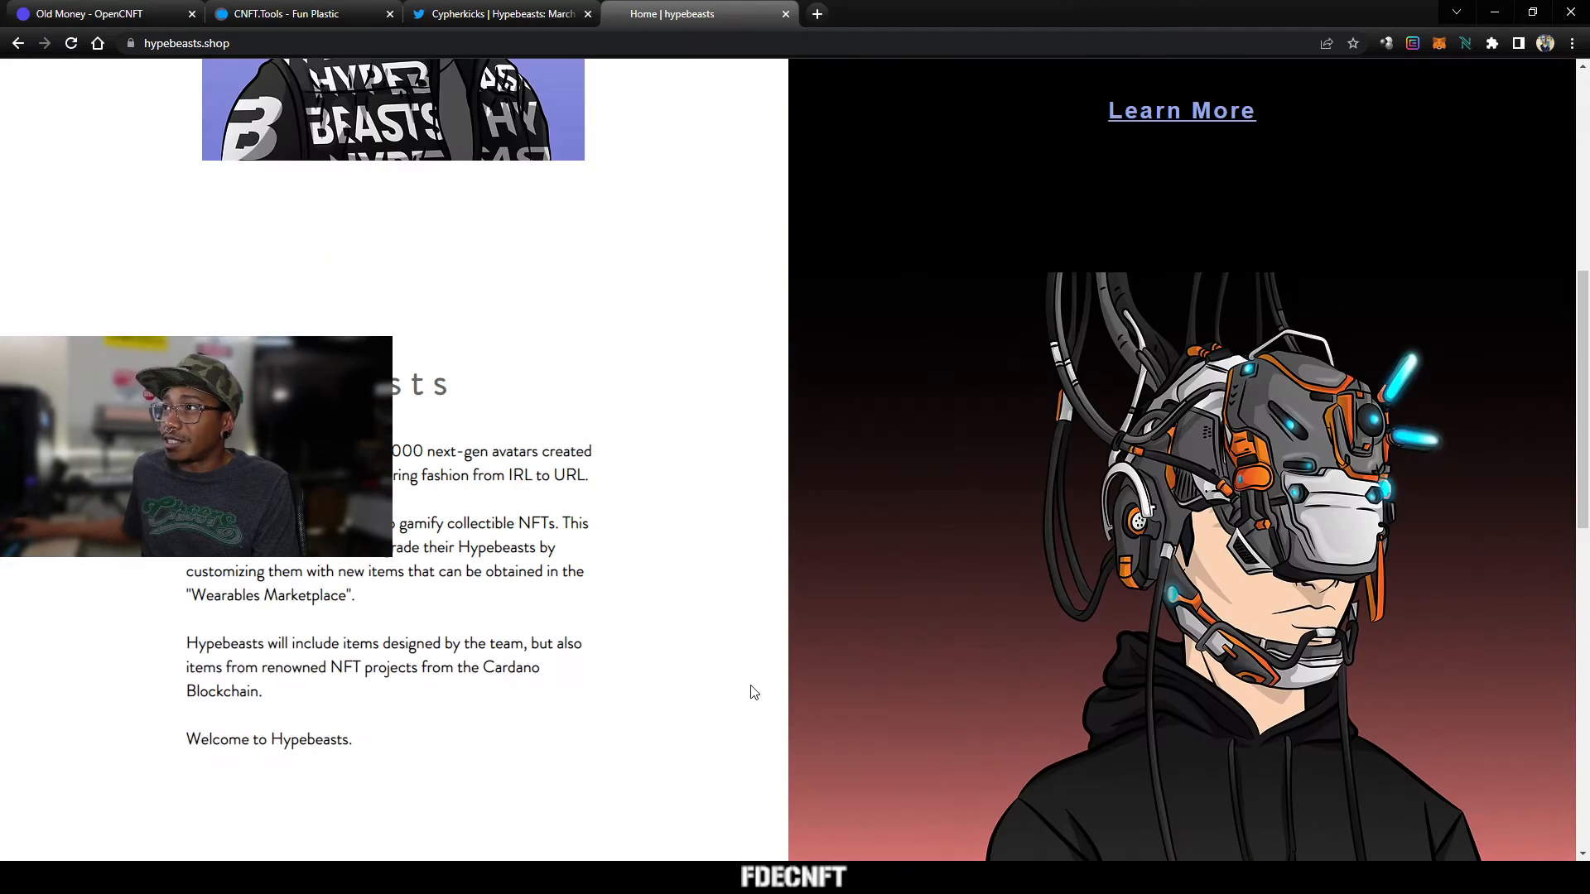
Step: View the How to Buy airdrop instructions overlay, then close it back to the home page
left_click(1181, 110)
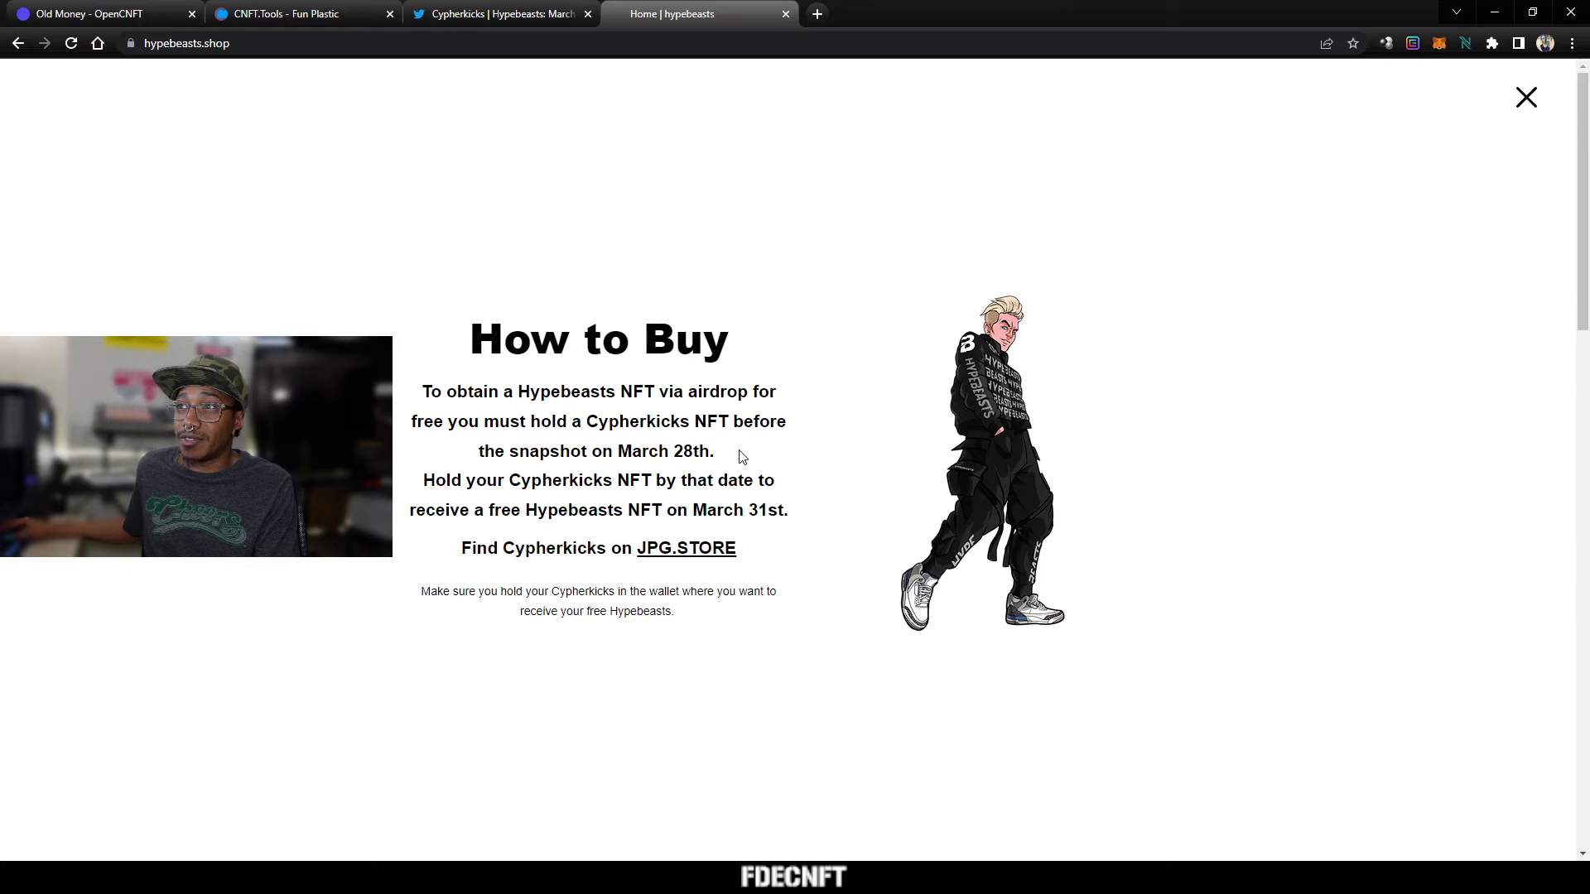
mouse_move(717, 473)
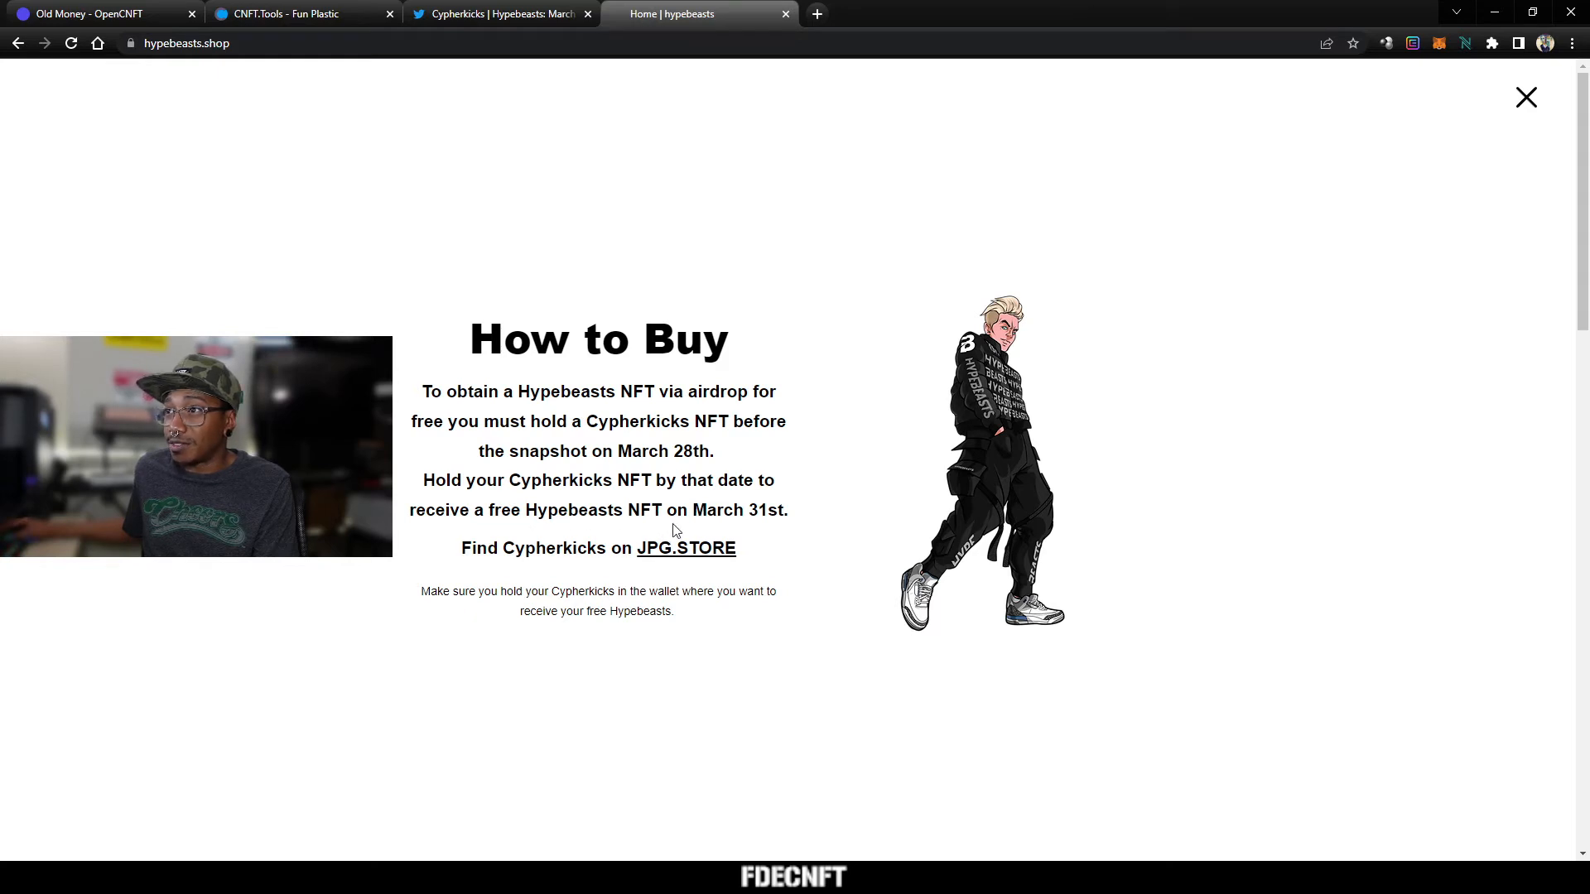
mouse_move(745, 540)
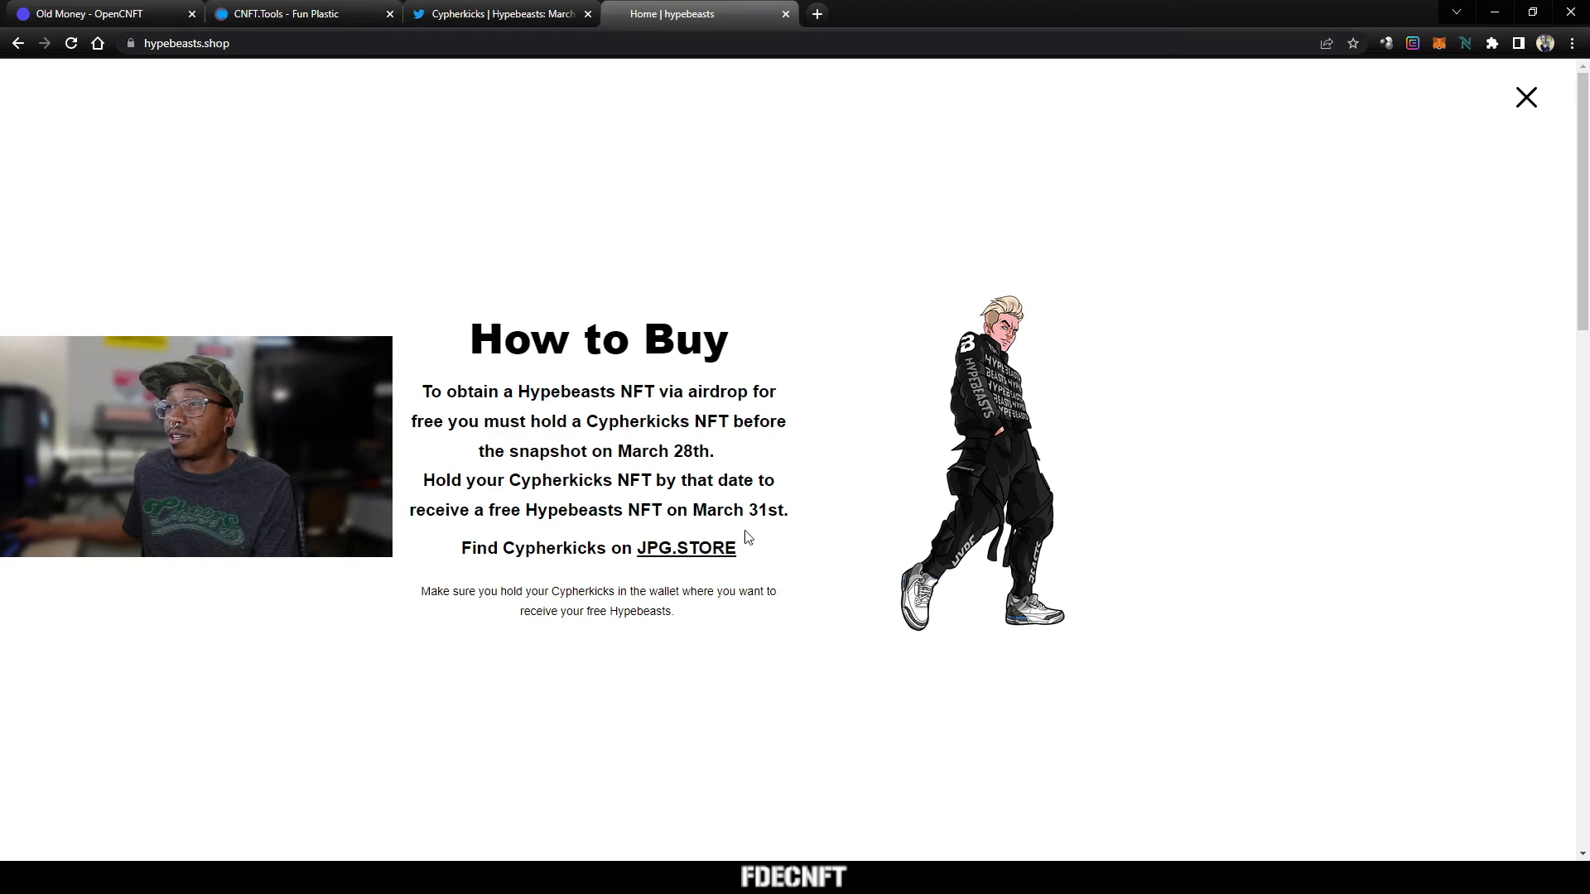
mouse_move(699, 556)
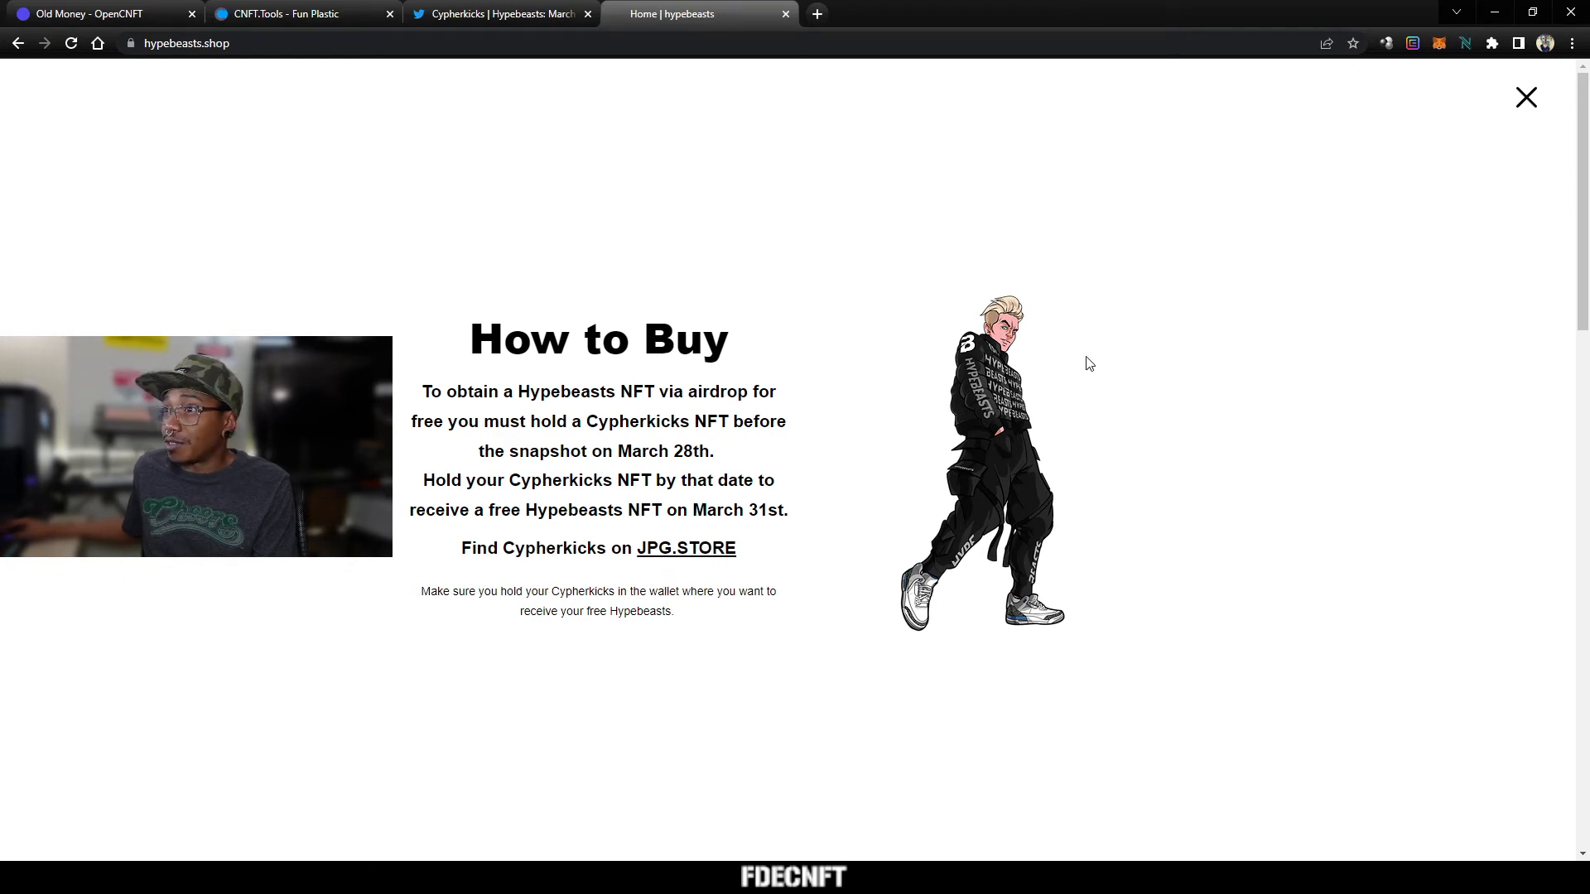
left_click(1526, 98)
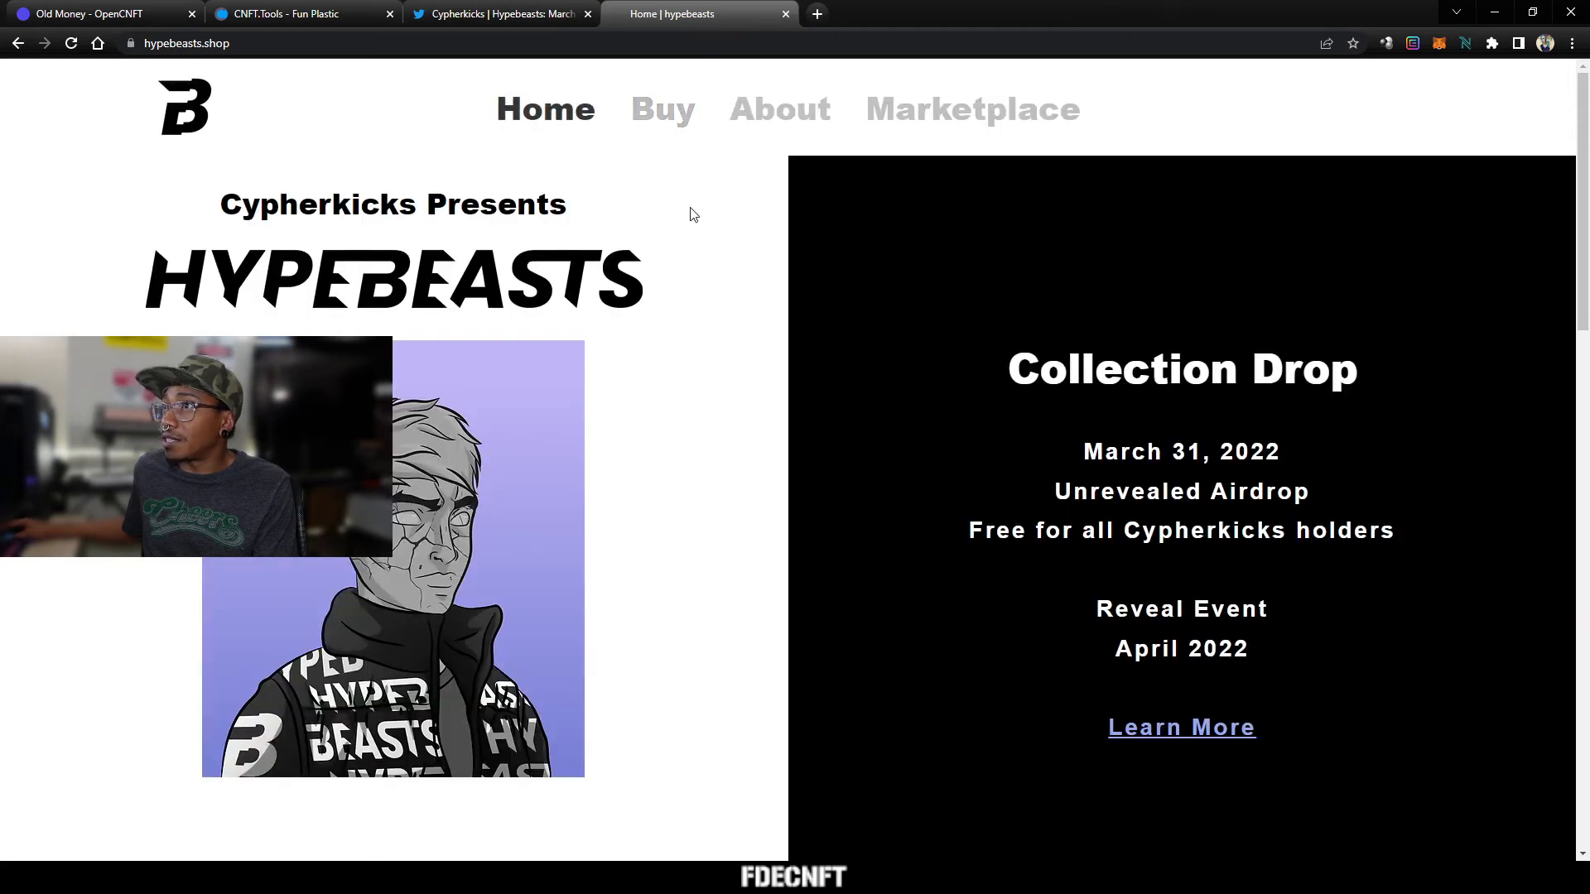
Step: Go to the Hypebeasts About page and scroll into the airdrop explanation
left_click(779, 109)
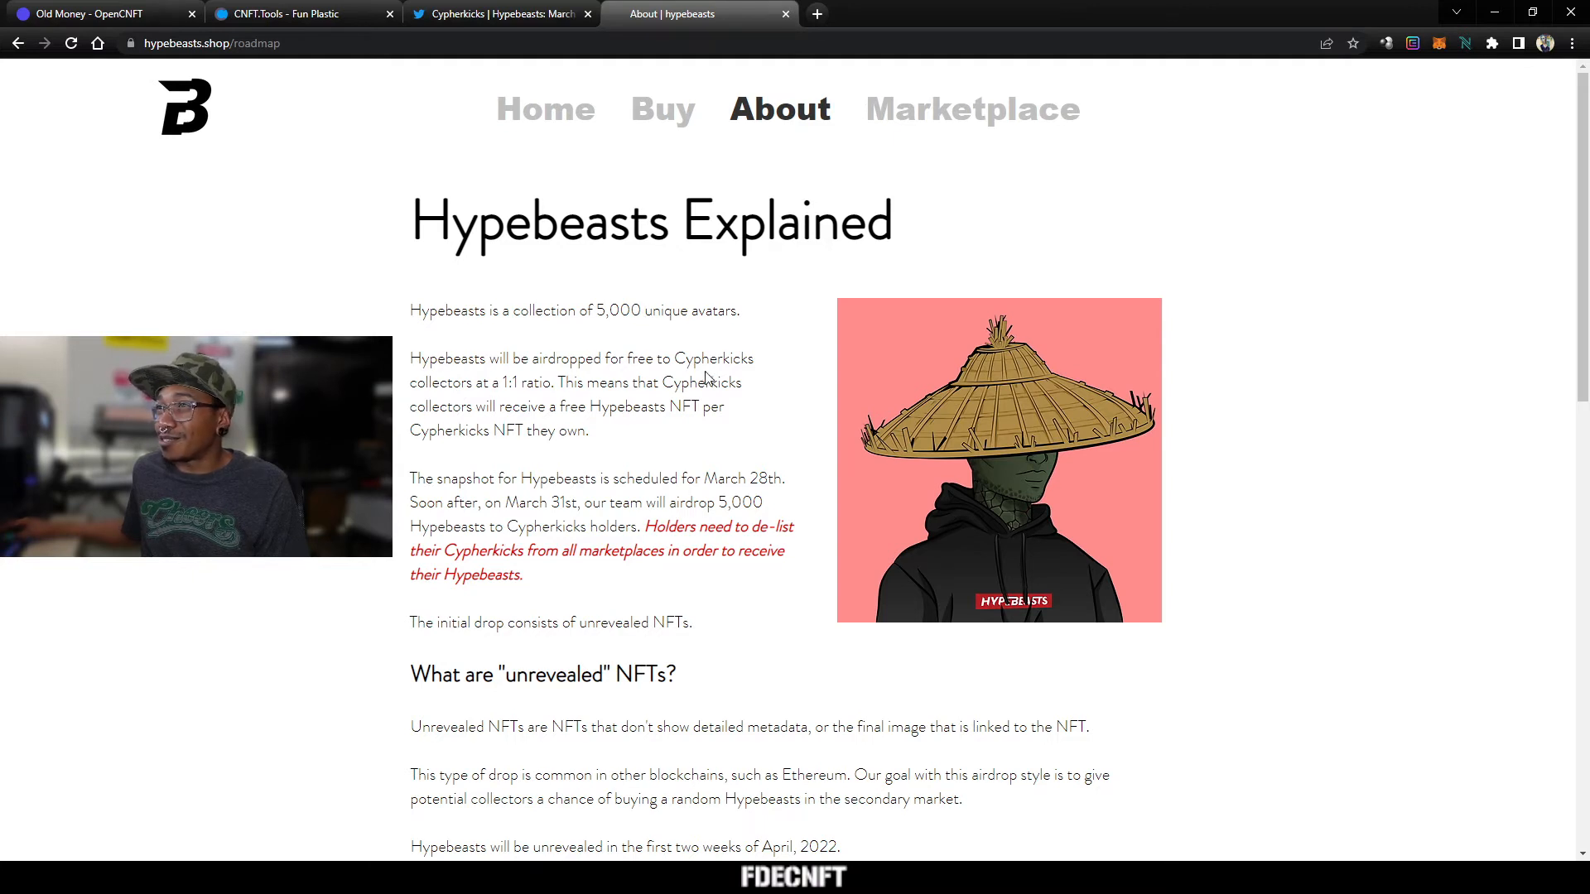
mouse_move(571, 469)
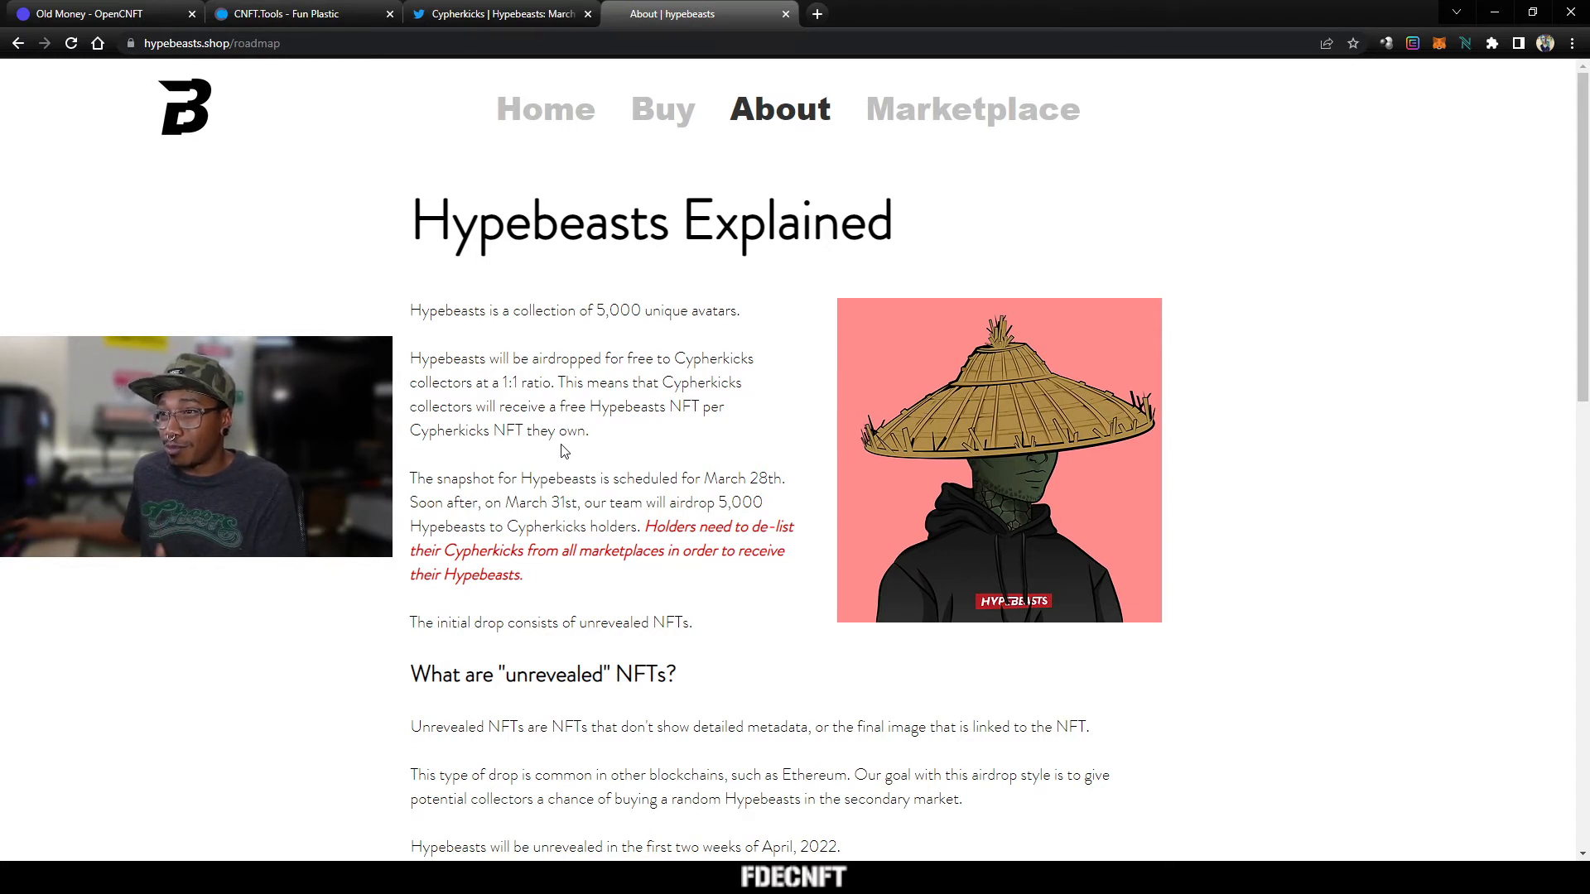
scroll("down", 3)
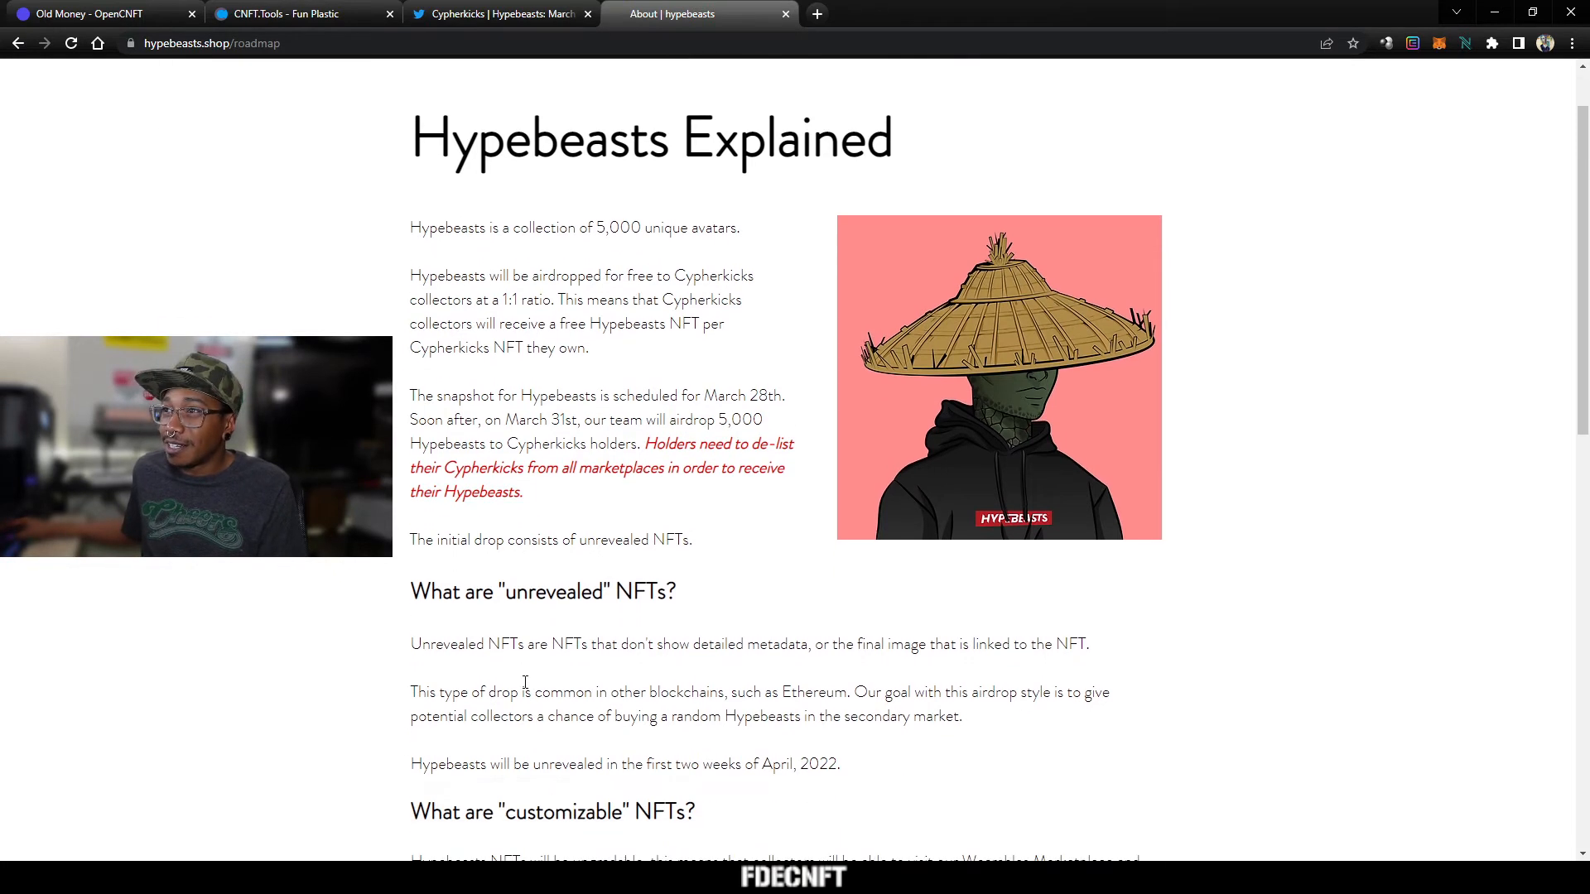
mouse_move(776, 436)
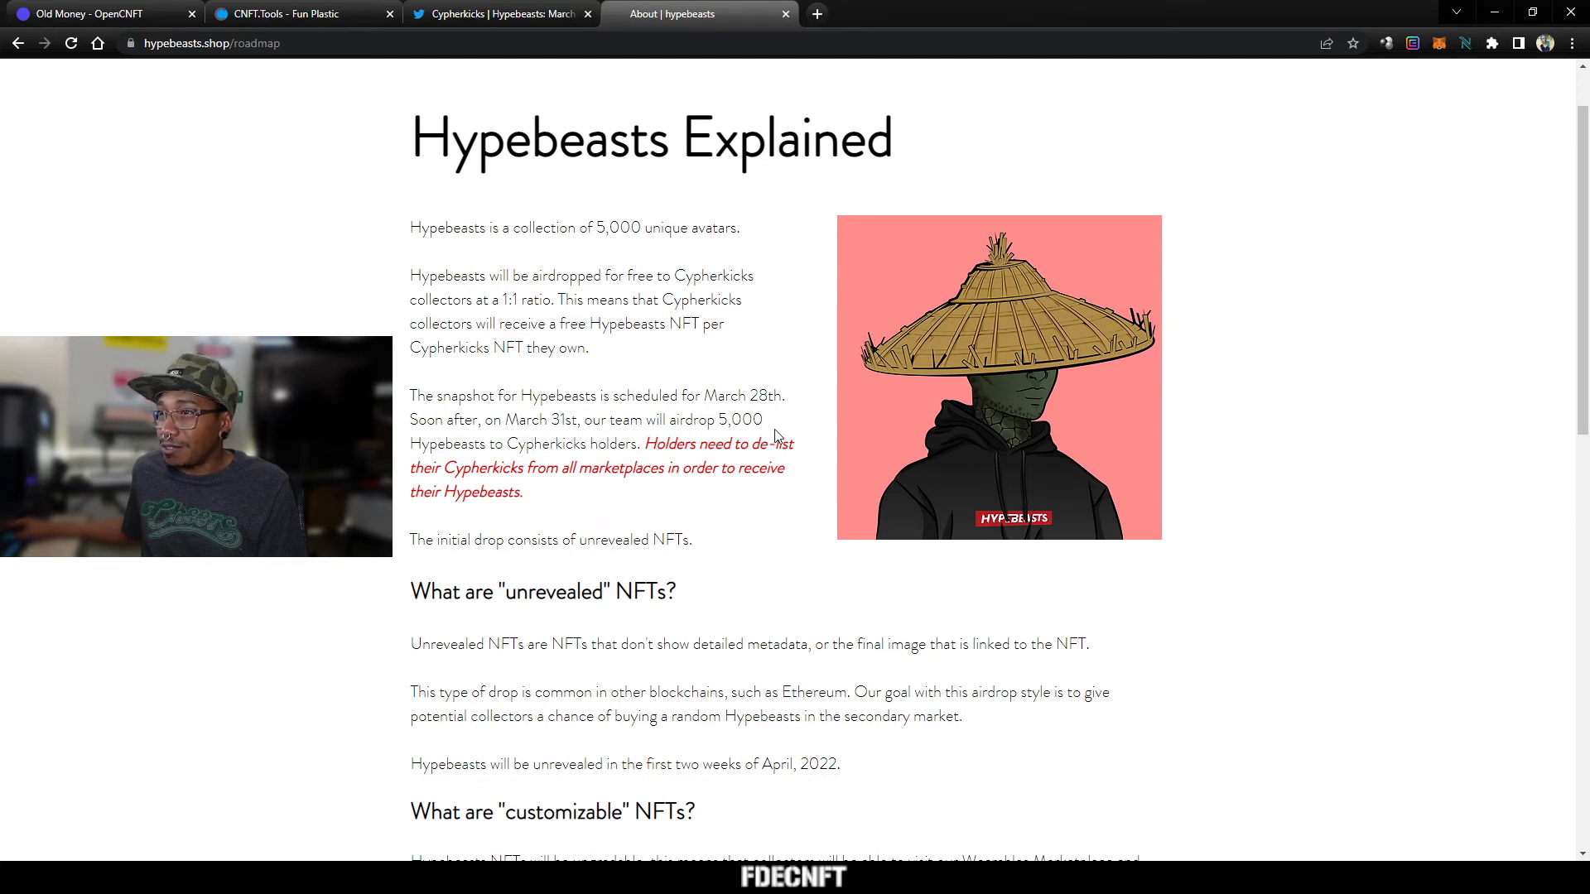
mouse_move(613, 608)
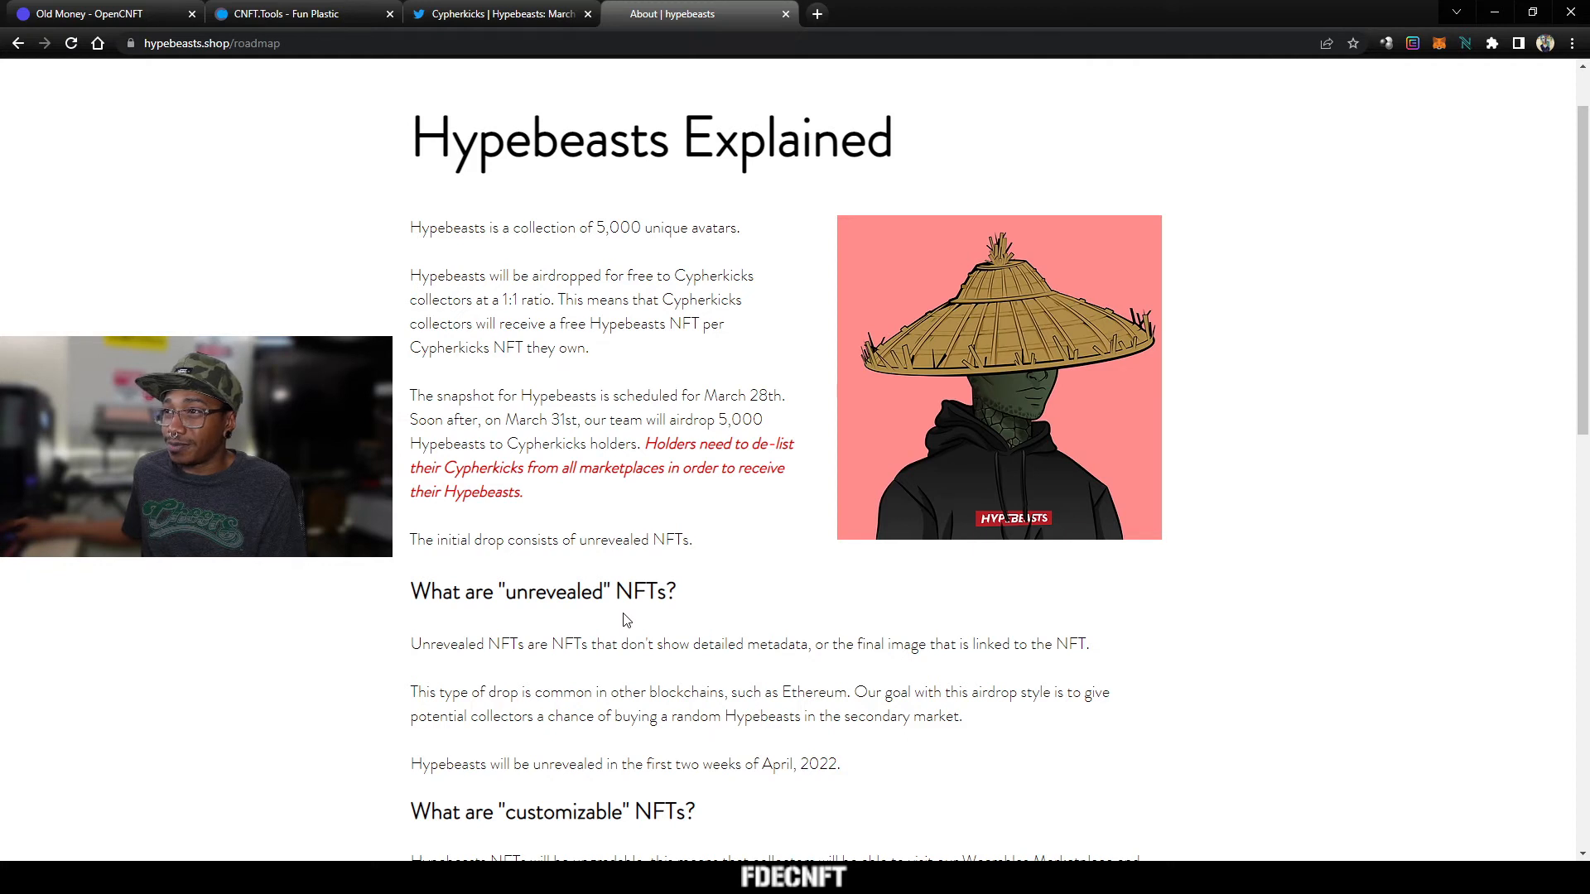
mouse_move(611, 619)
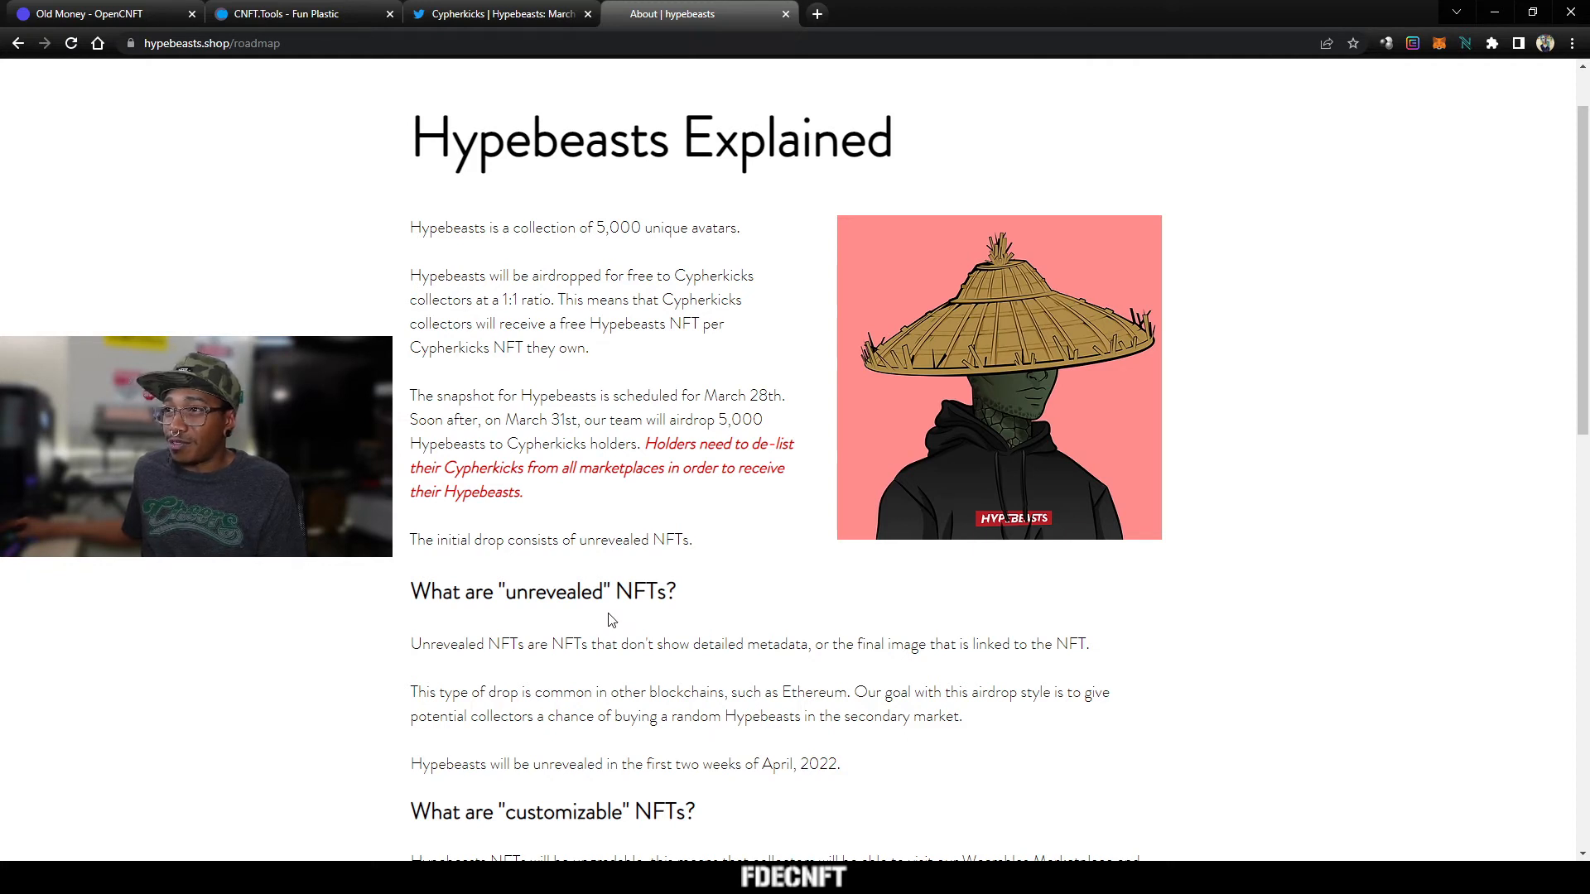
mouse_move(553, 625)
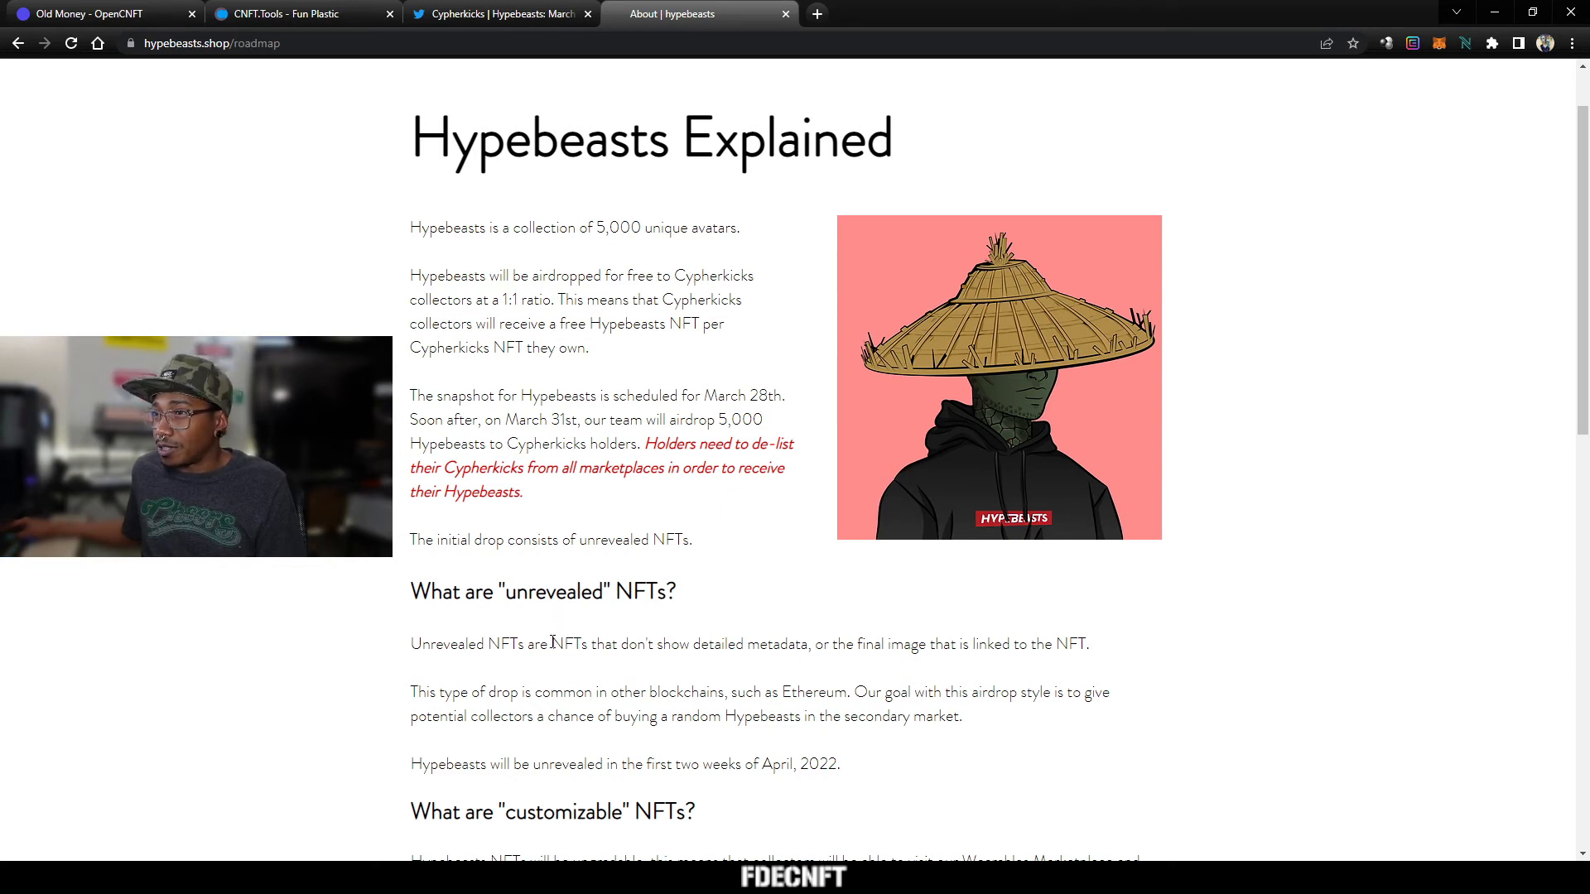
mouse_move(582, 618)
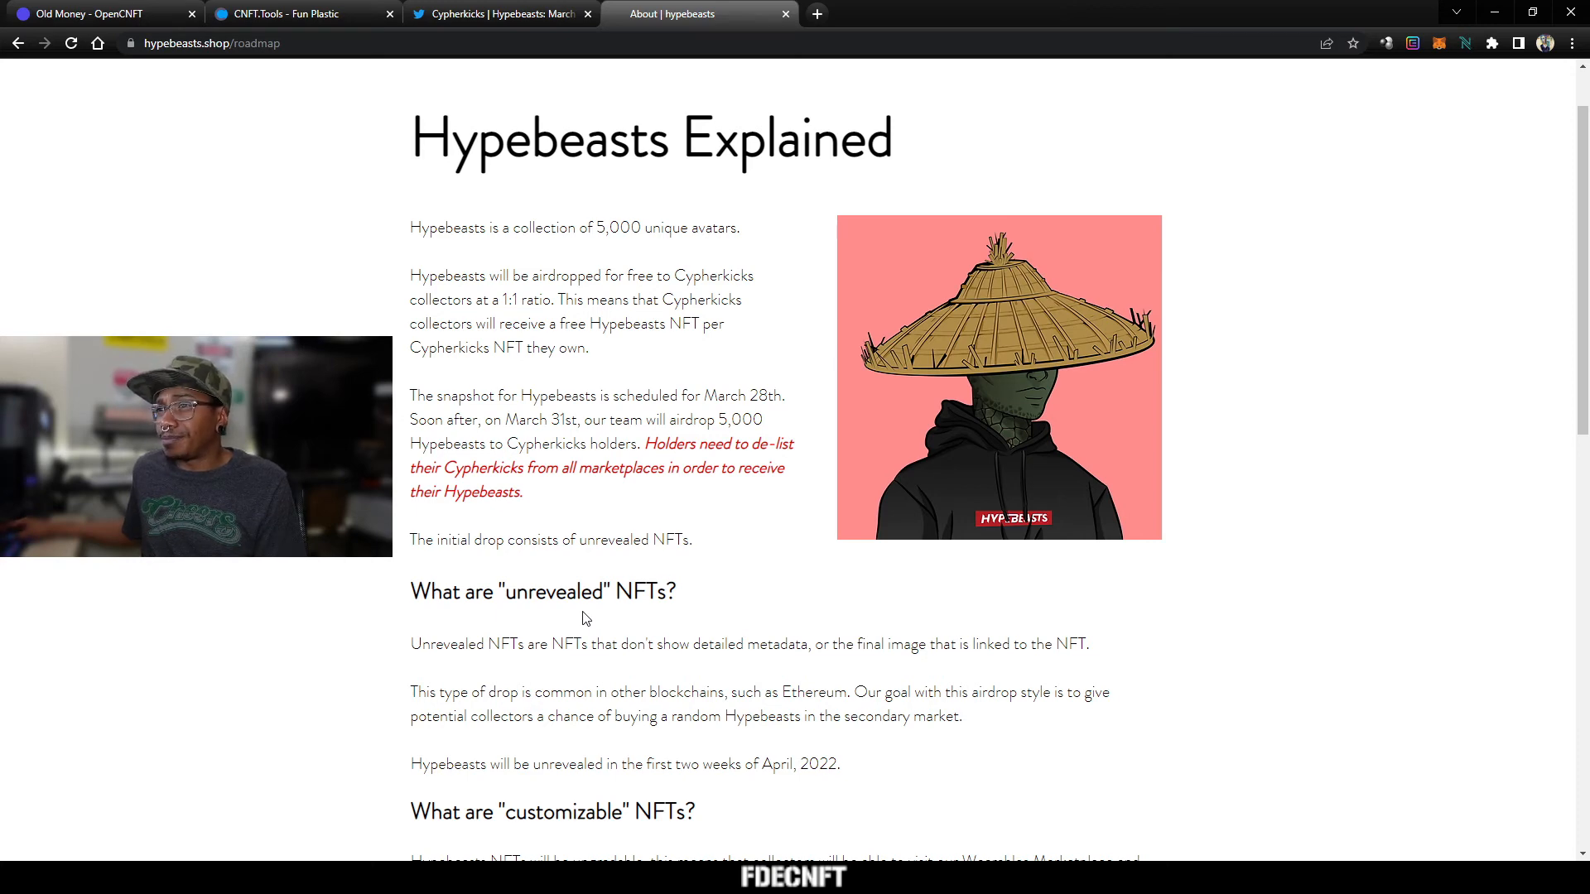
scroll("down", 3)
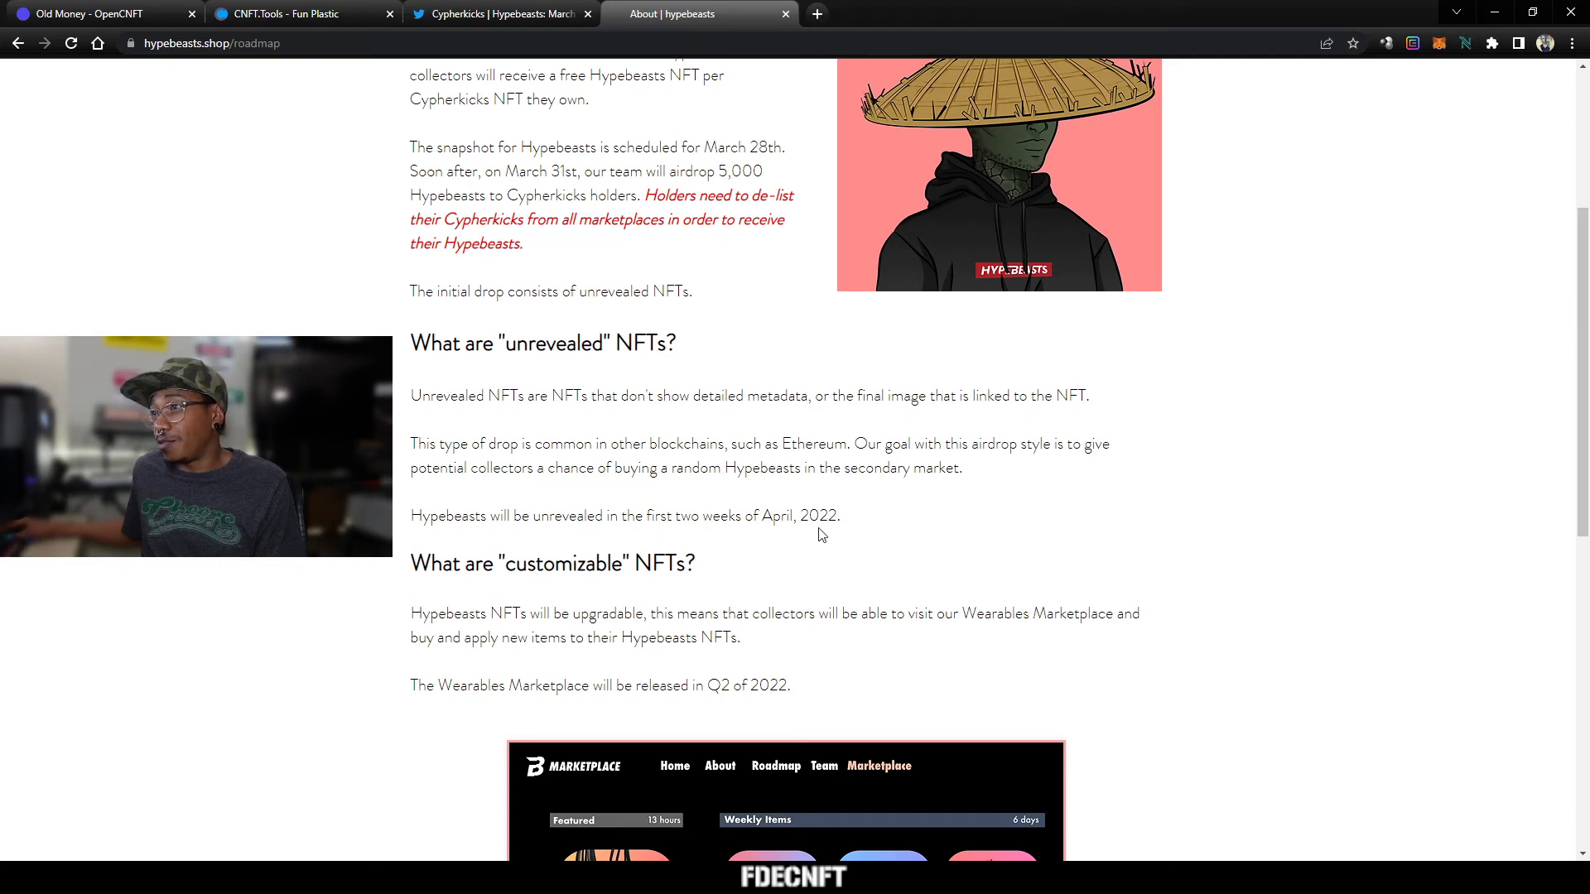
scroll("up", 3)
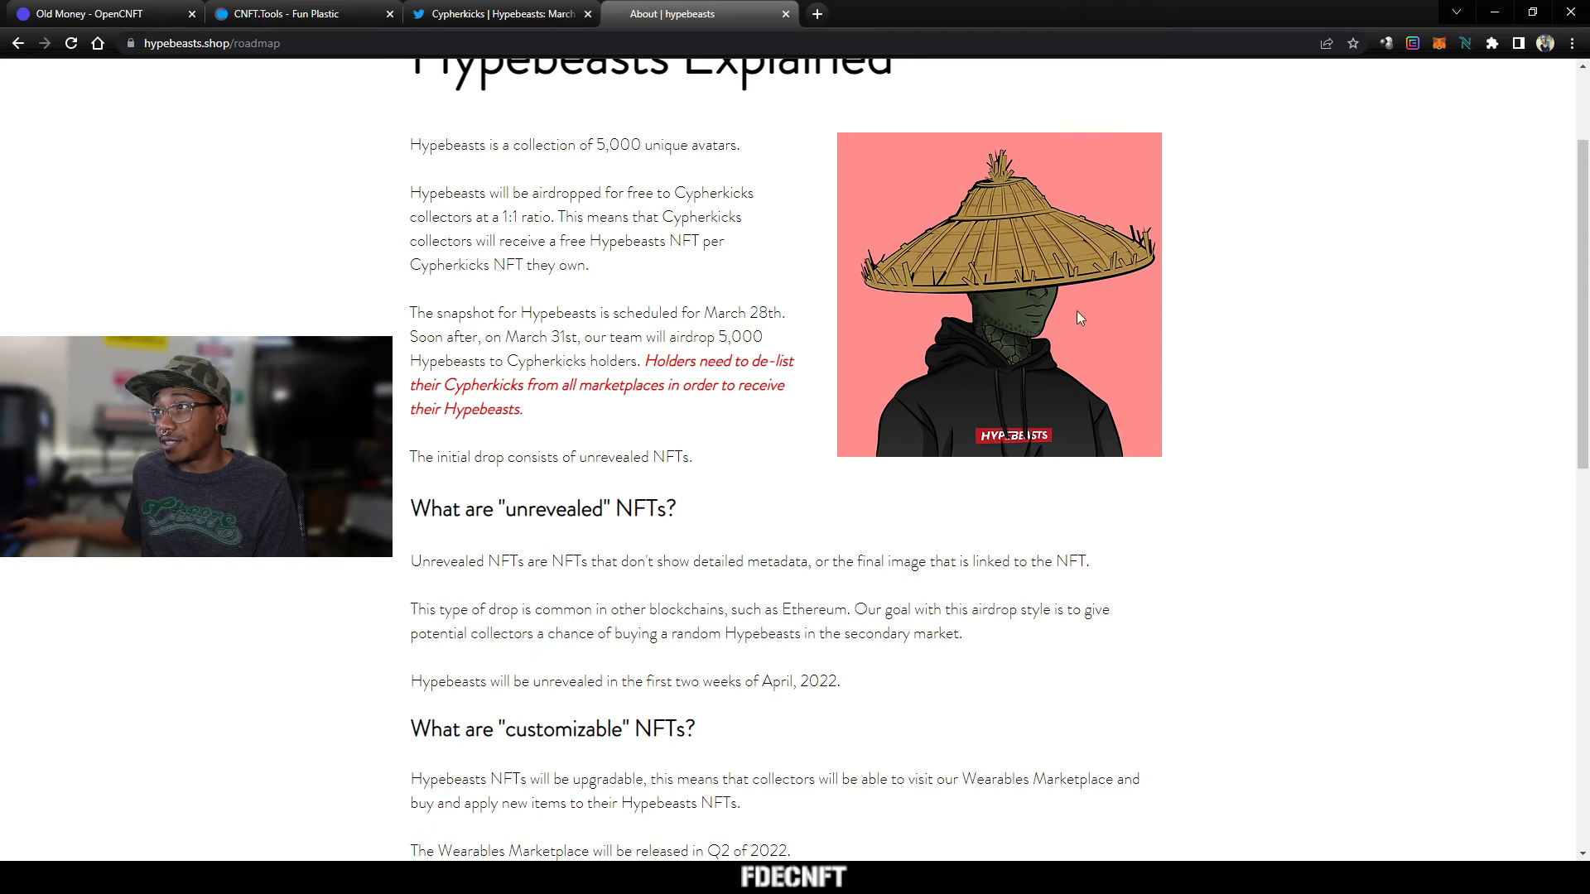
mouse_move(768, 562)
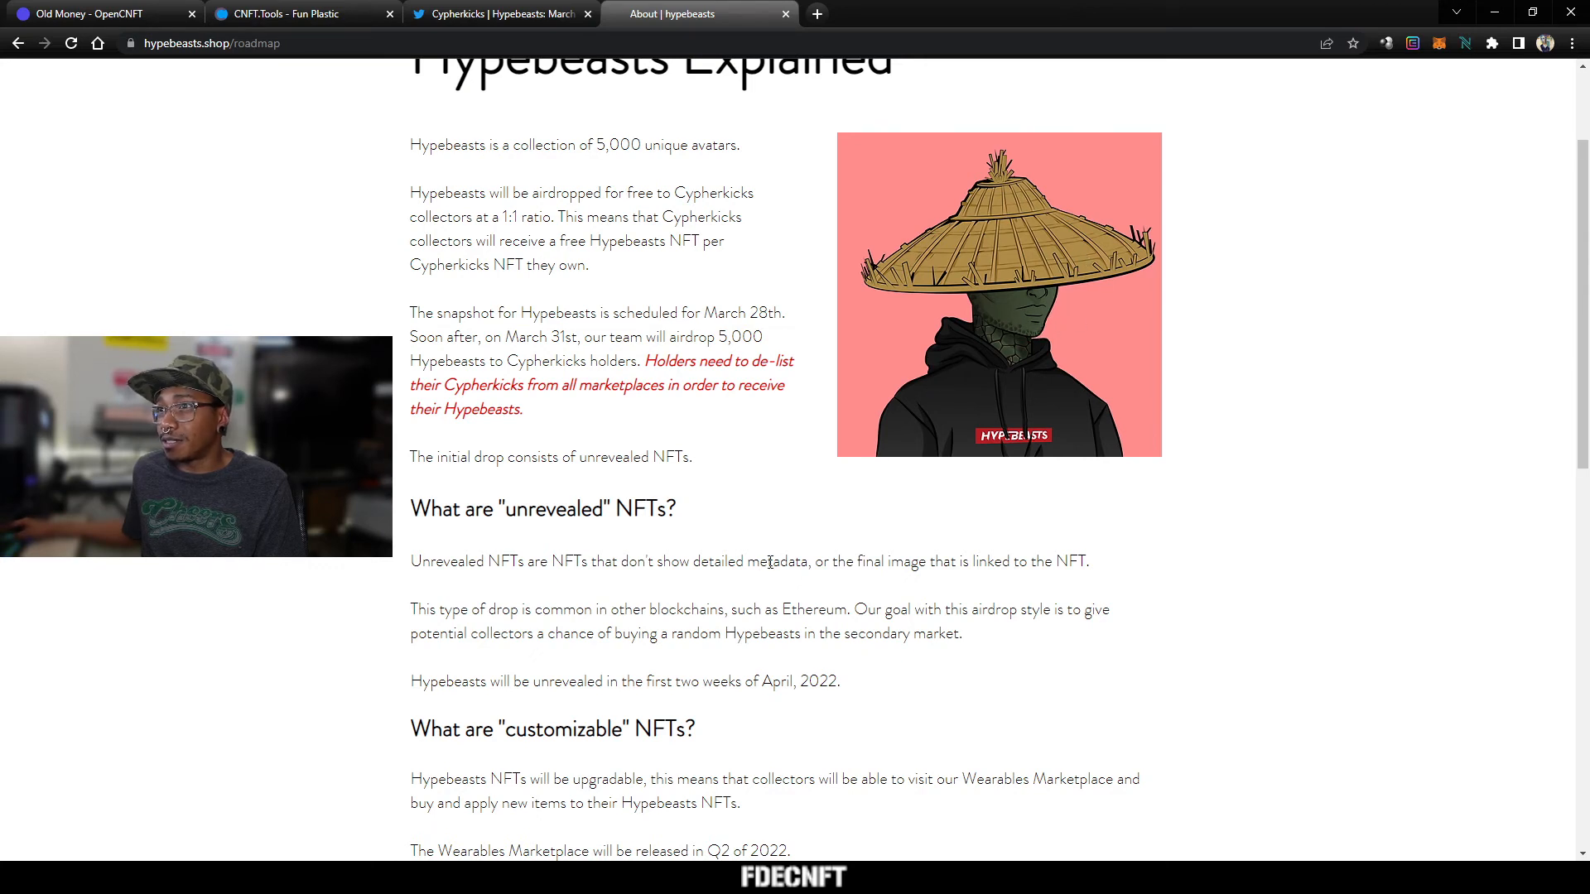
scroll("down", 3)
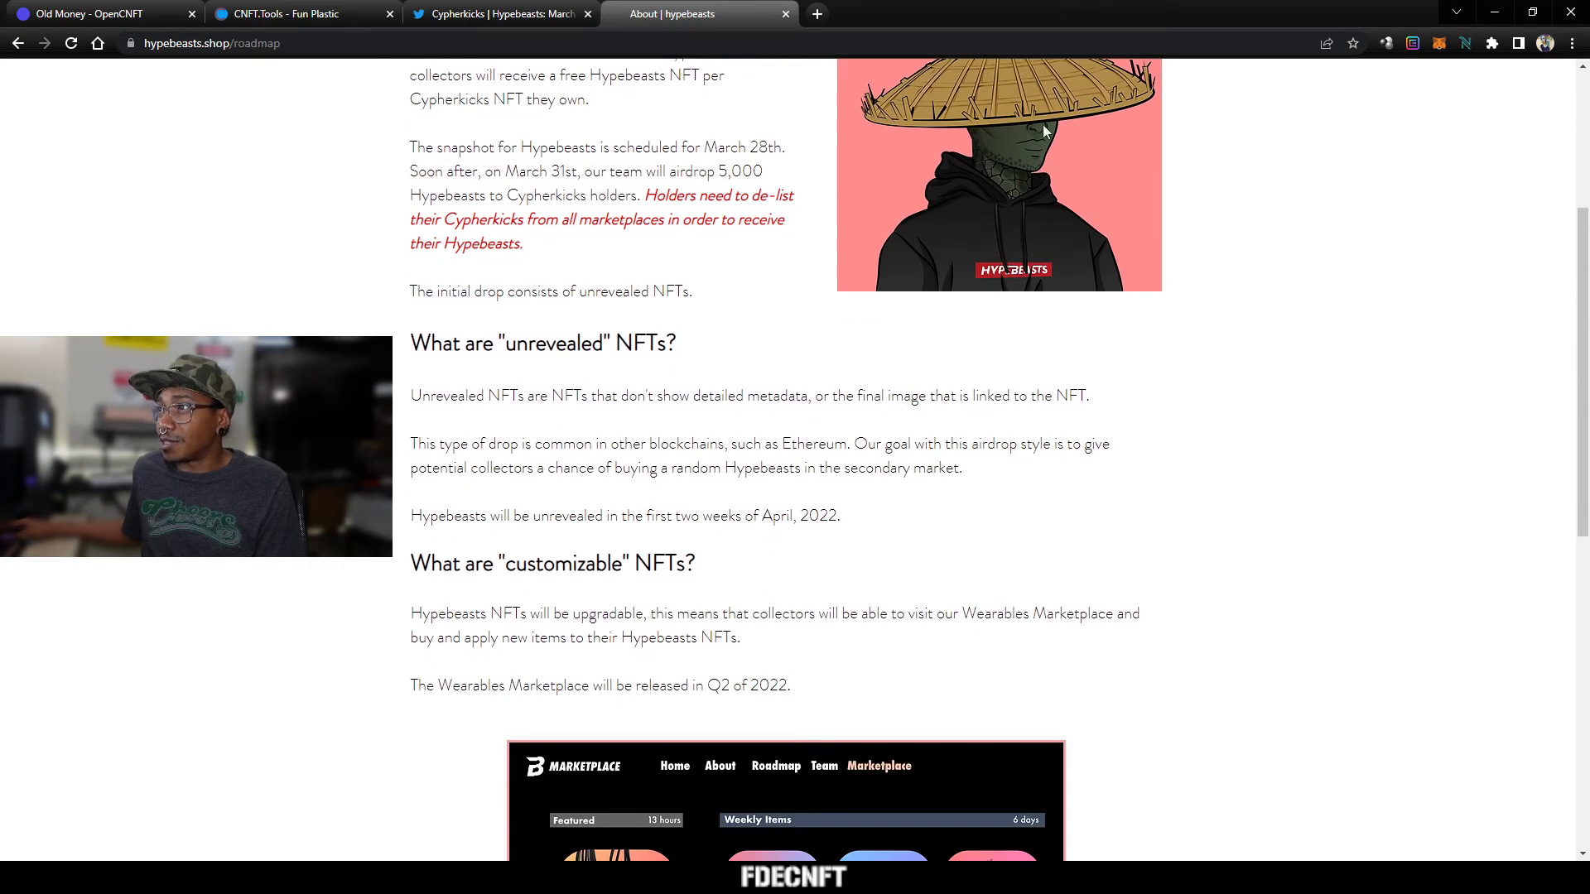
scroll("down", 3)
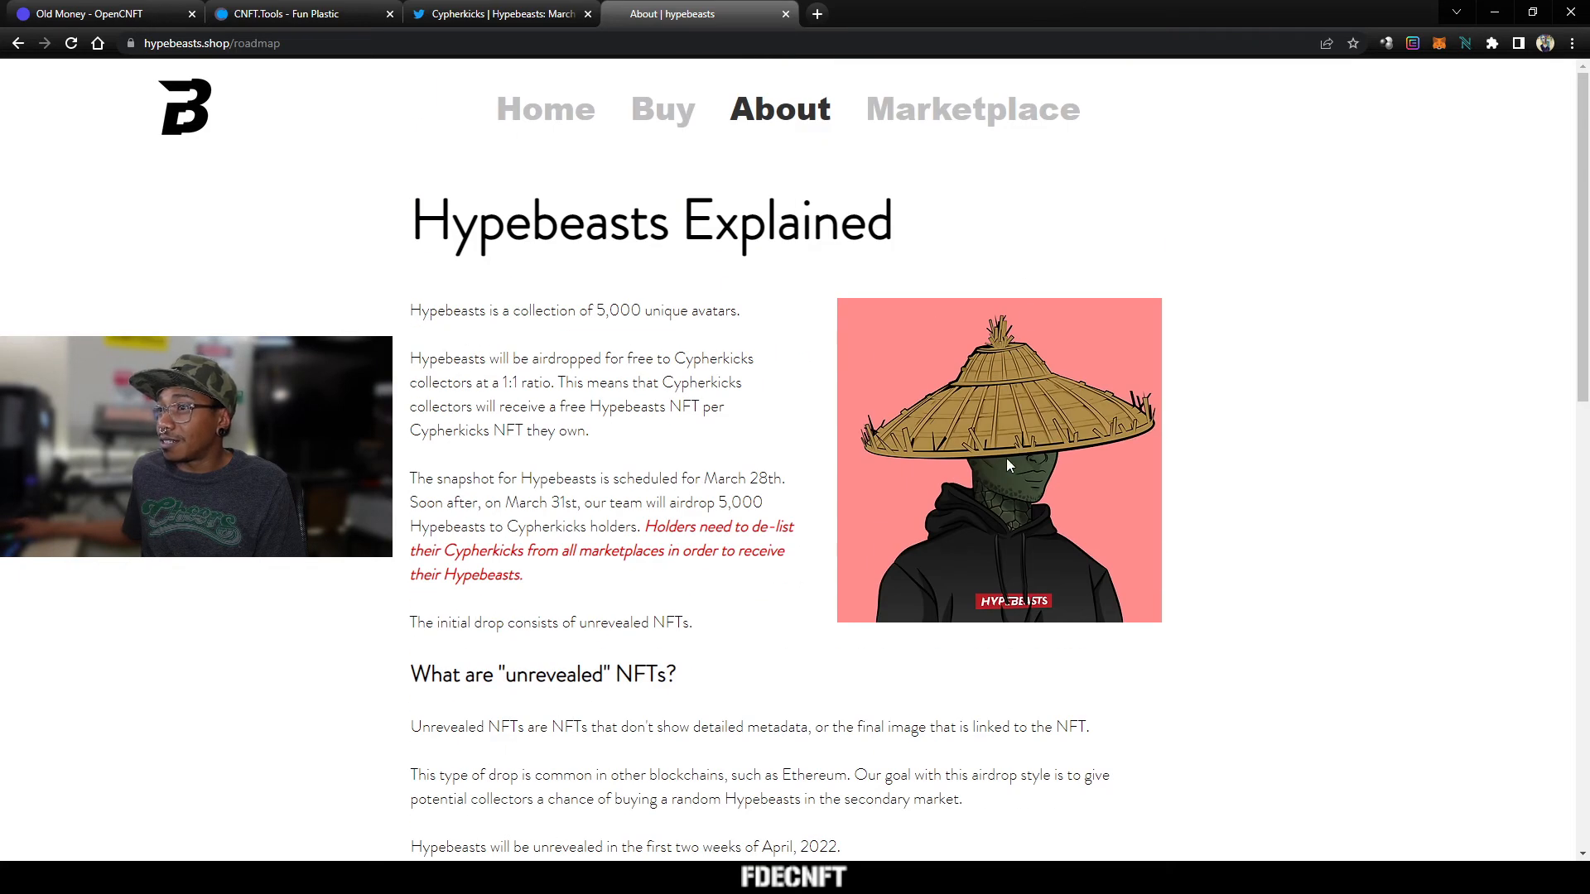
scroll("down", 3)
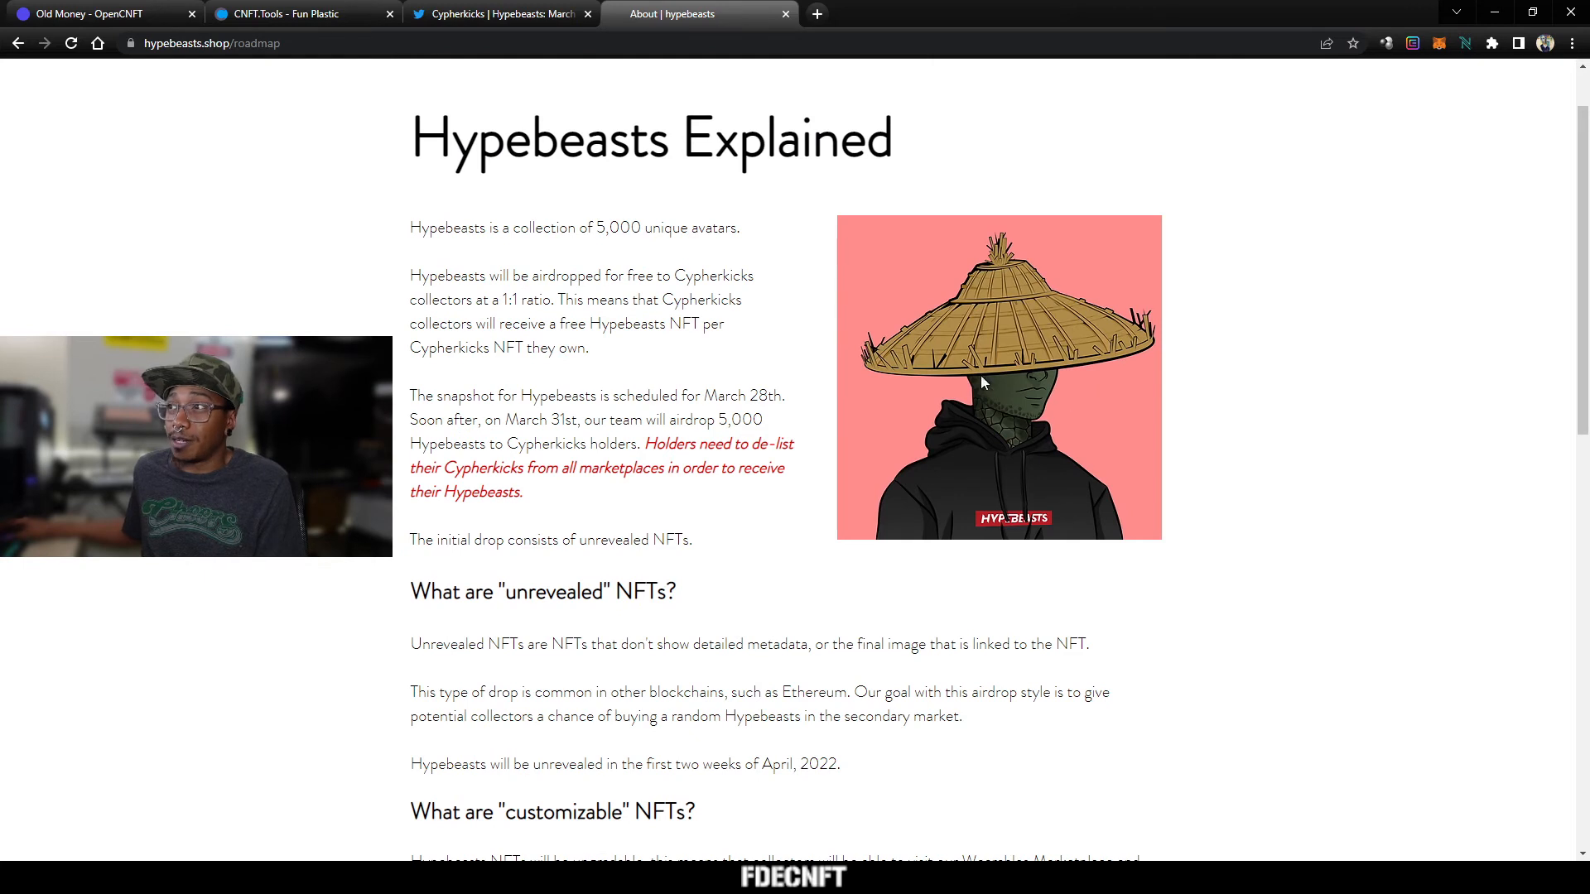
mouse_move(953, 507)
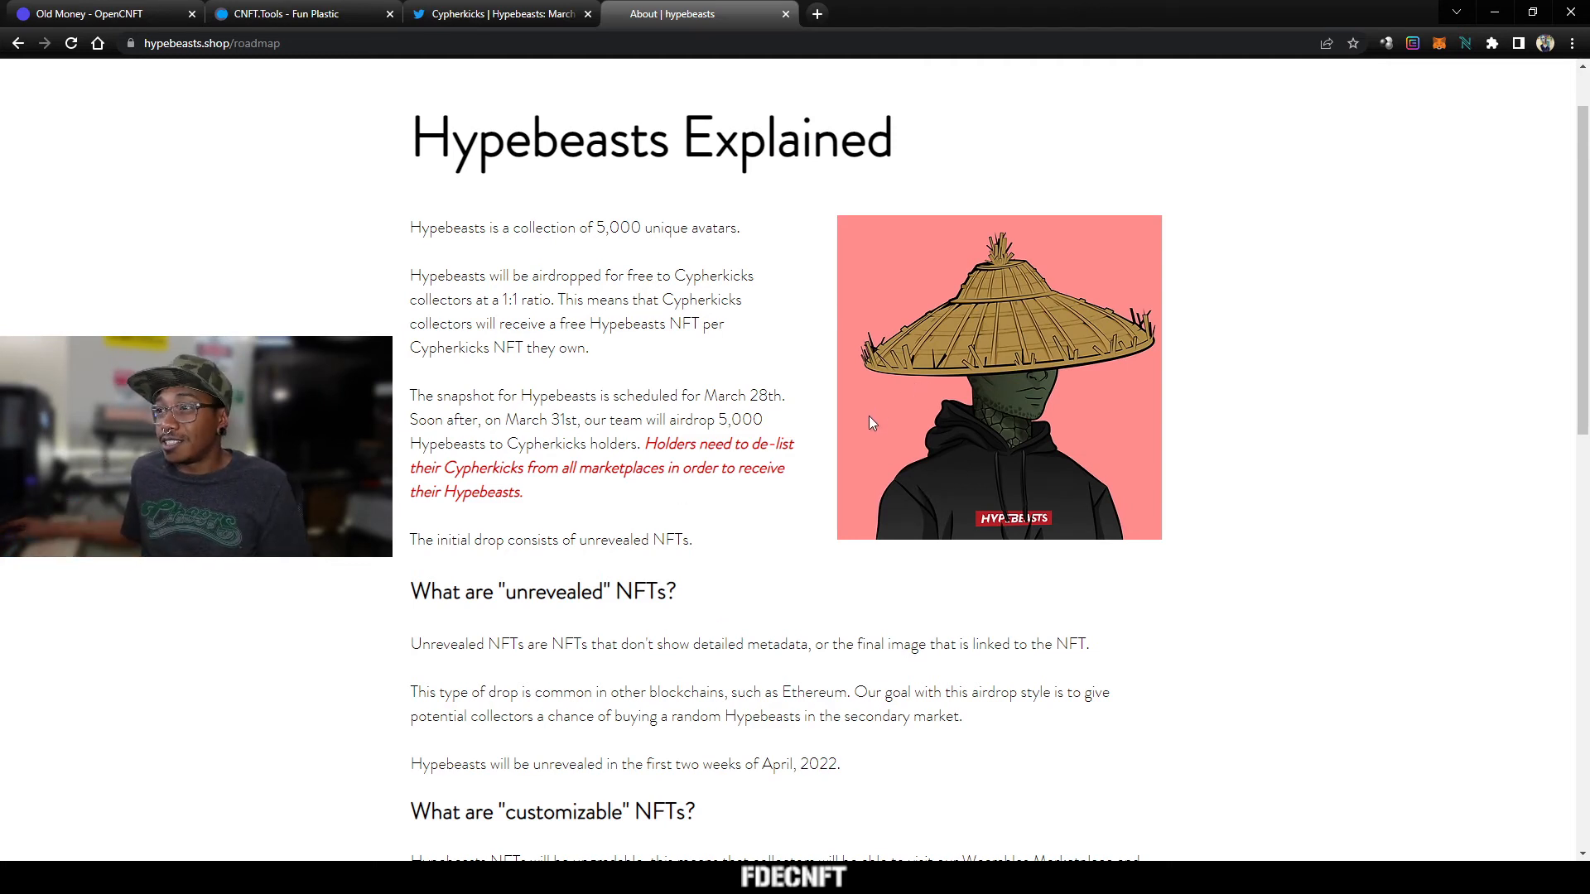
scroll("down", 3)
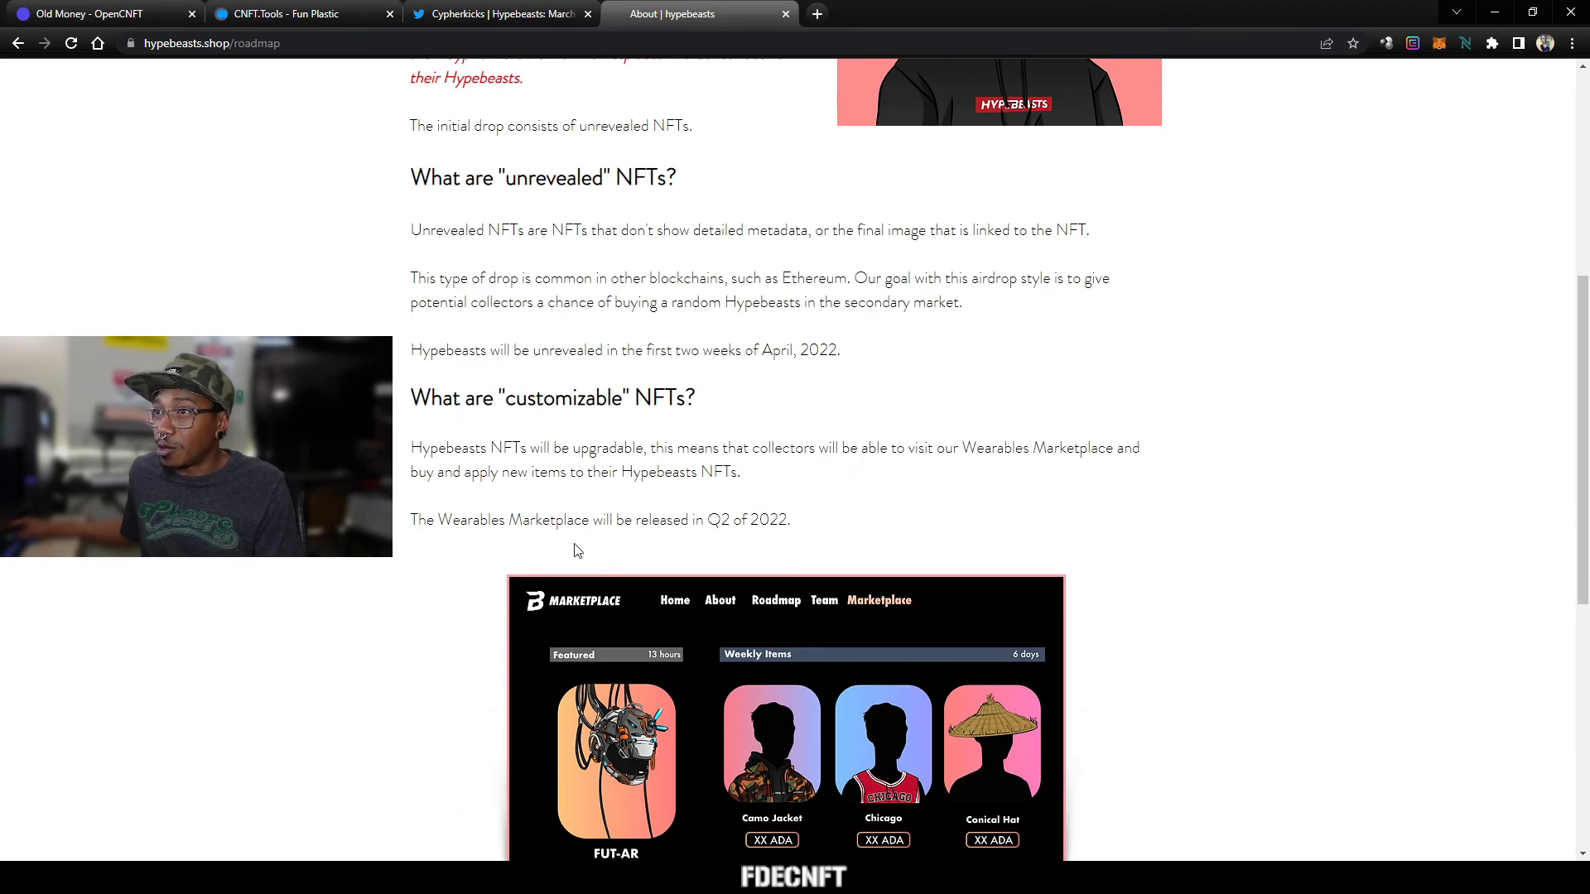
mouse_move(759, 543)
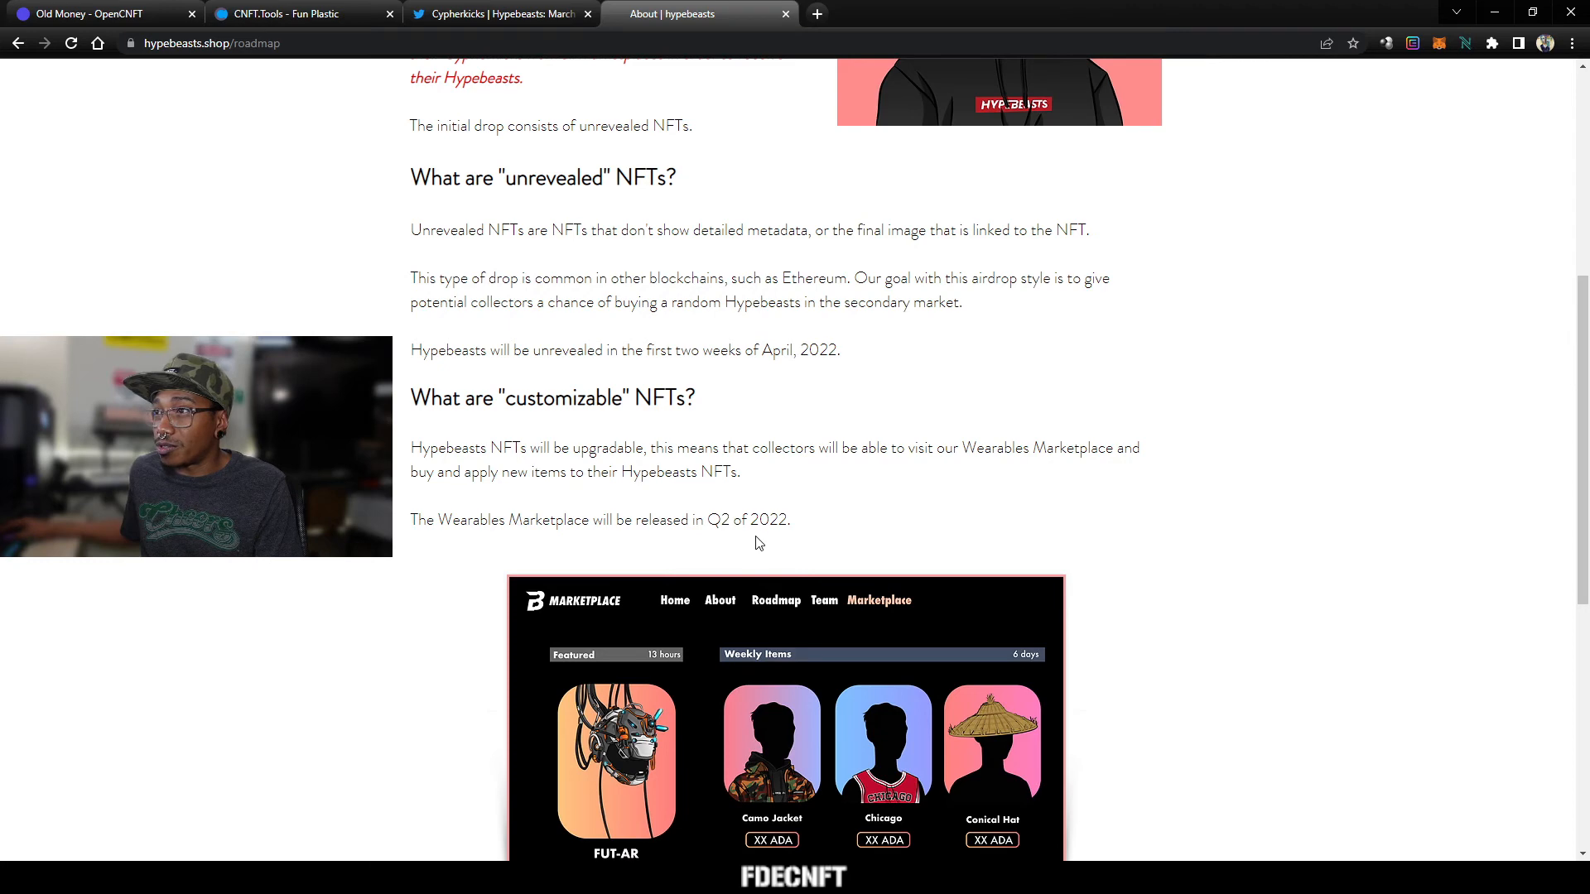
Step: Scroll to the Dynamic Rarity and non-human Hypebeasts sections at the page end
scroll("down", 3)
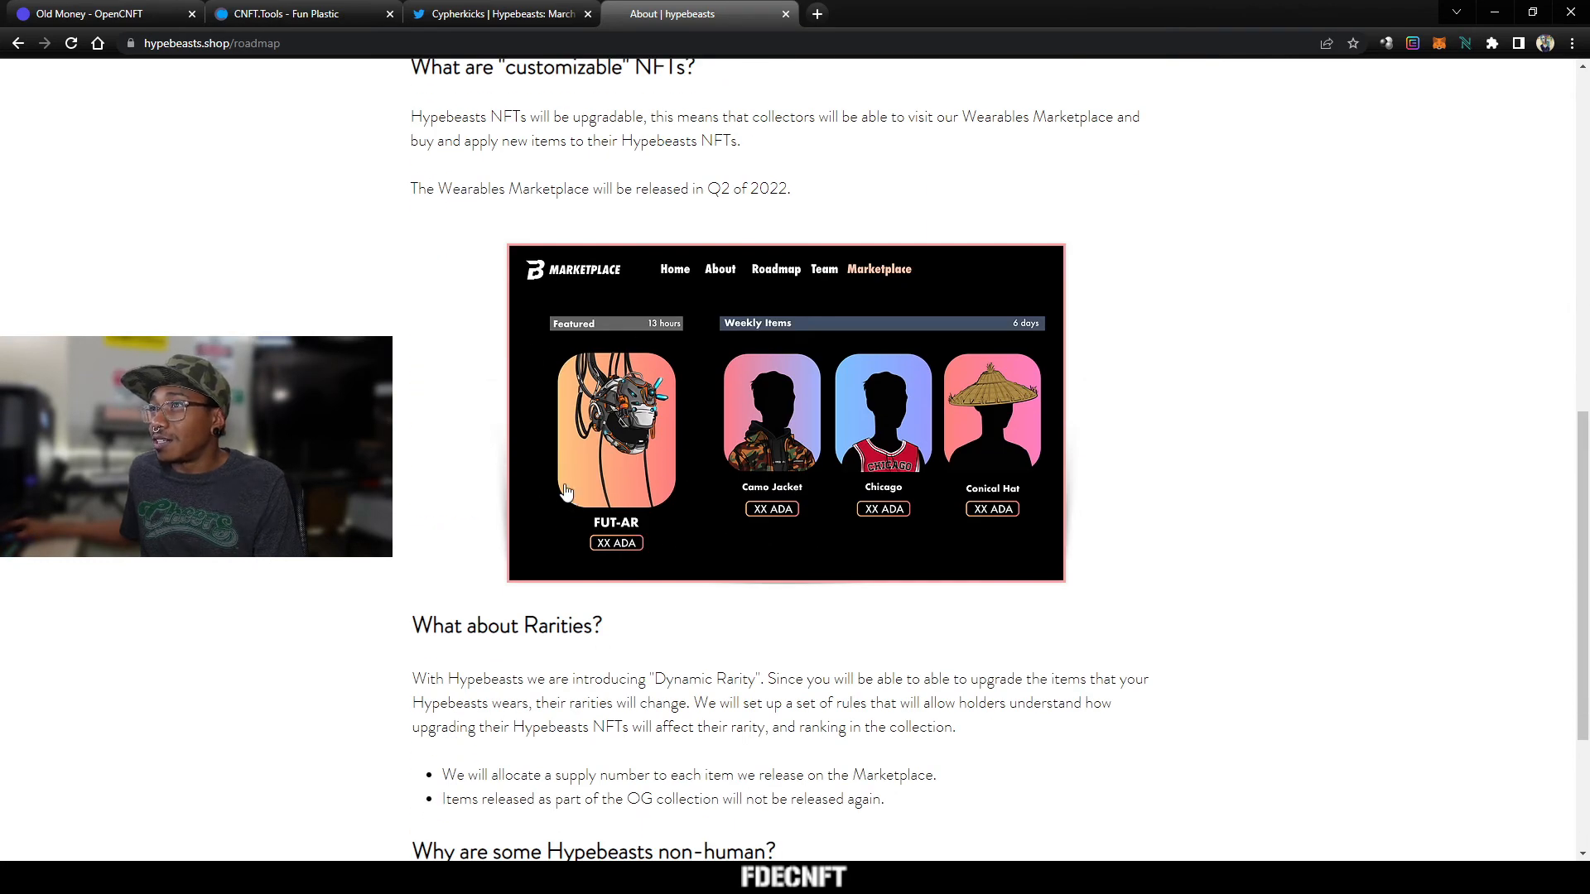
mouse_move(752, 337)
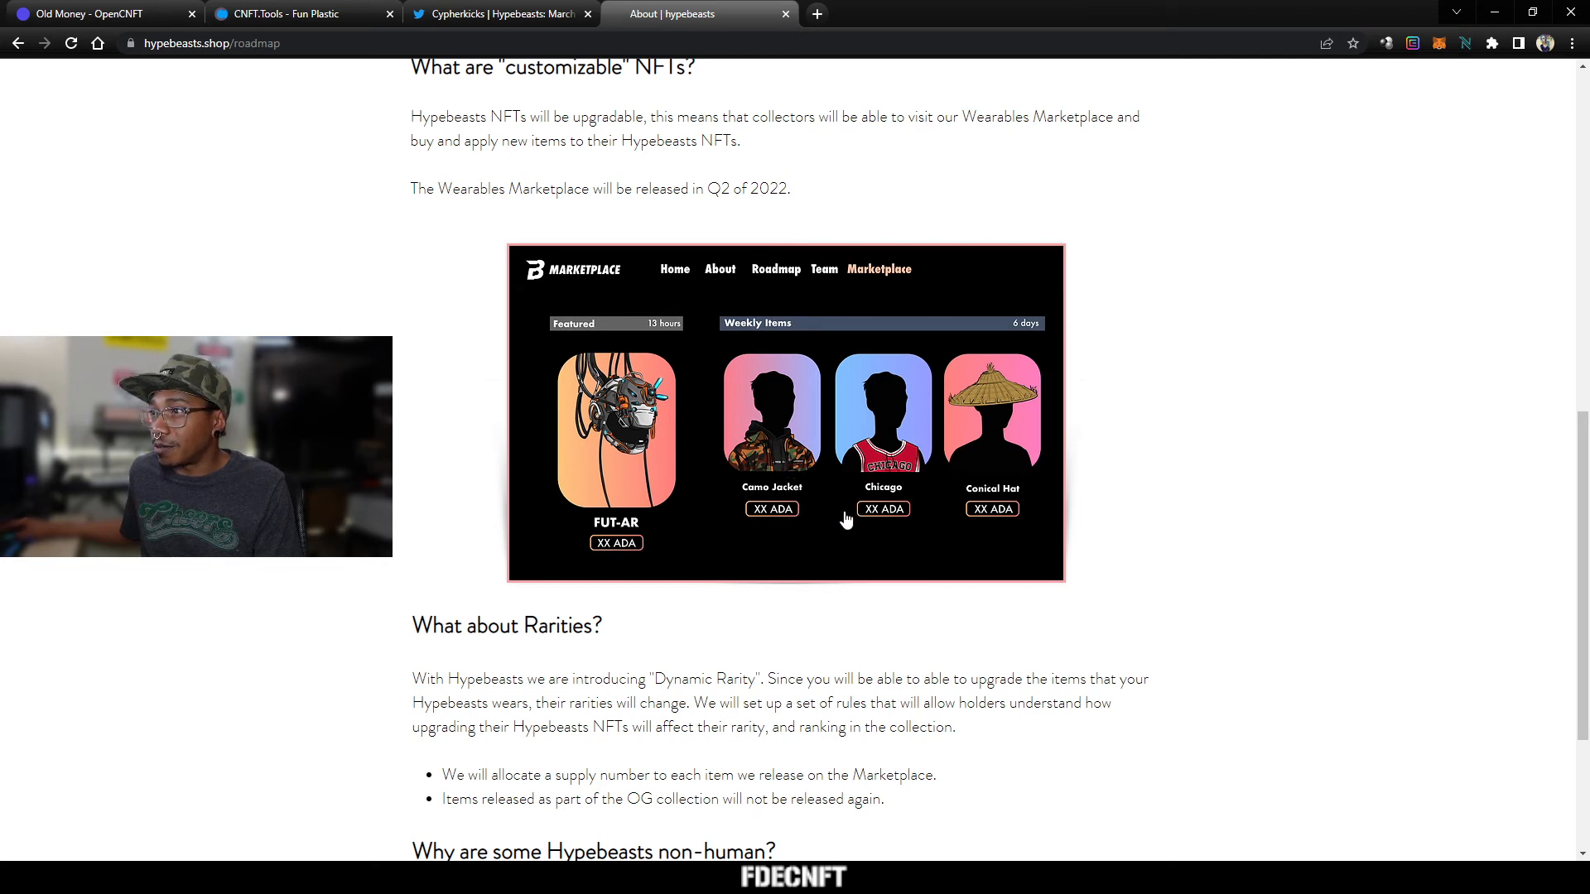
mouse_move(898, 430)
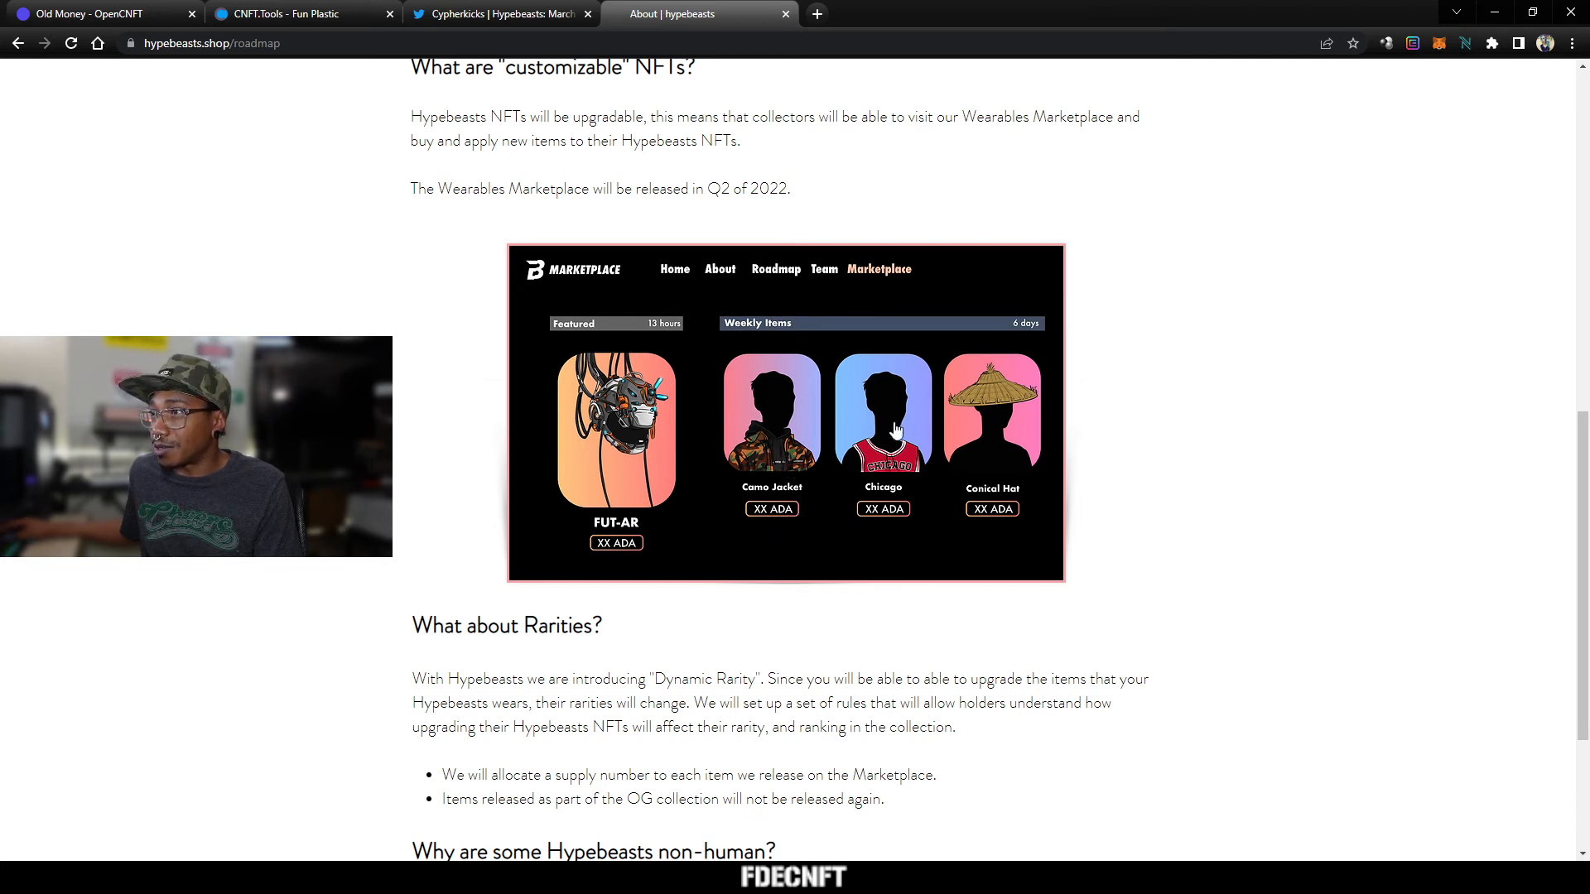
mouse_move(996, 480)
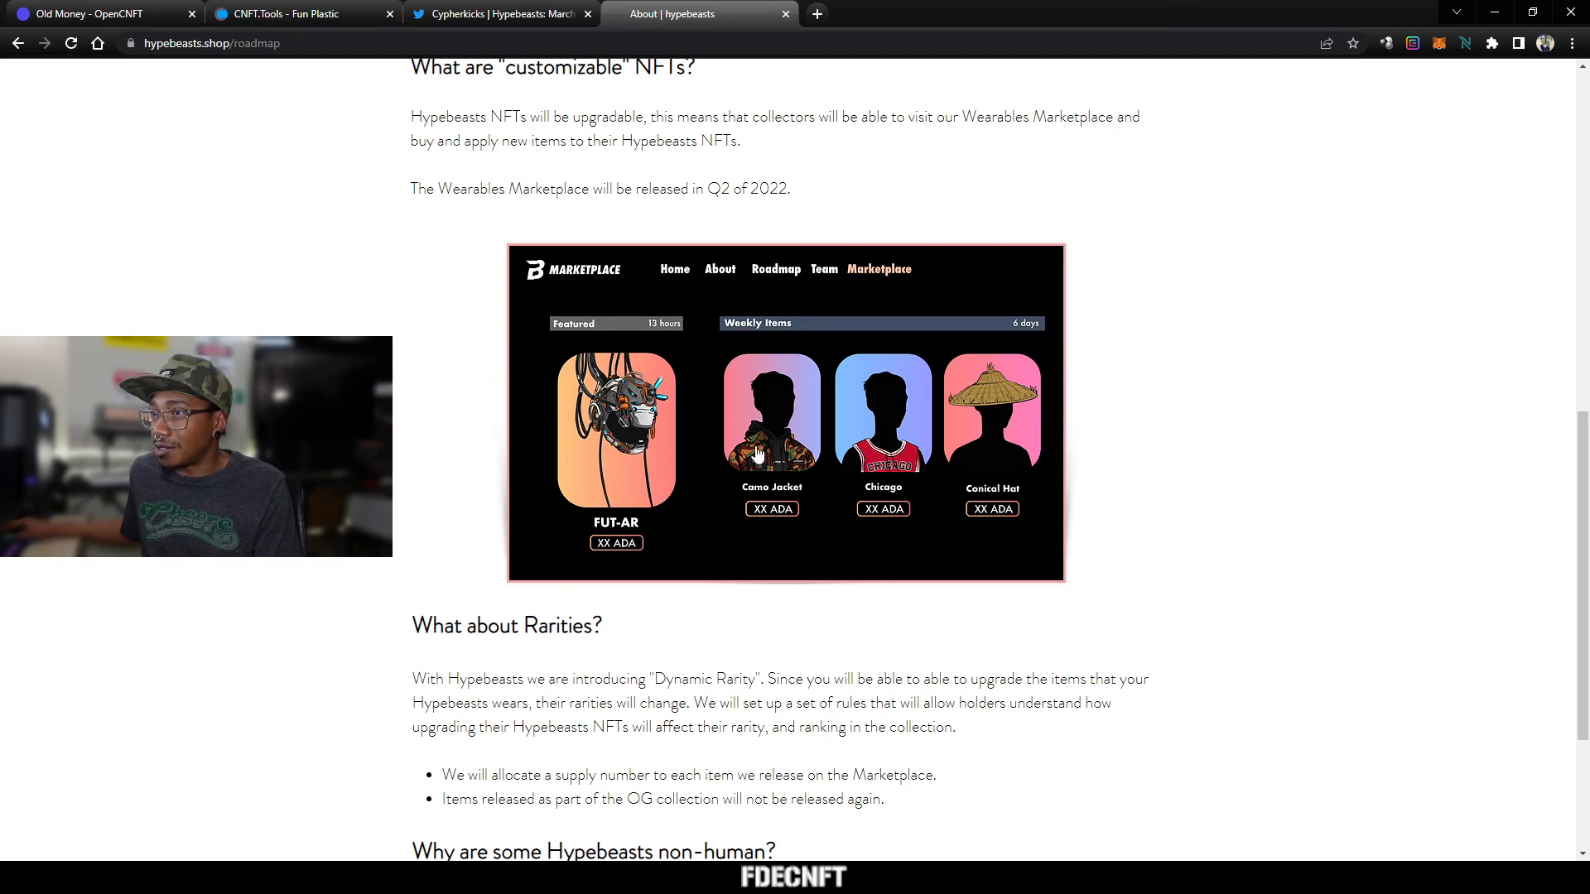
scroll("down", 3)
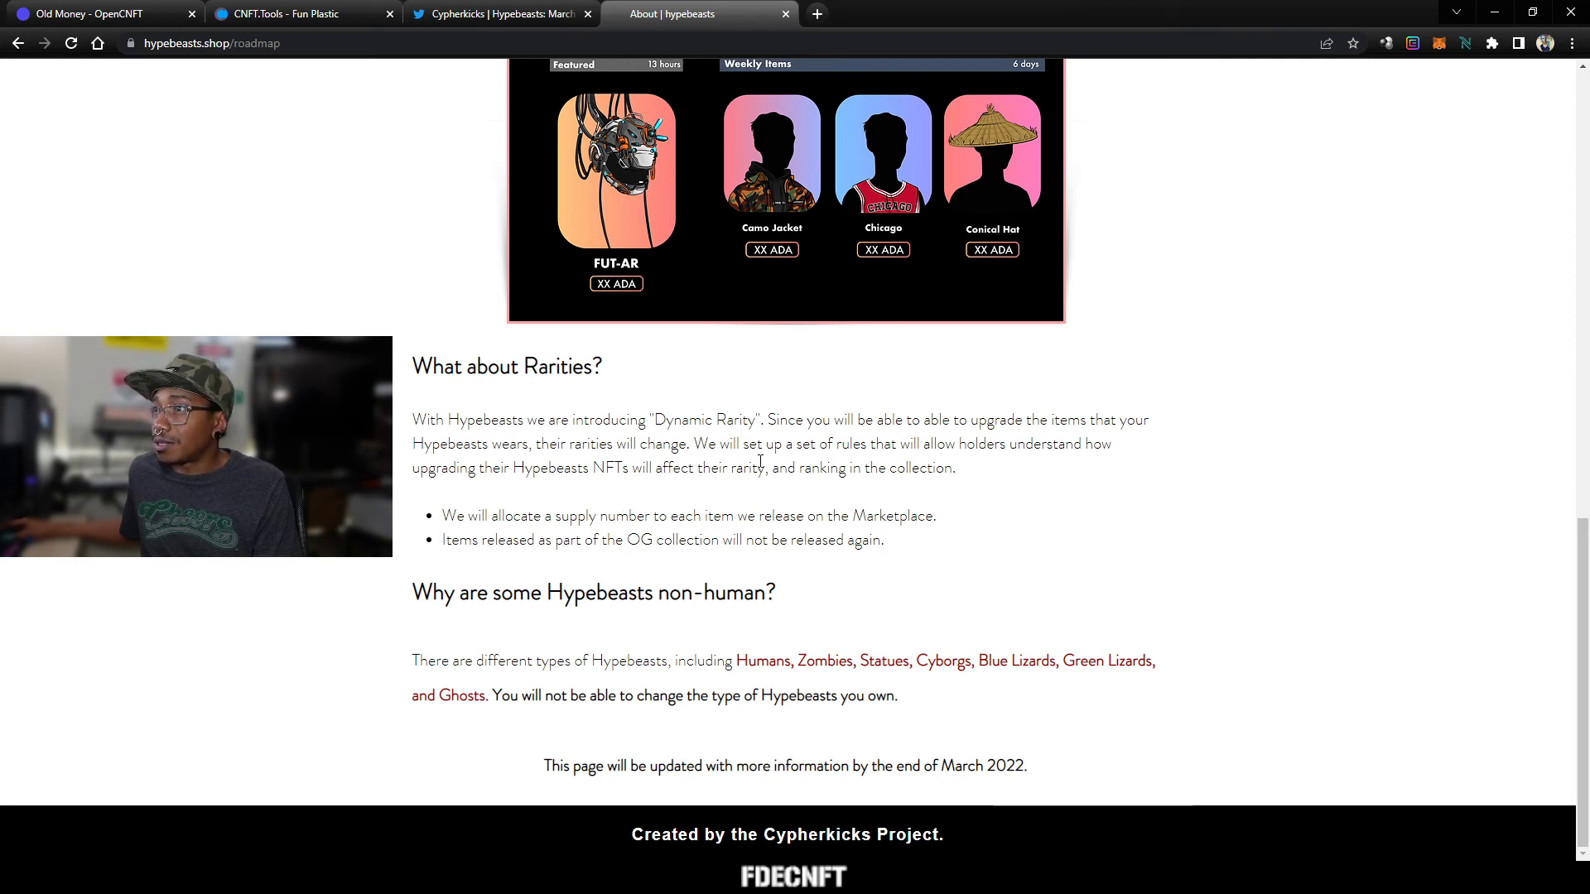
mouse_move(942, 437)
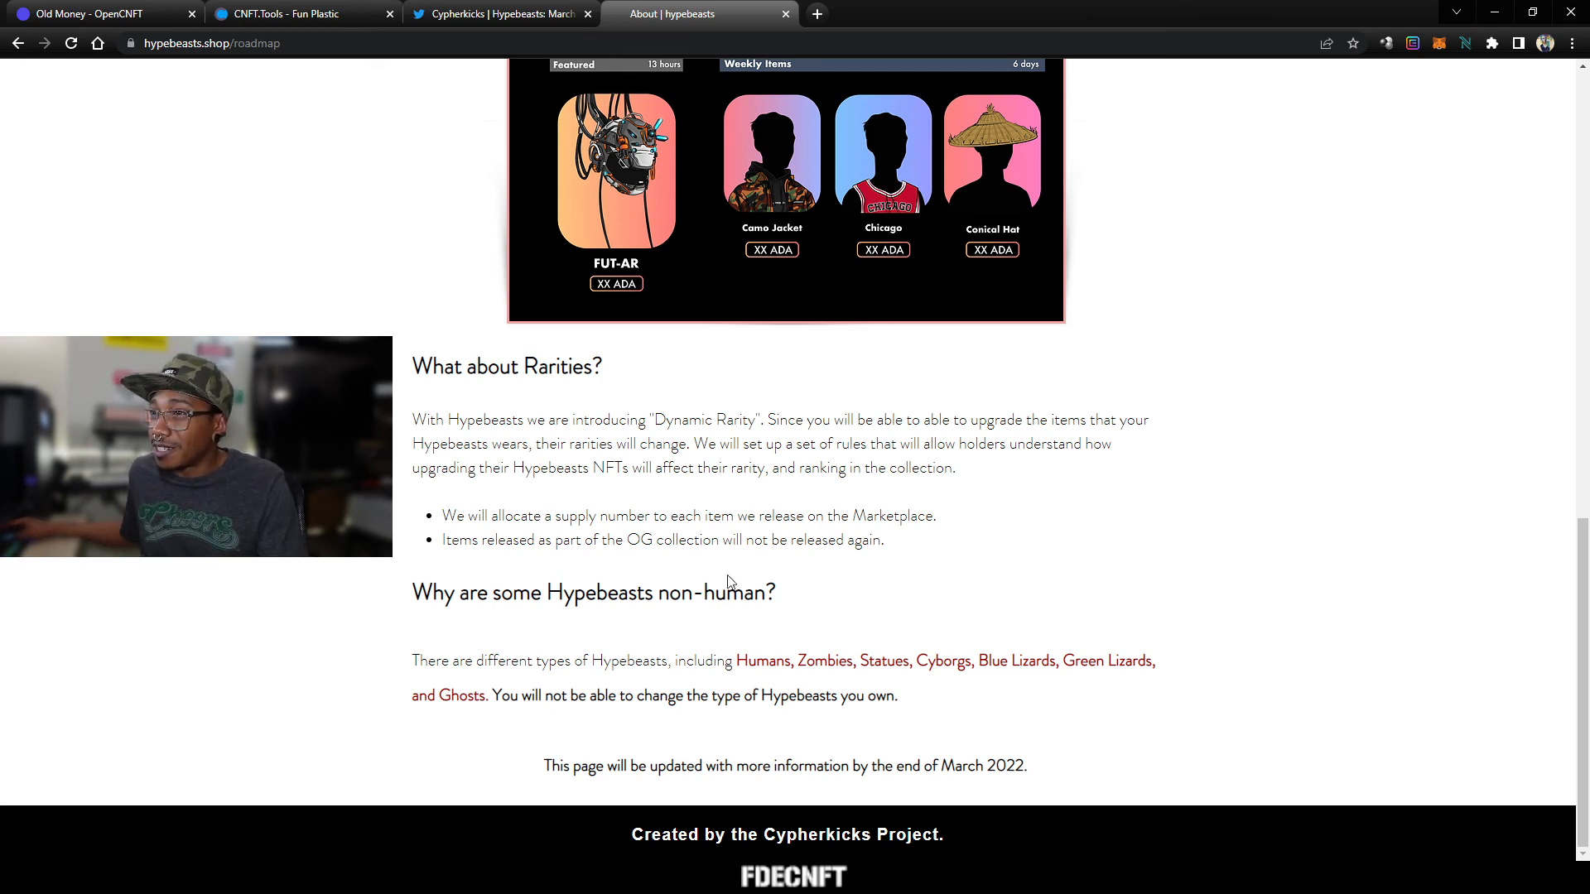
mouse_move(730, 591)
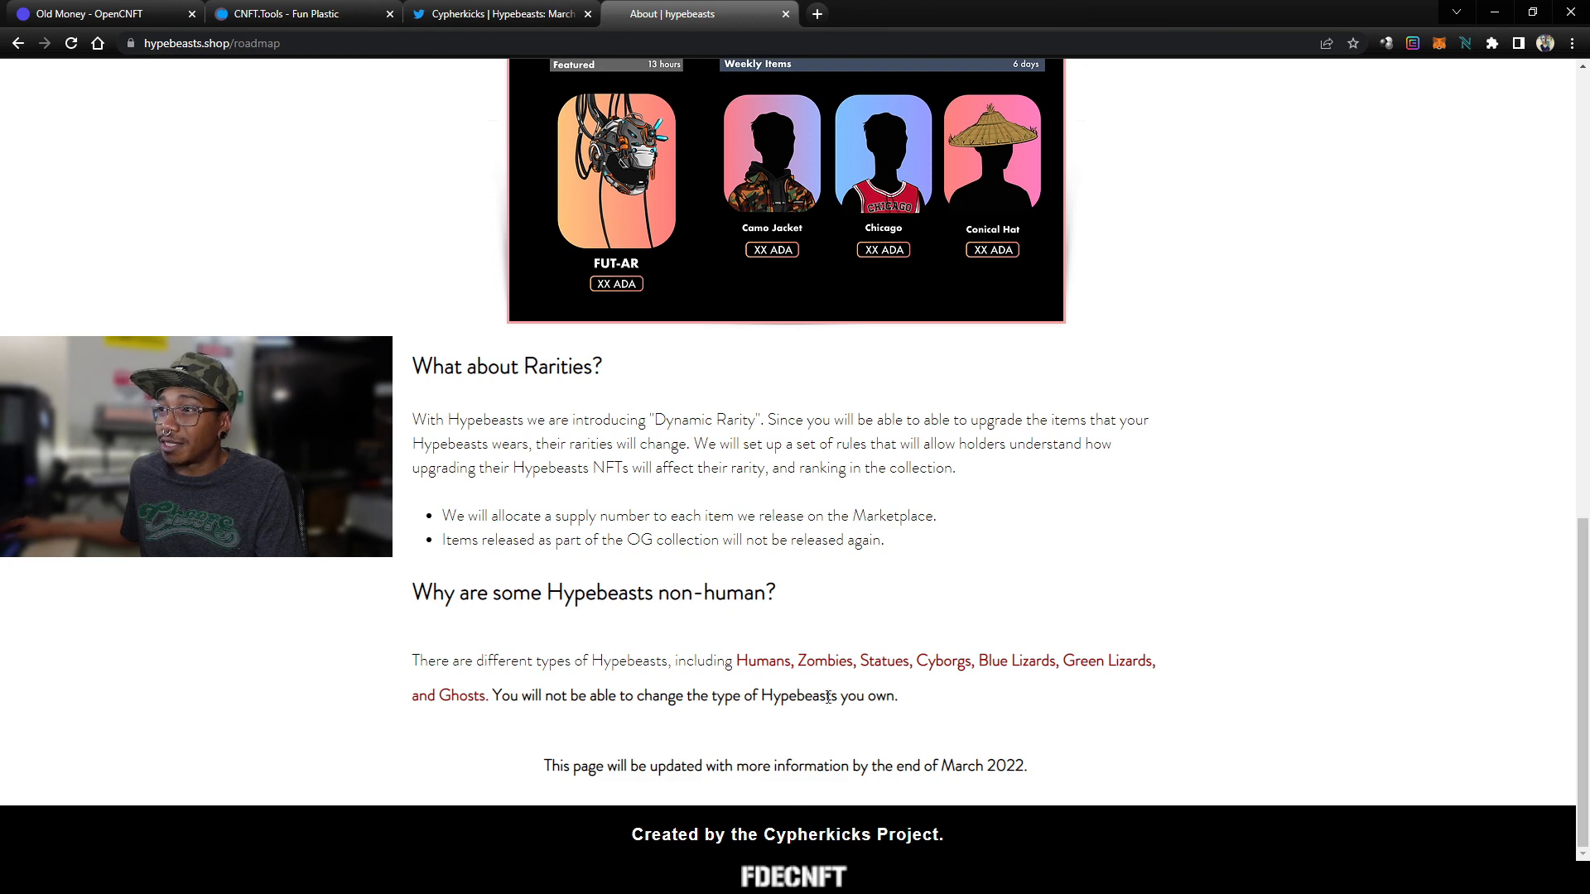
Step: Scroll around the About page, ending back at the Hypebeasts Explained heading
scroll("up", 3)
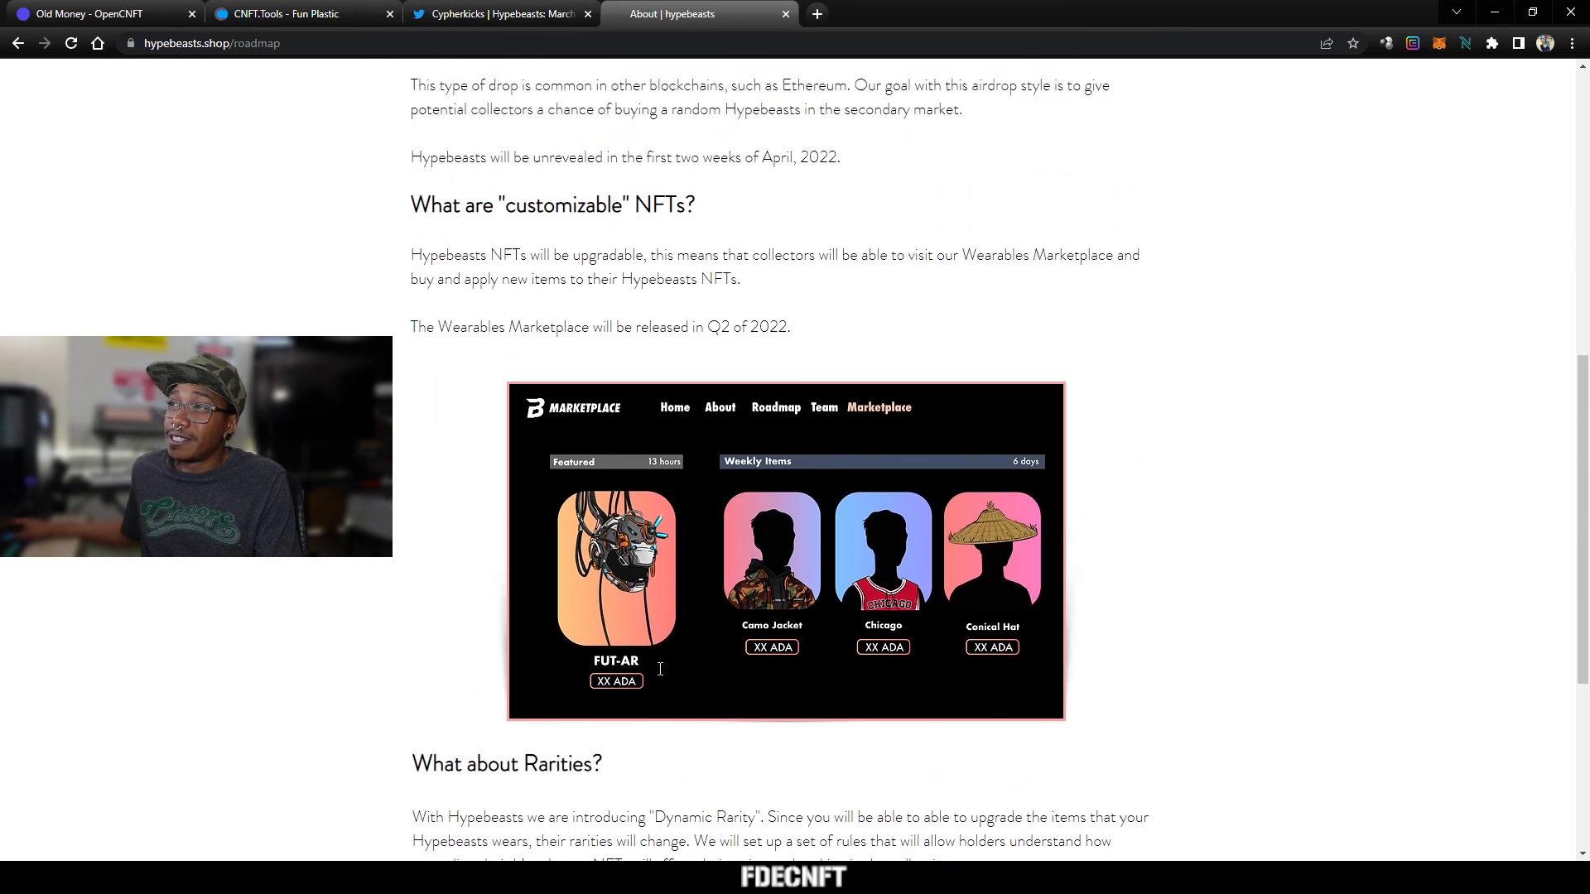
scroll("down", 3)
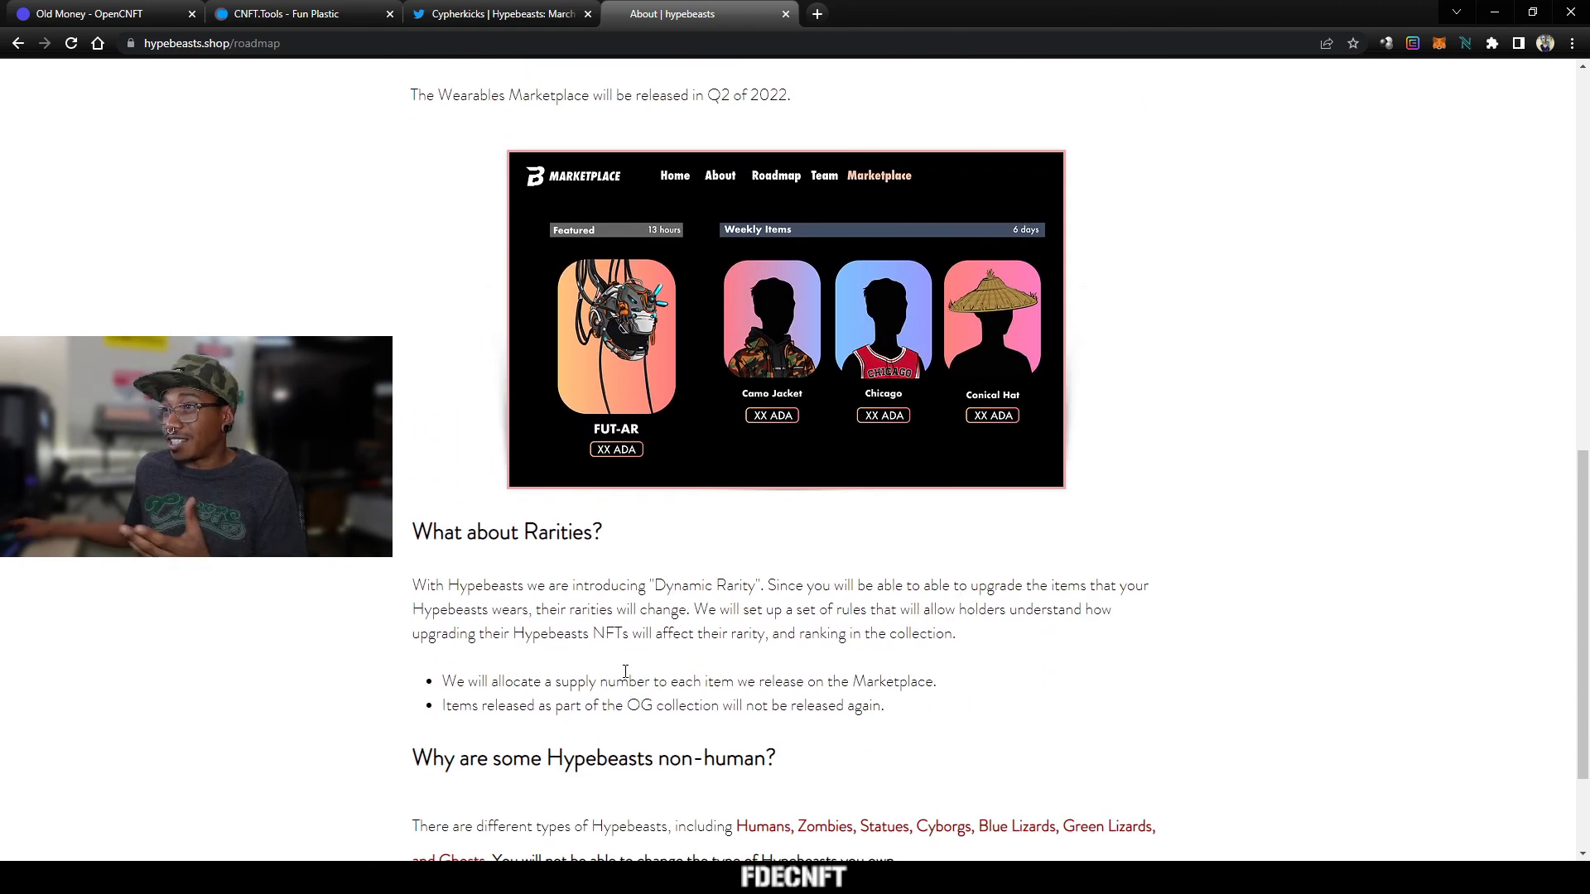
scroll("down", 3)
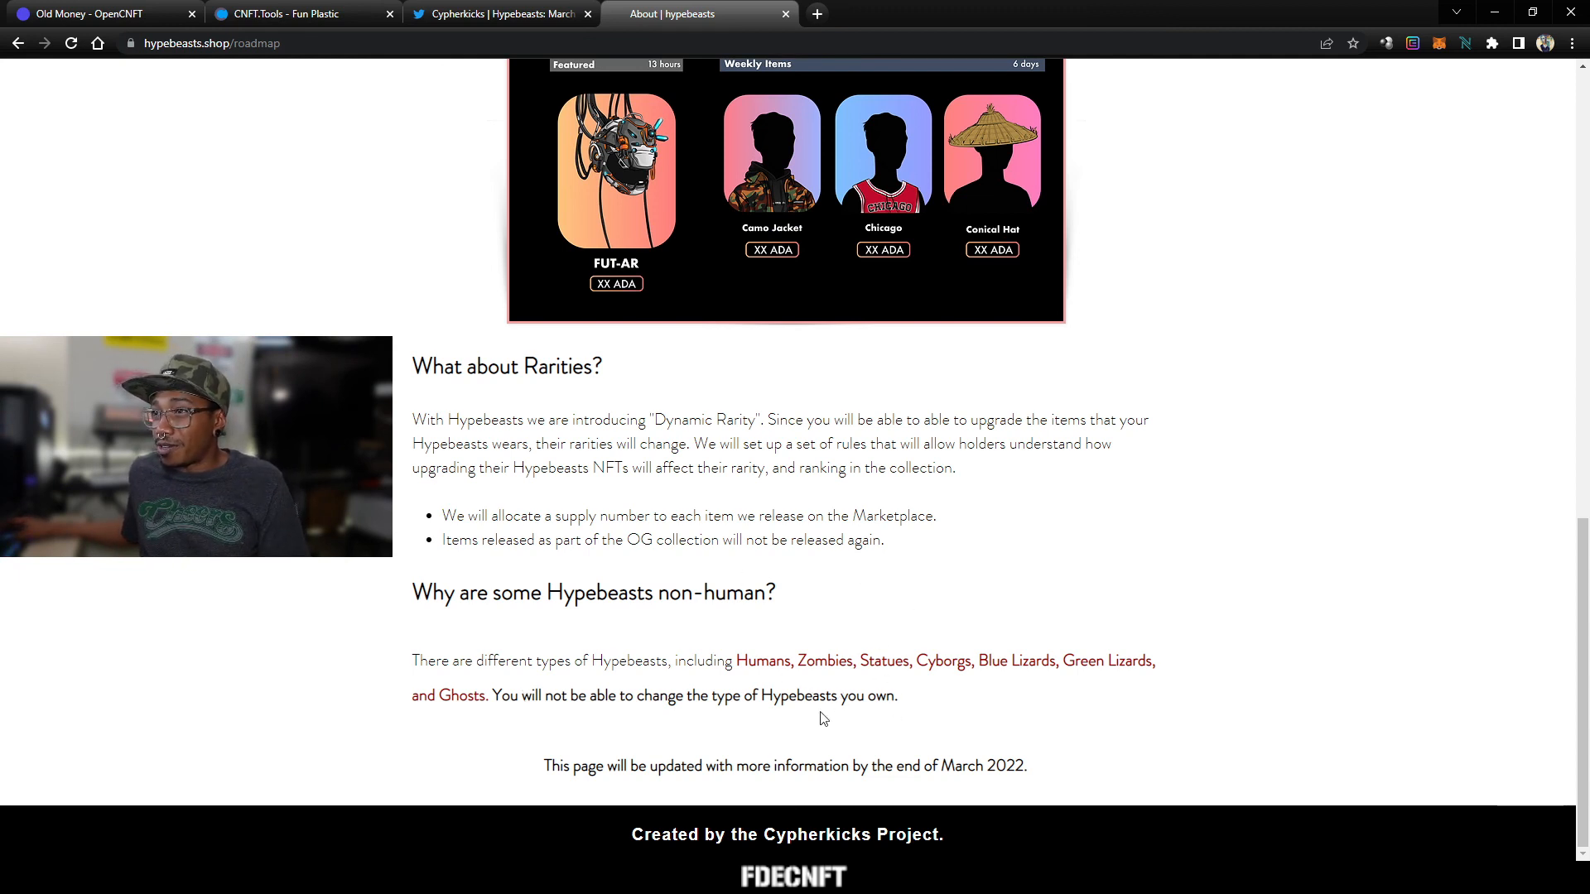
scroll("down", 3)
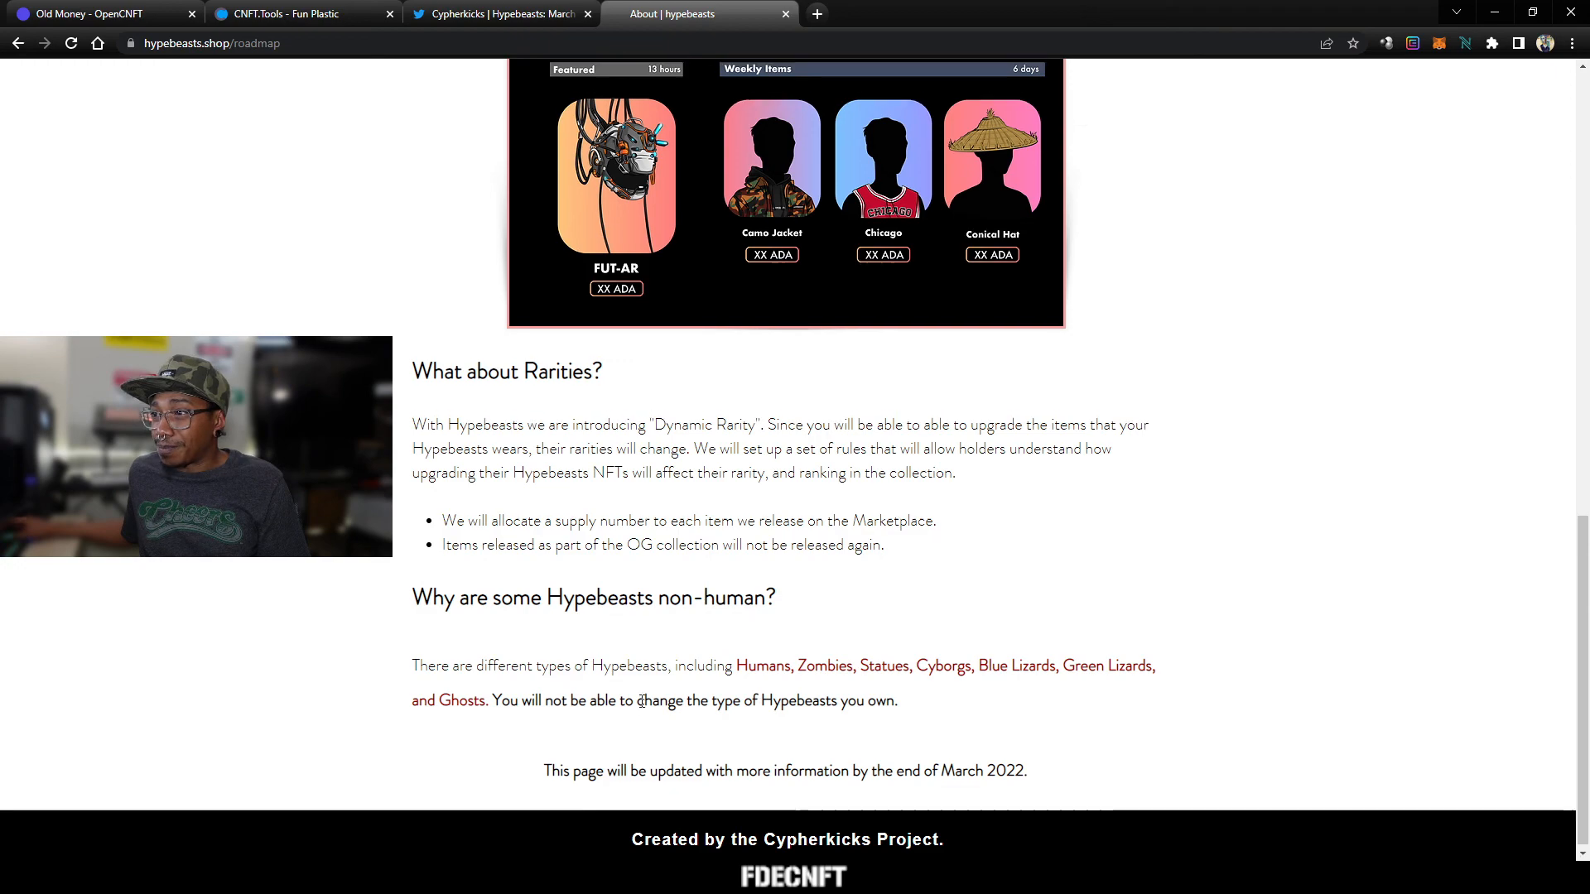
scroll("up", 3)
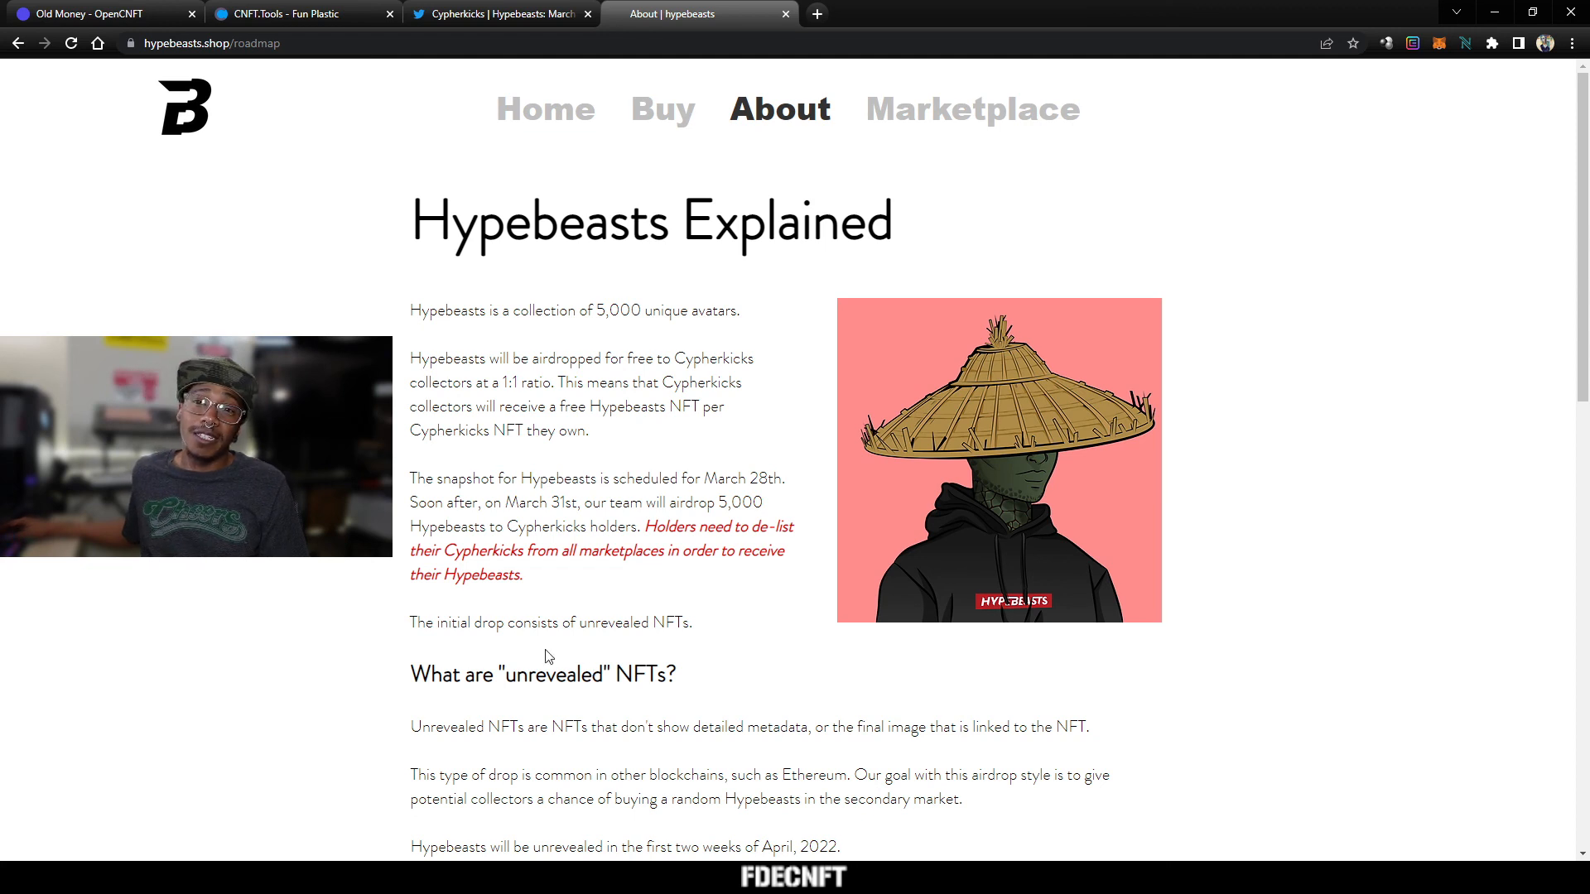
mouse_move(487, 644)
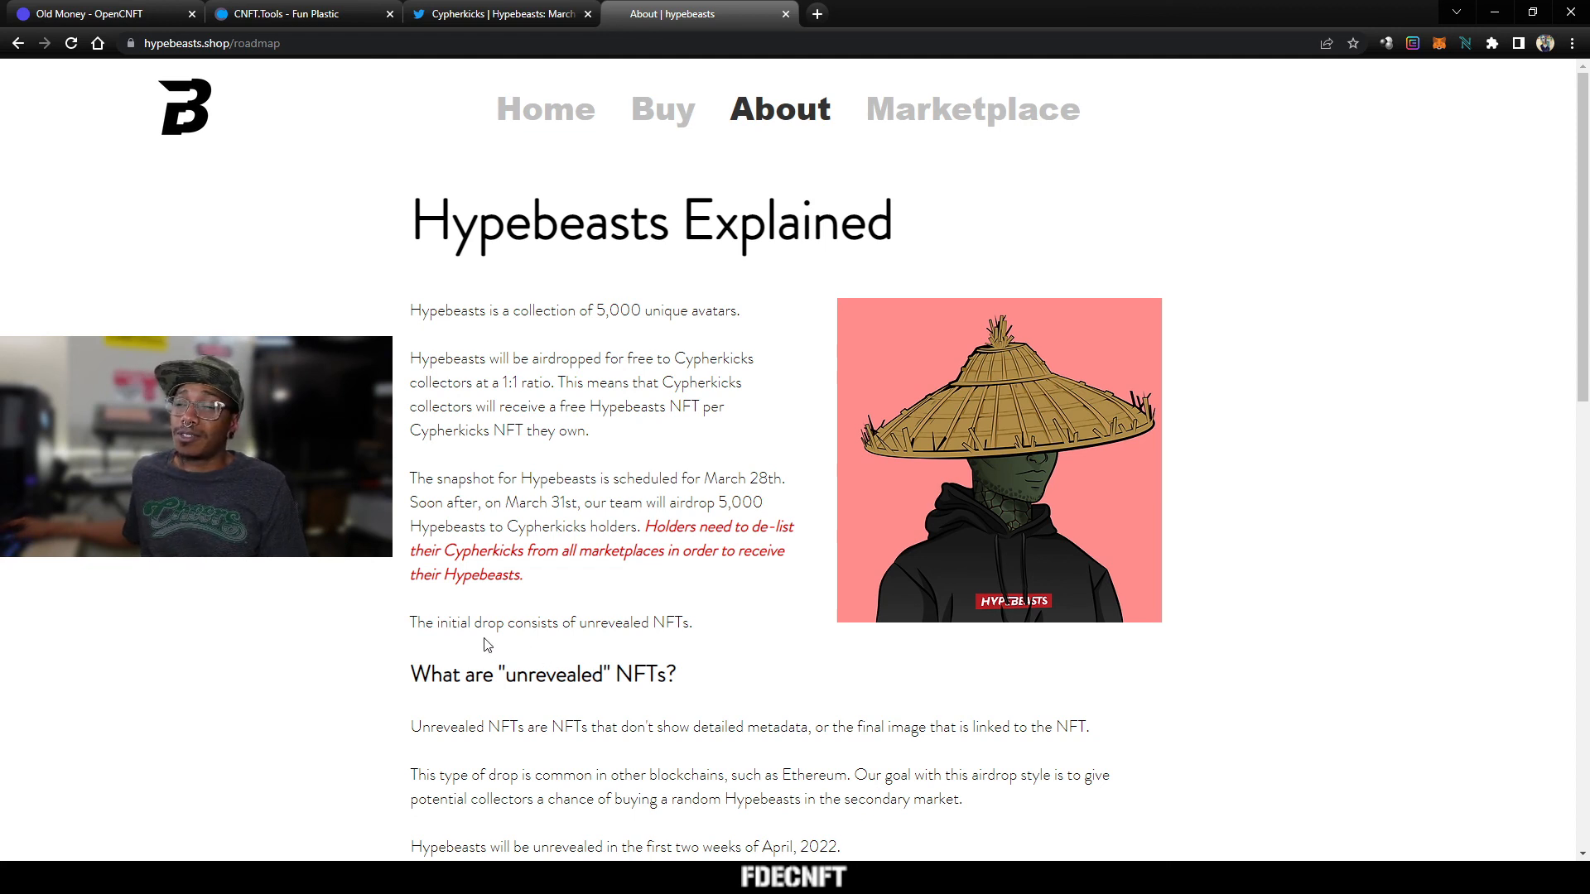